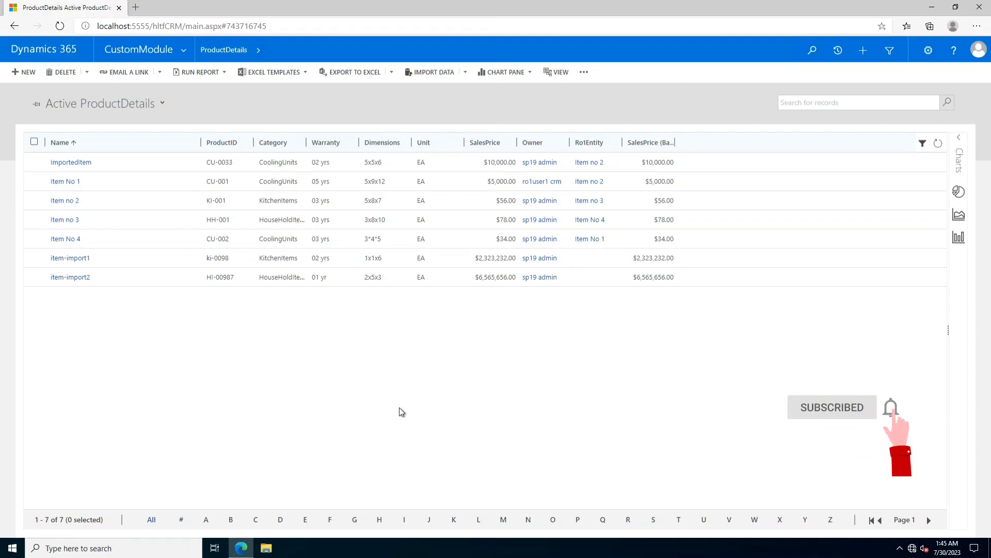
mouse_move(308, 375)
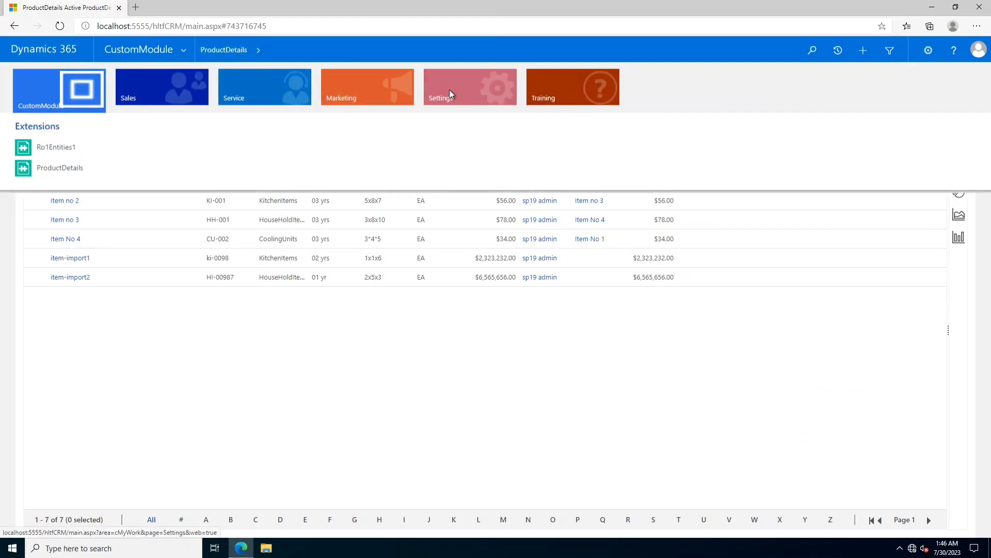
- Open the Settings area and go to the Templates page under Business
click(470, 87)
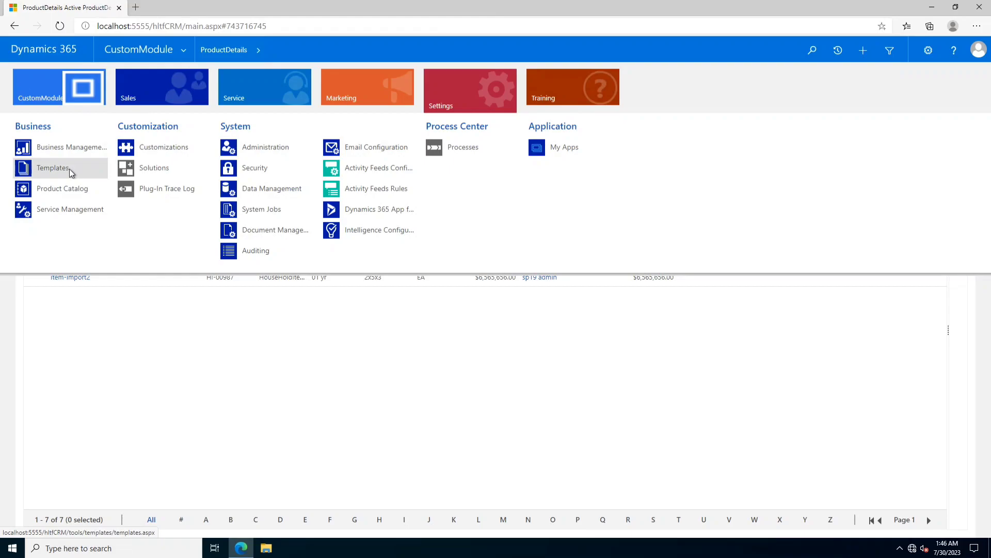
click(53, 167)
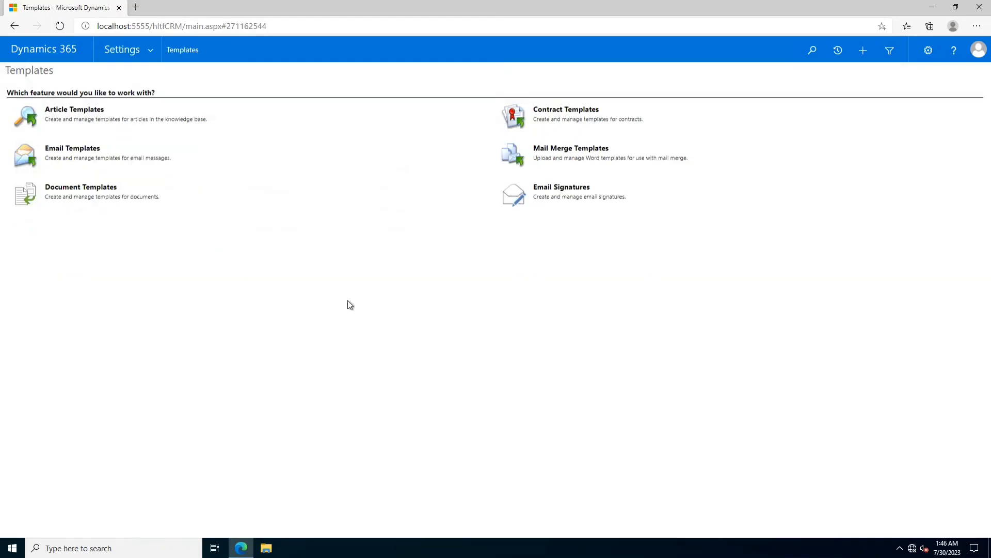
mouse_move(70, 198)
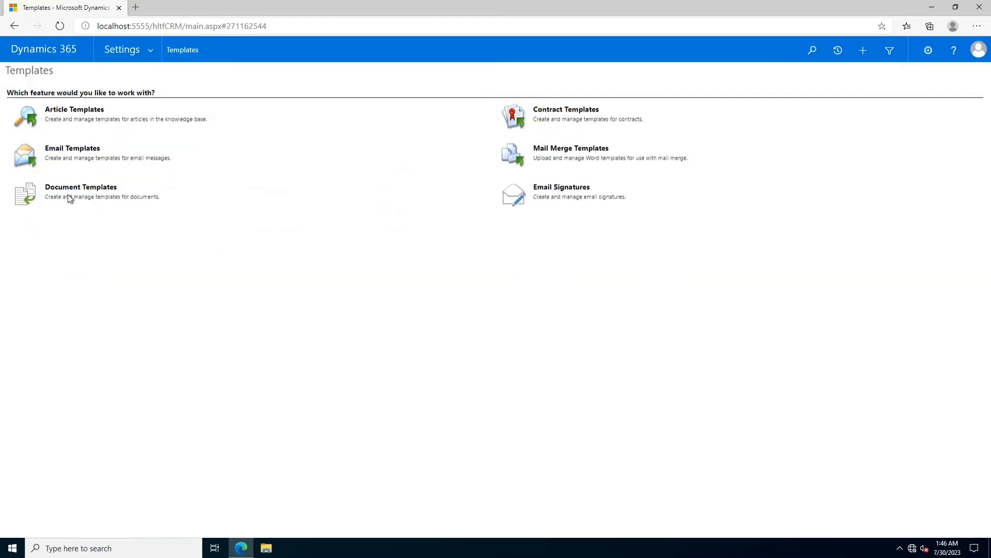
- Open the Document Templates list from the Templates page
click(81, 186)
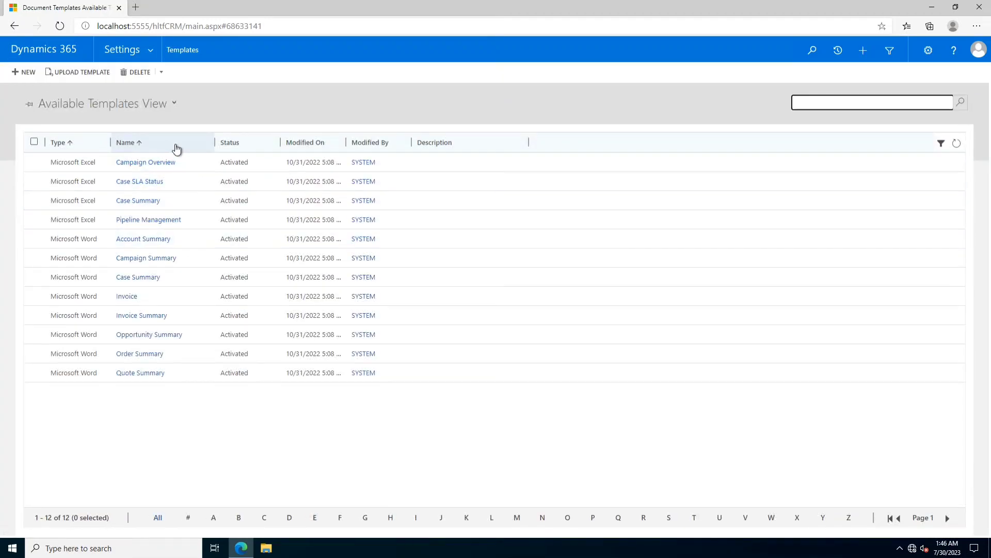
mouse_move(140, 373)
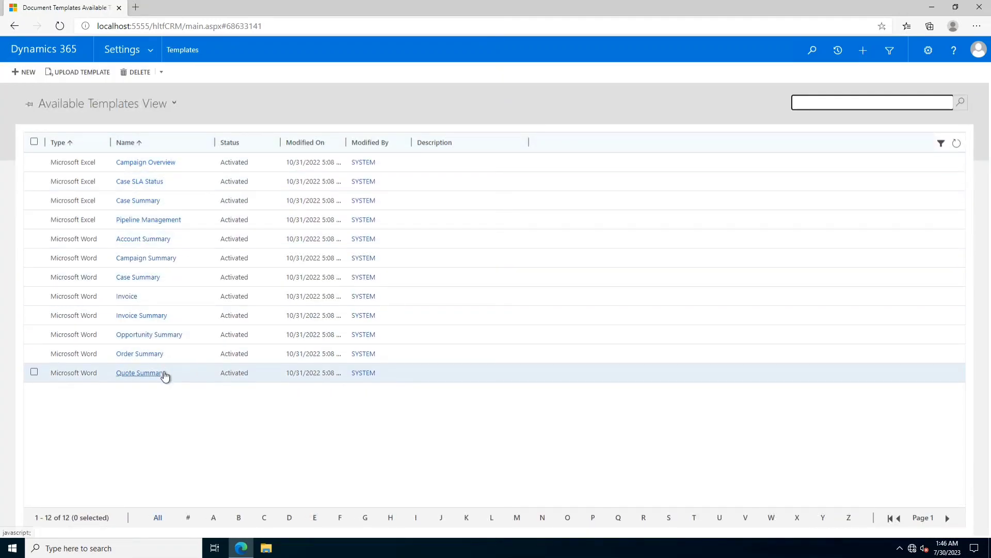
mouse_move(85, 162)
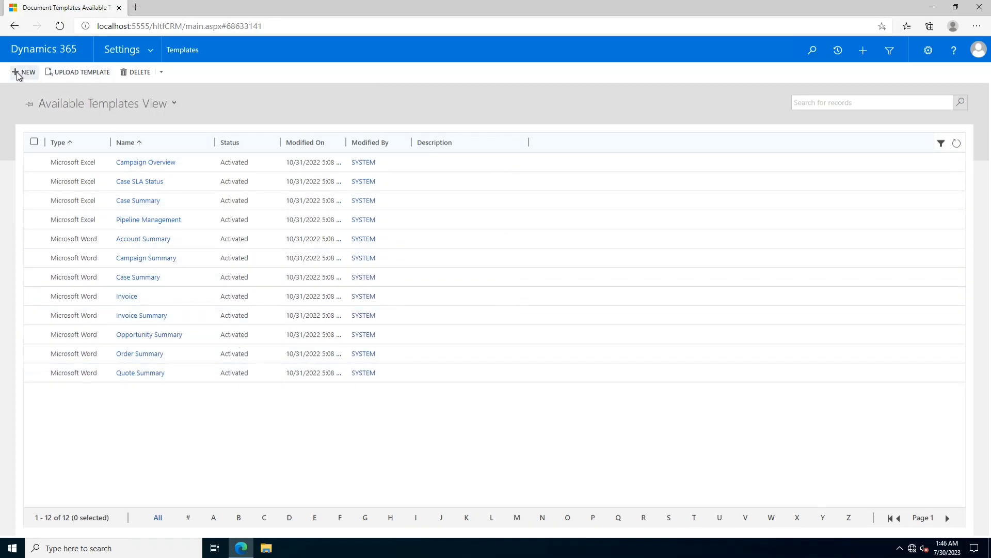
- Create a new Word template filtered by the ProductDetail entity
click(24, 71)
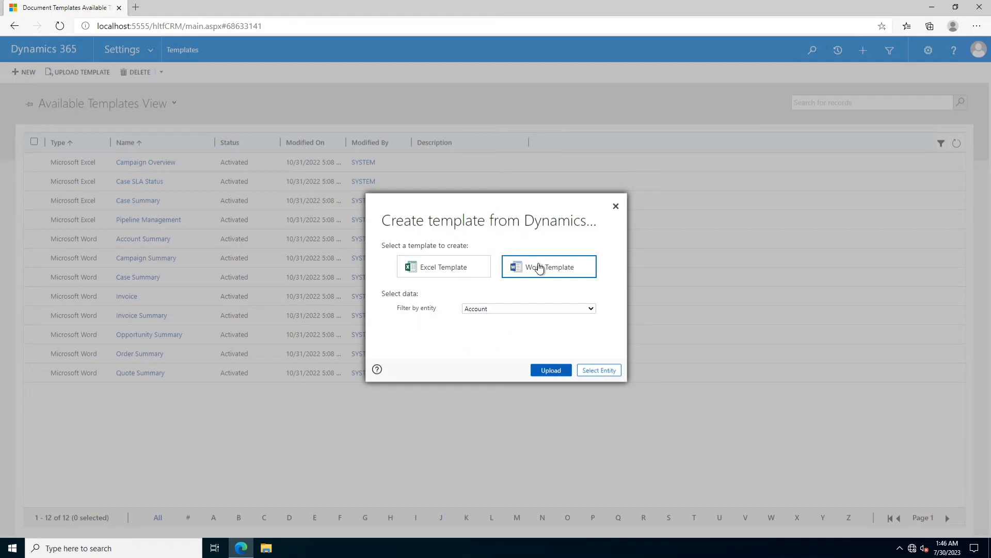
click(528, 309)
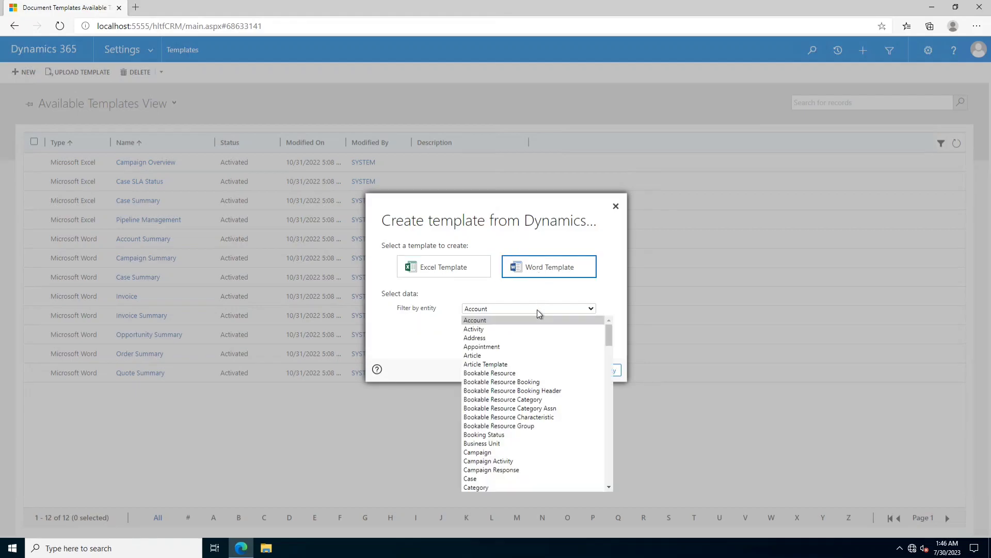
scroll(down, 3)
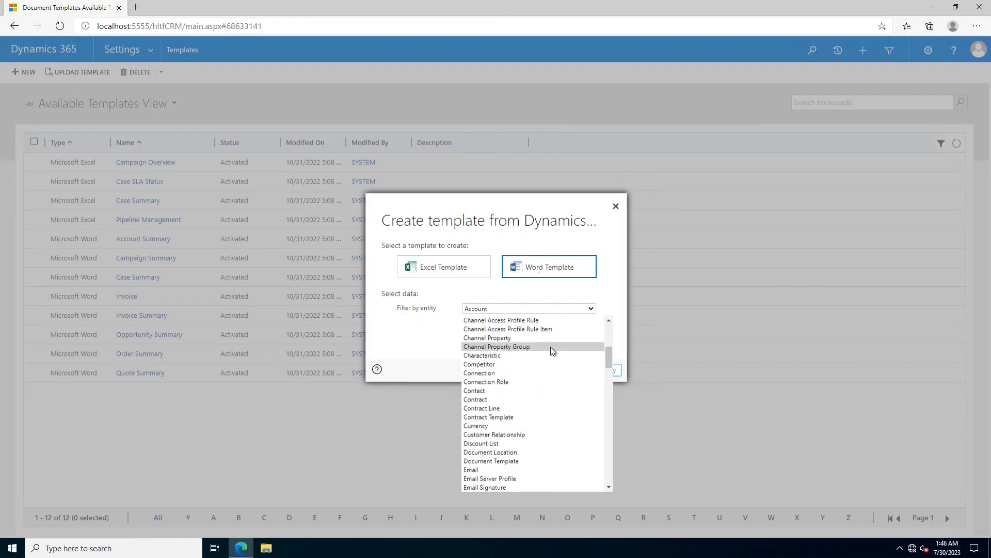
scroll(down, 3)
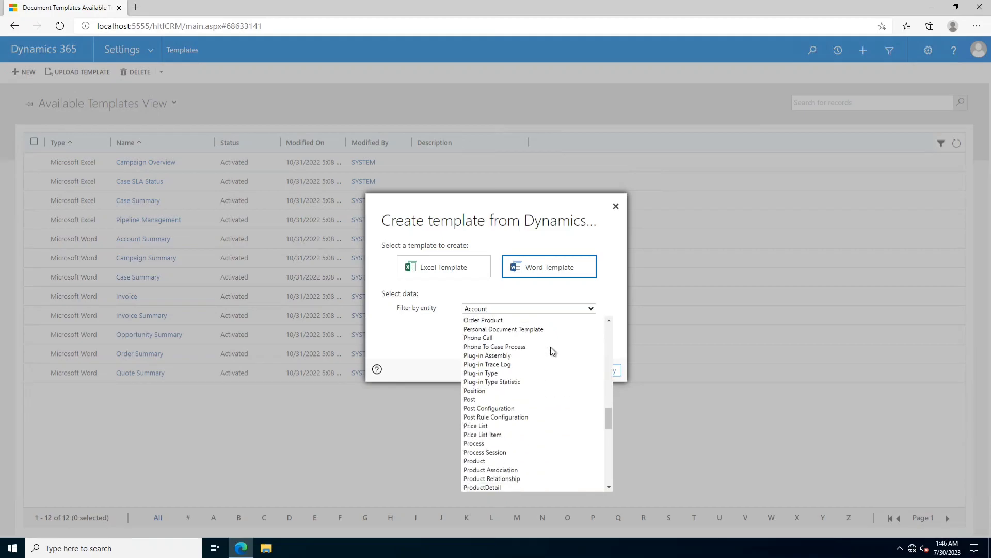
scroll(down, 3)
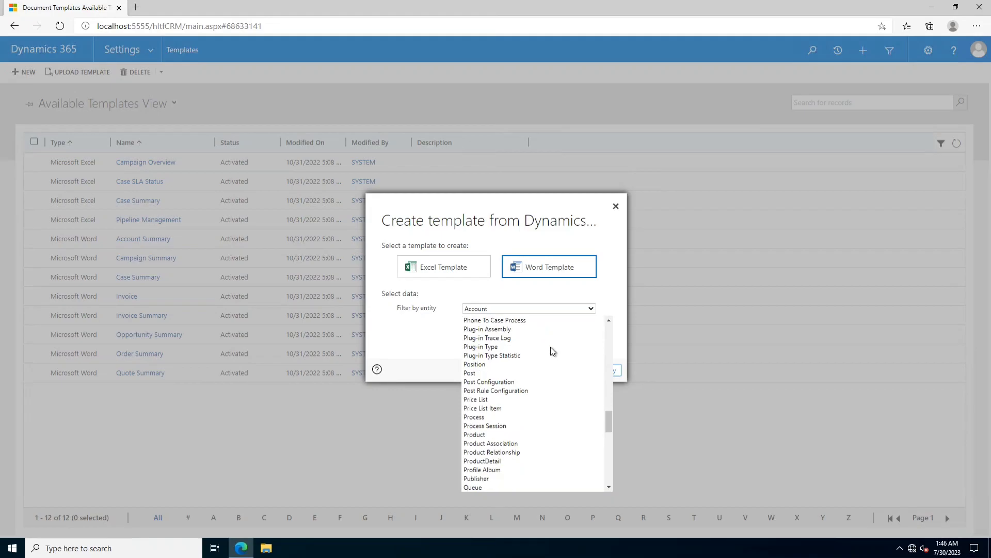
scroll(down, 3)
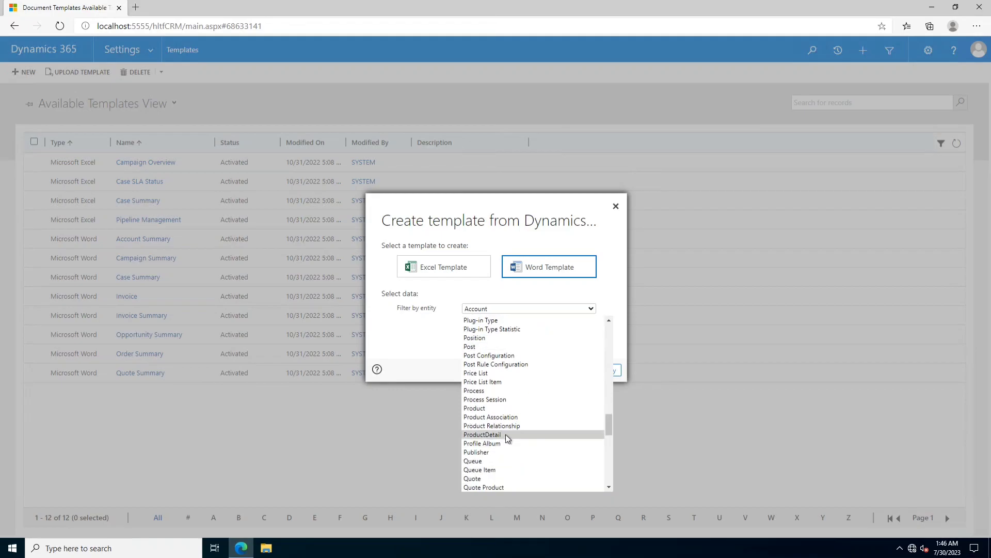
click(481, 434)
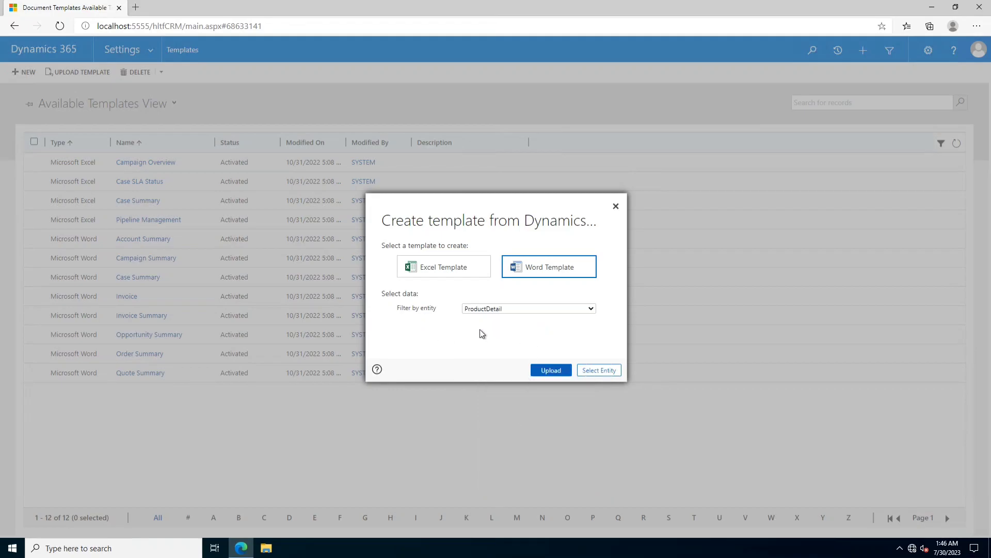
mouse_move(597, 370)
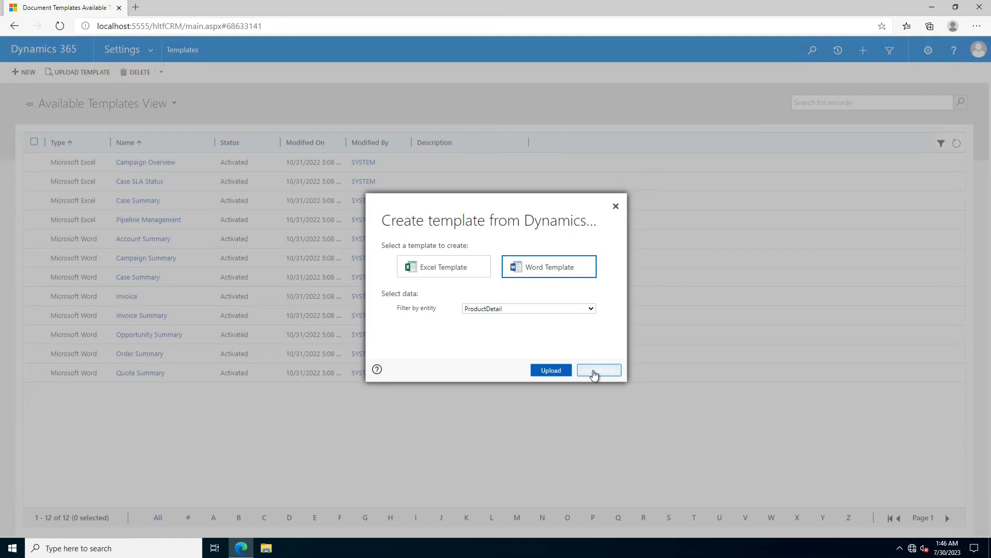
- Confirm ProductDetail as the entity and download the Word template .docx
click(598, 369)
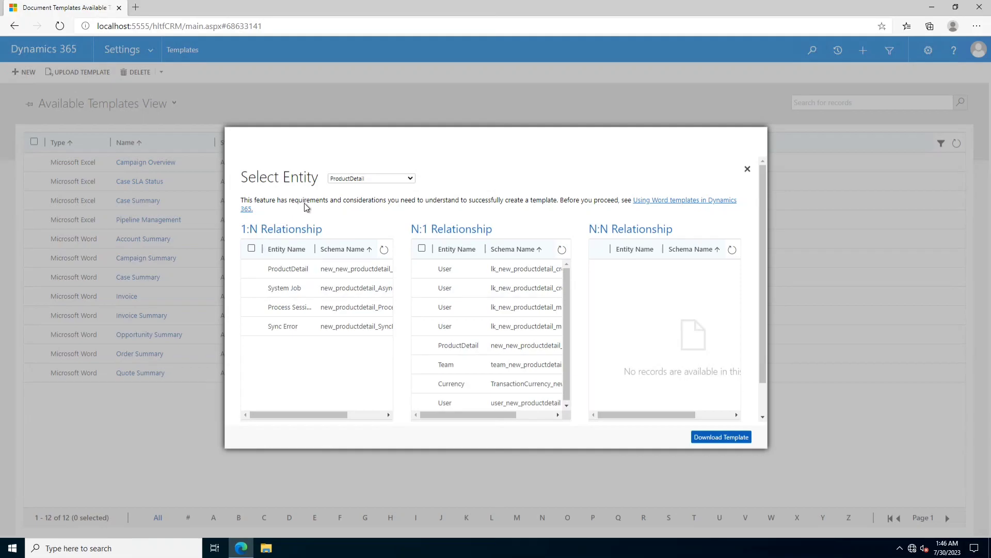
mouse_move(498, 248)
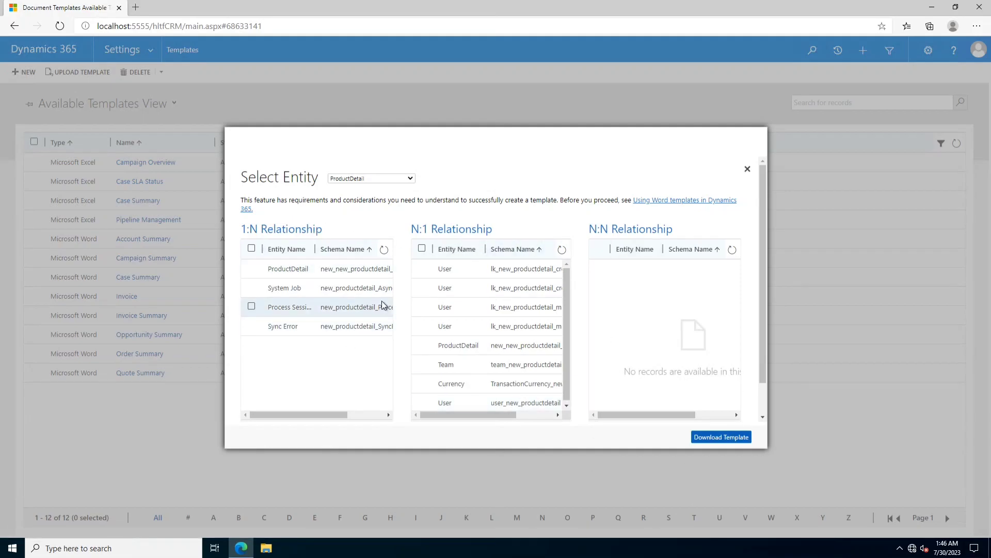
click(747, 169)
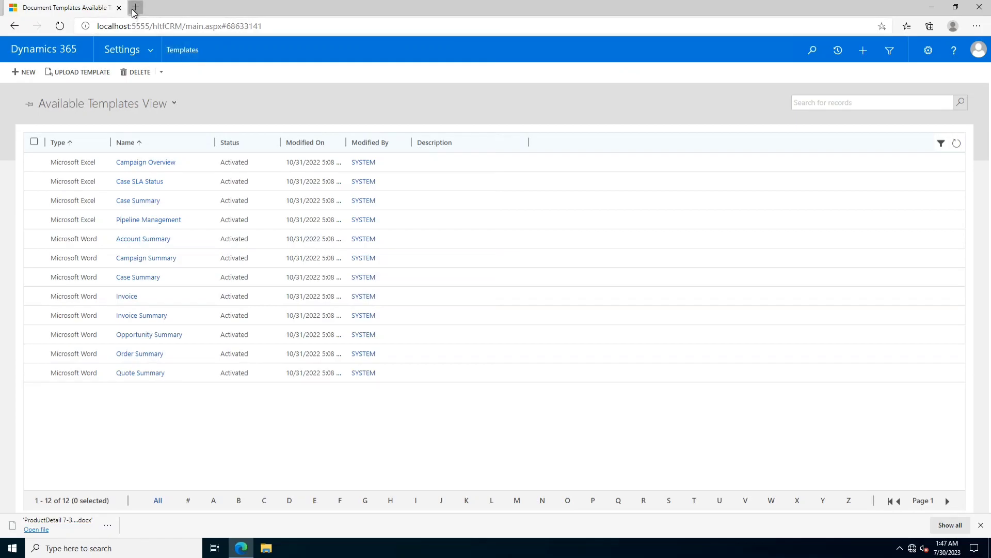
- Locate the downloaded ProductDetail .docx in the Downloads folder and copy it
click(977, 26)
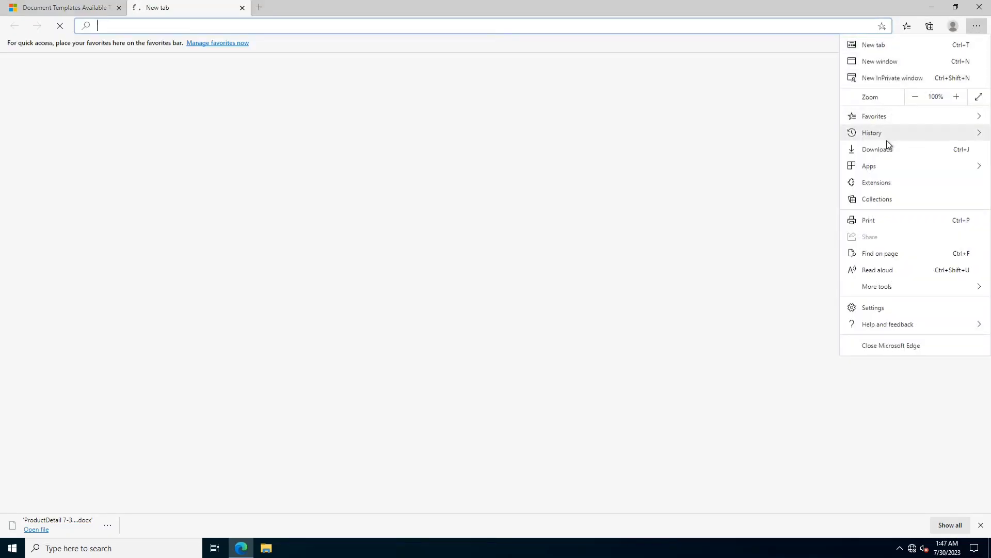
click(878, 148)
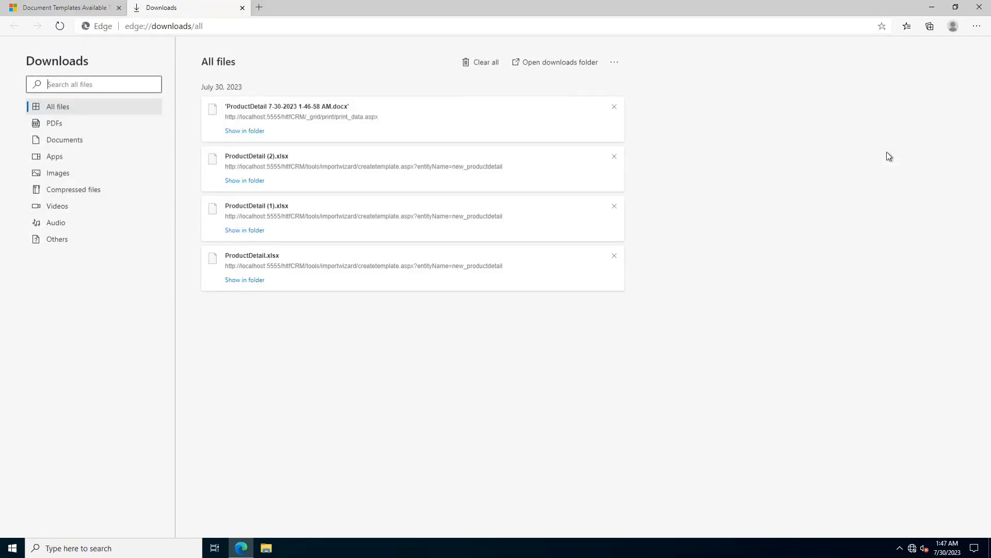
mouse_move(264, 132)
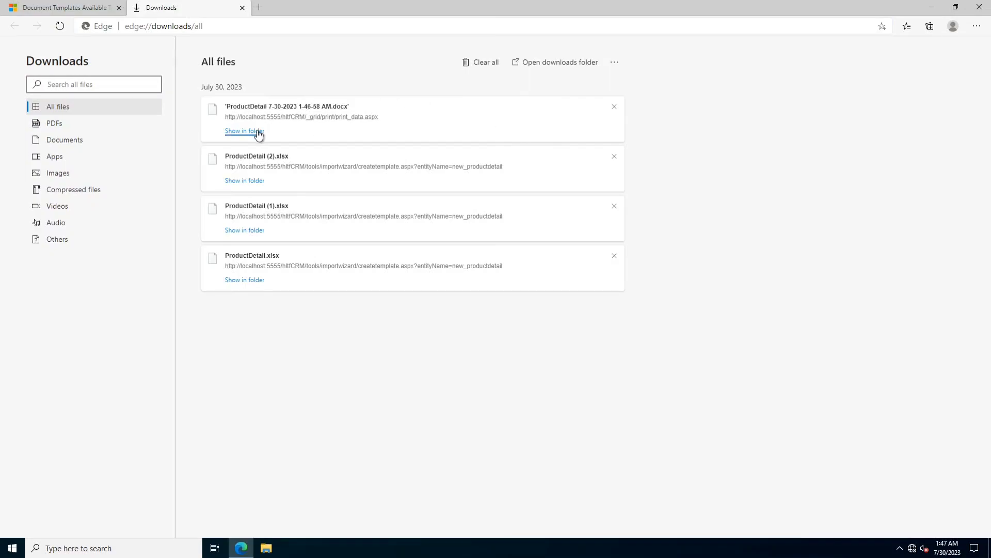
click(244, 130)
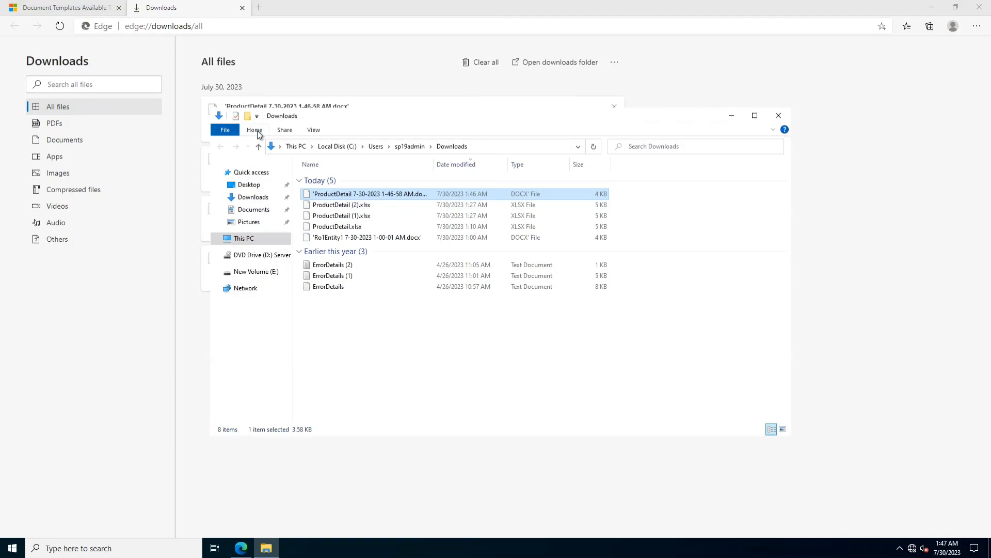
right_click(370, 194)
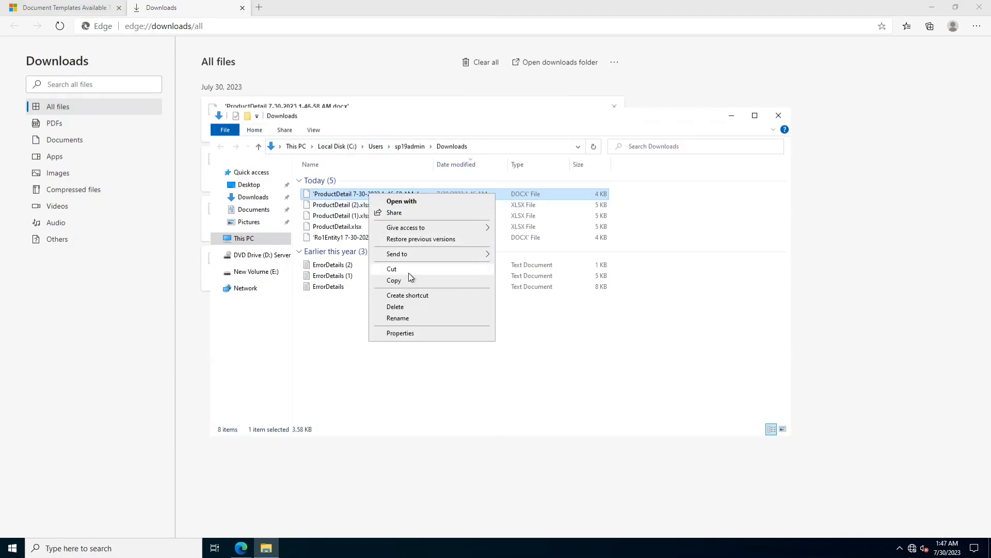
click(751, 129)
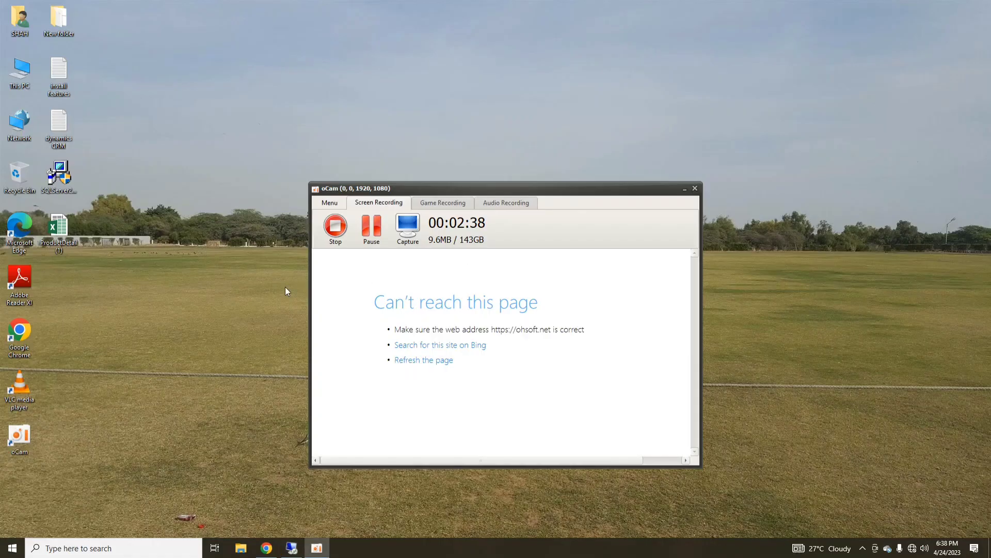
- Paste the ProductDetail .docx template onto the desktop and open it in Word
right_click(286, 291)
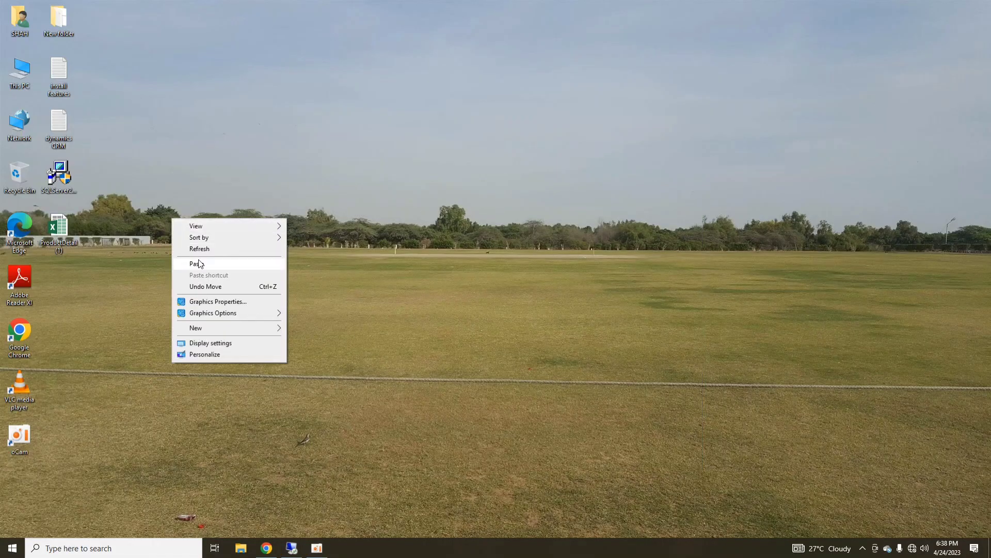
click(197, 264)
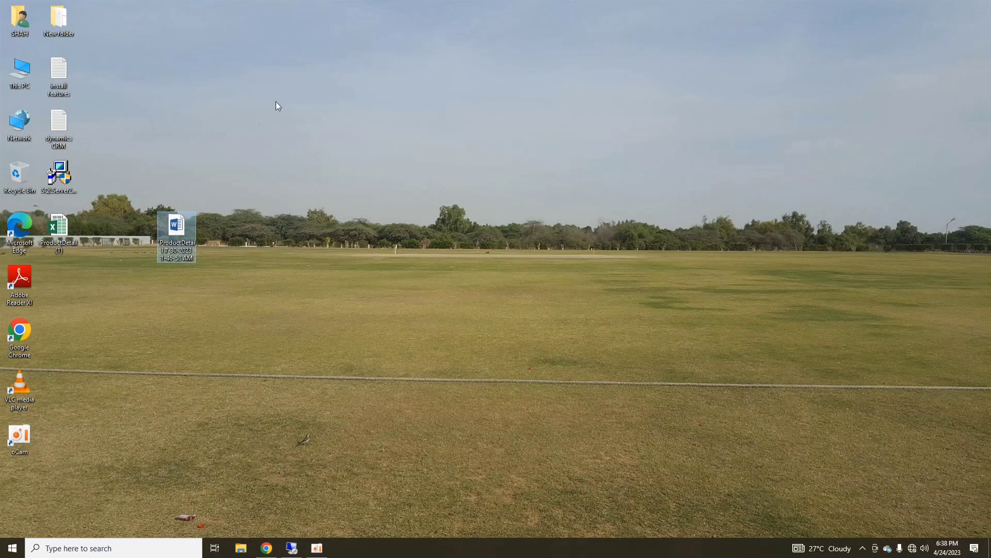
click(177, 228)
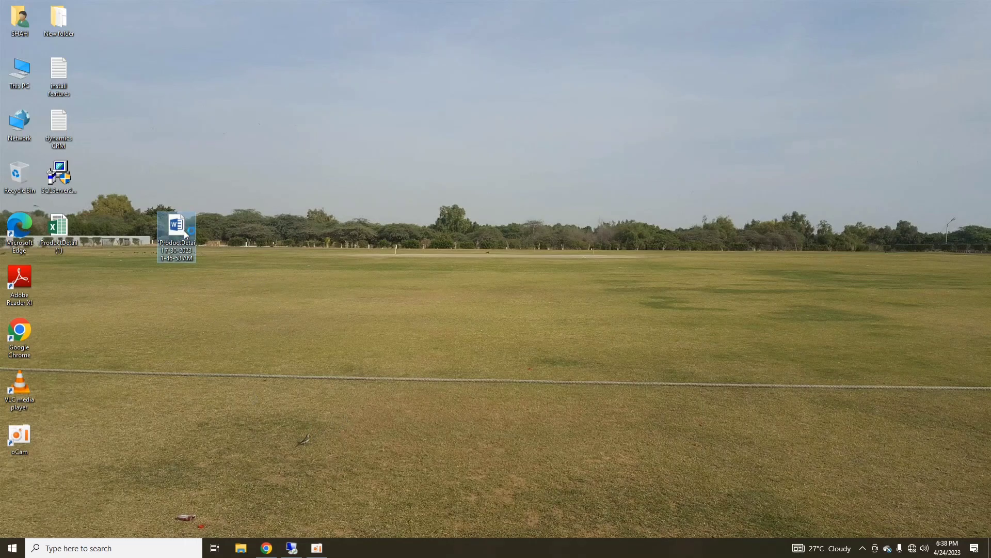
double_click(176, 229)
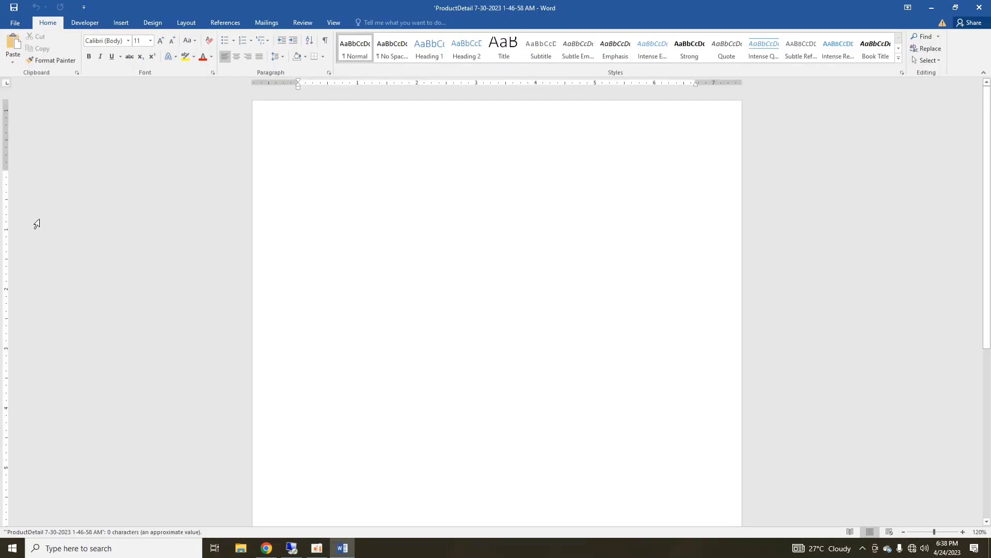
- Add the Developer tab from All Tabs to the ribbon in Word Options
click(14, 23)
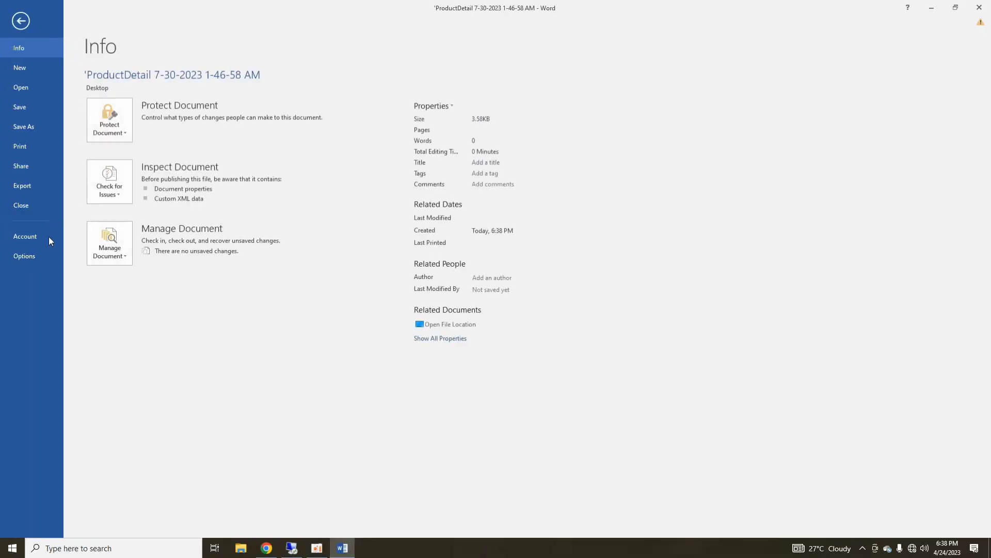
click(24, 256)
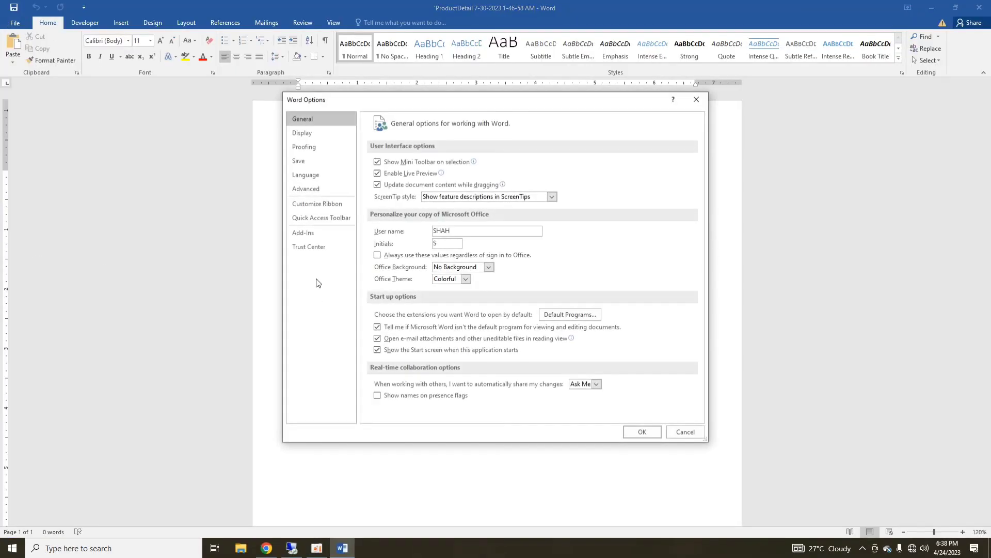
click(316, 203)
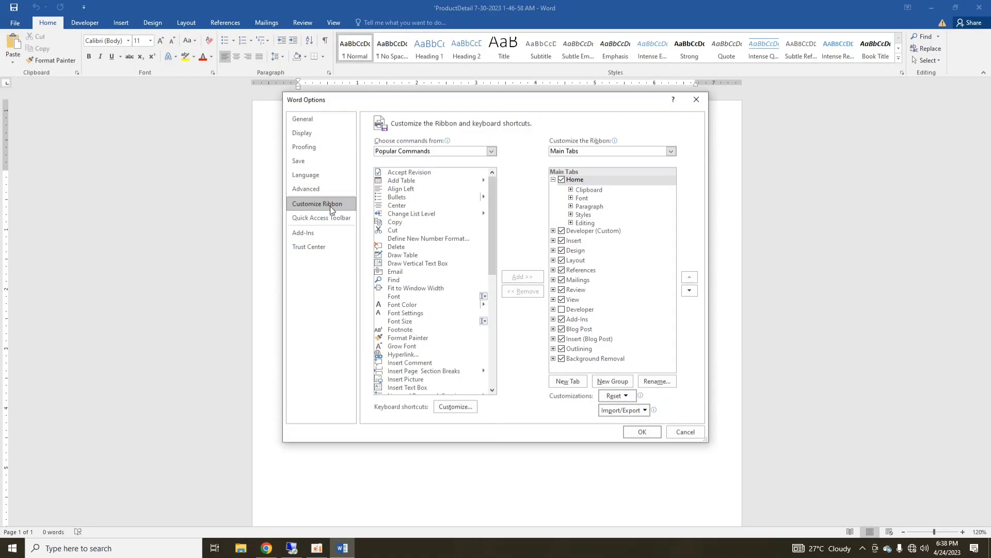
click(490, 150)
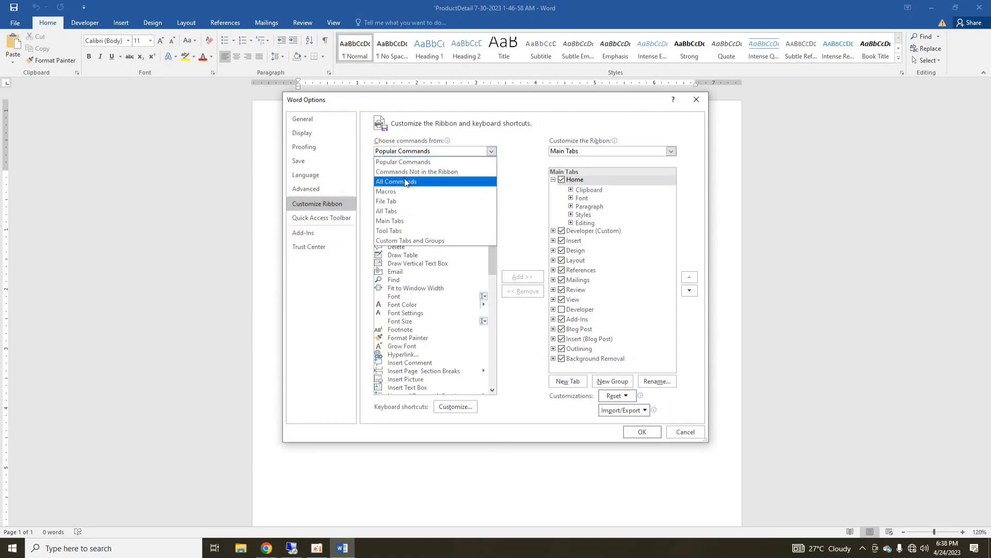
click(390, 220)
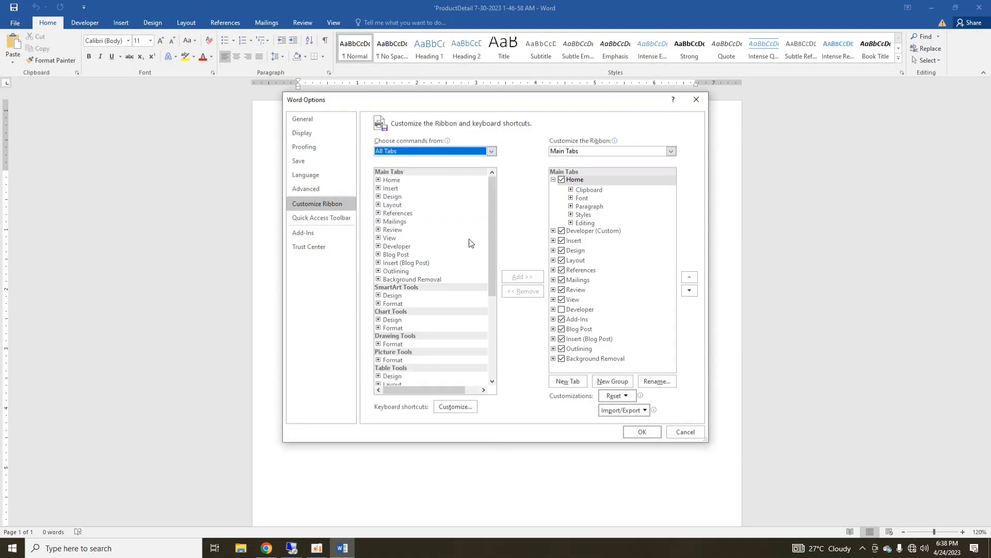
click(397, 246)
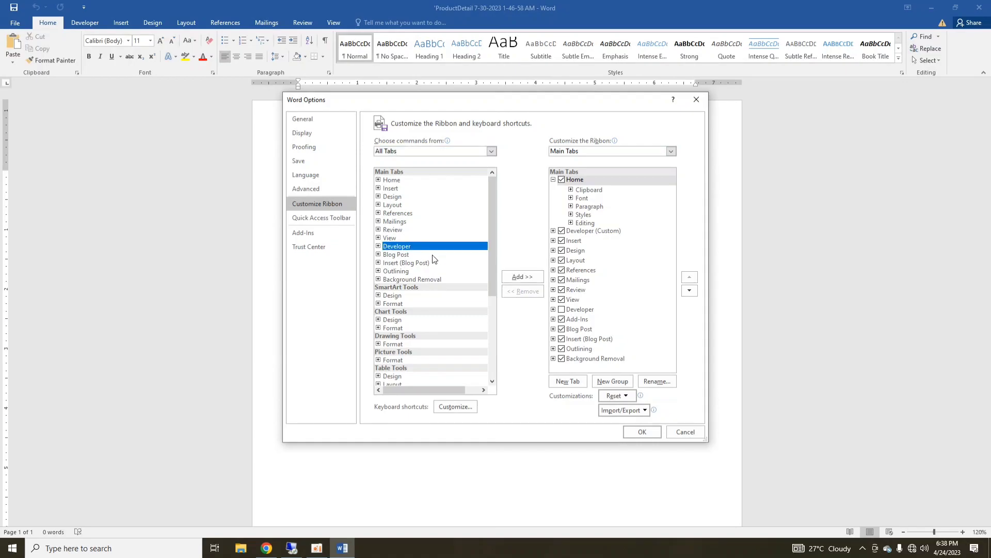
click(521, 277)
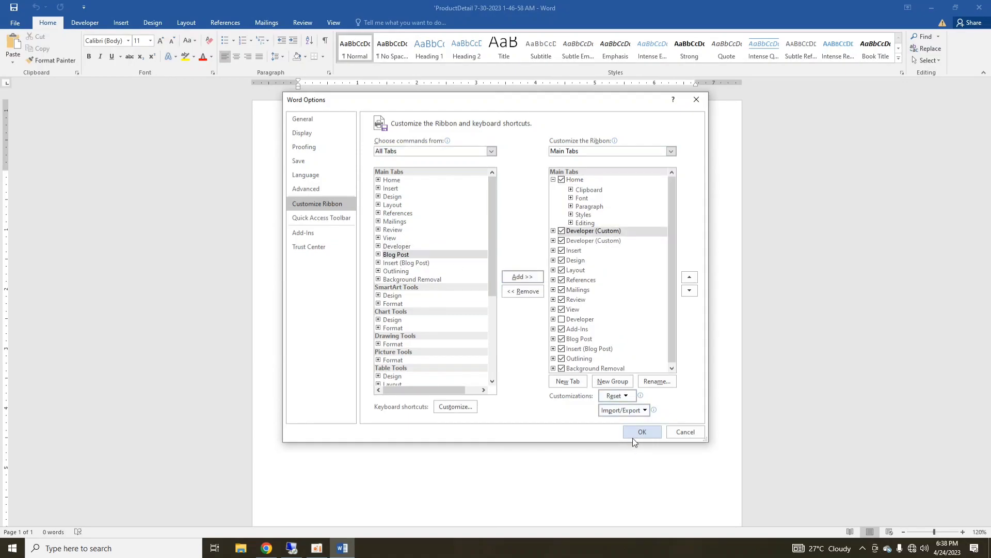
click(642, 431)
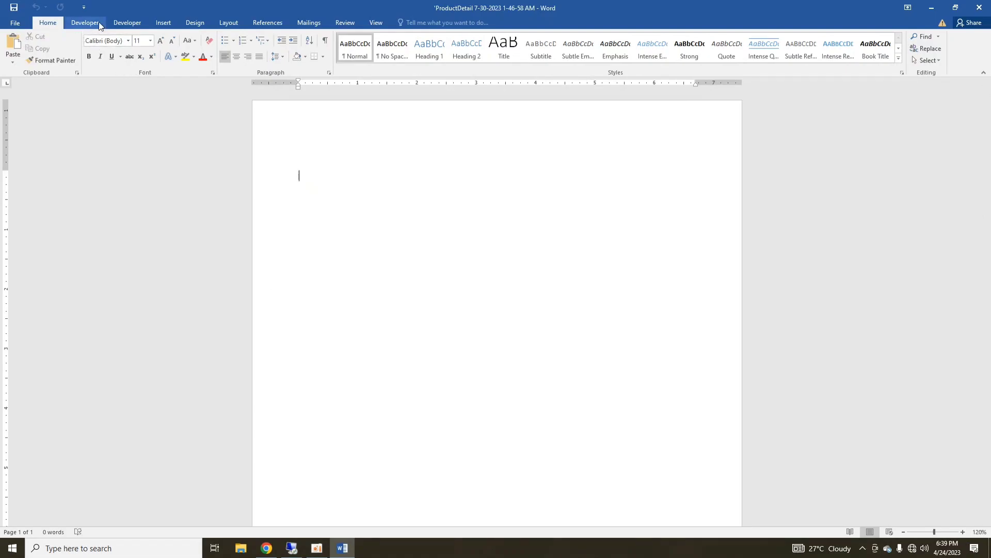
- Remove the duplicate Developer (Custom) tab from the ribbon and show the Developer tab
click(84, 22)
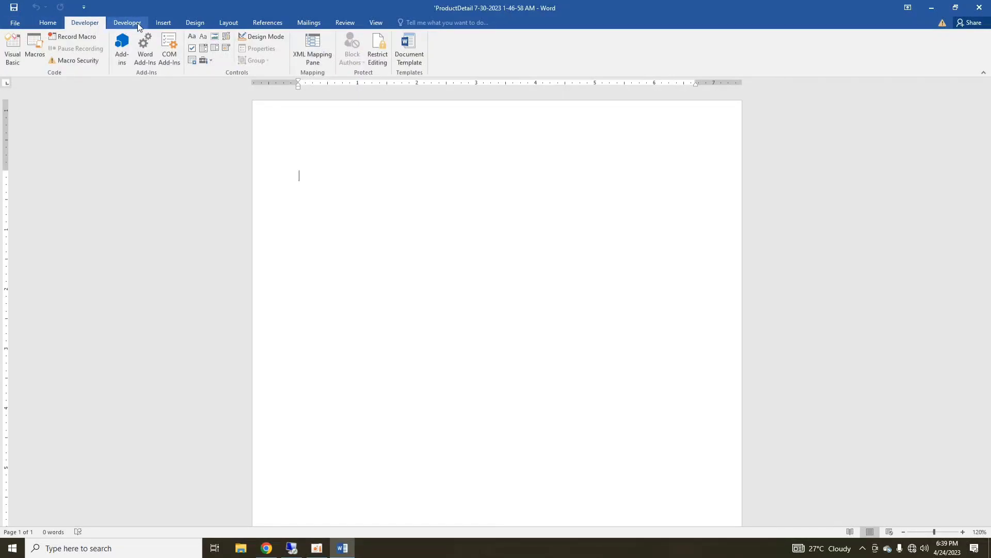
click(15, 23)
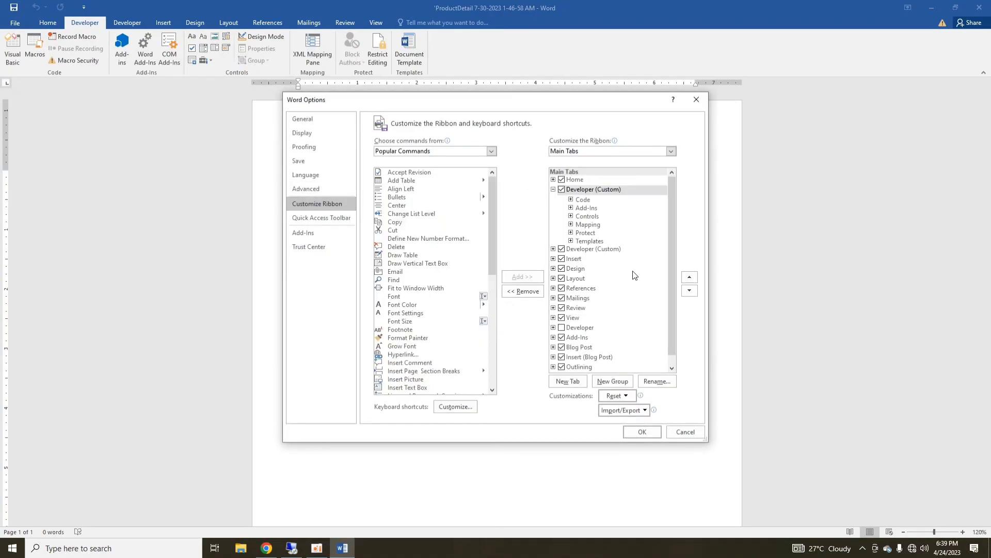
click(553, 189)
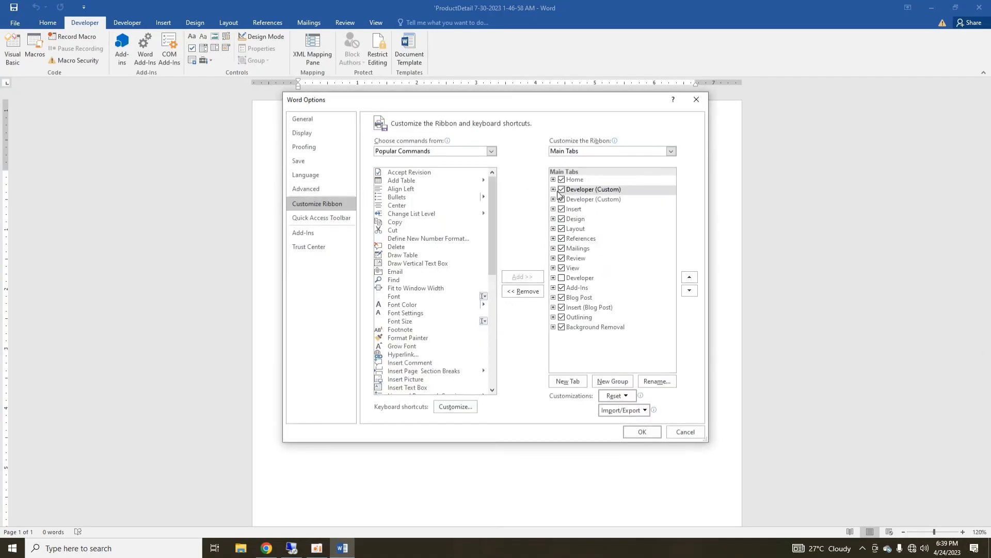
click(593, 189)
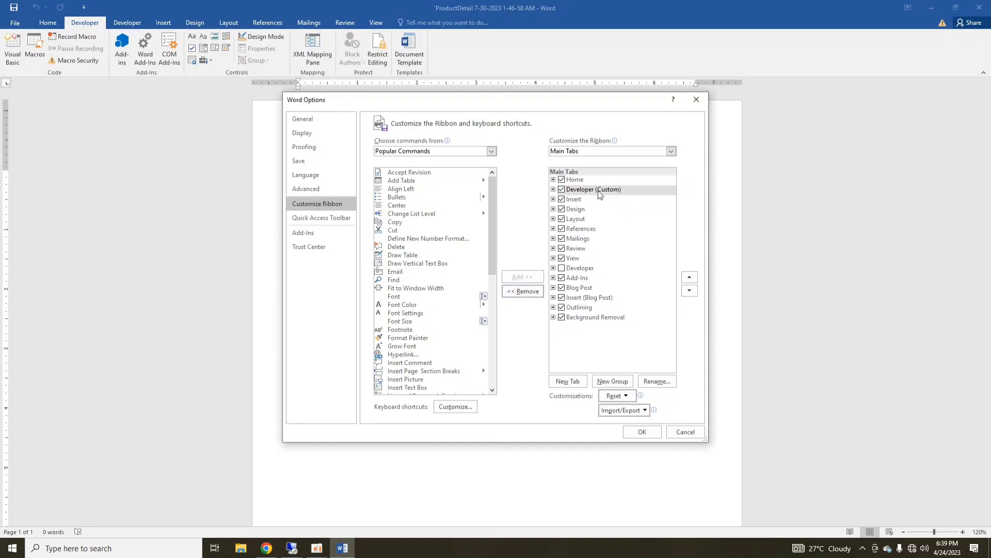
click(641, 431)
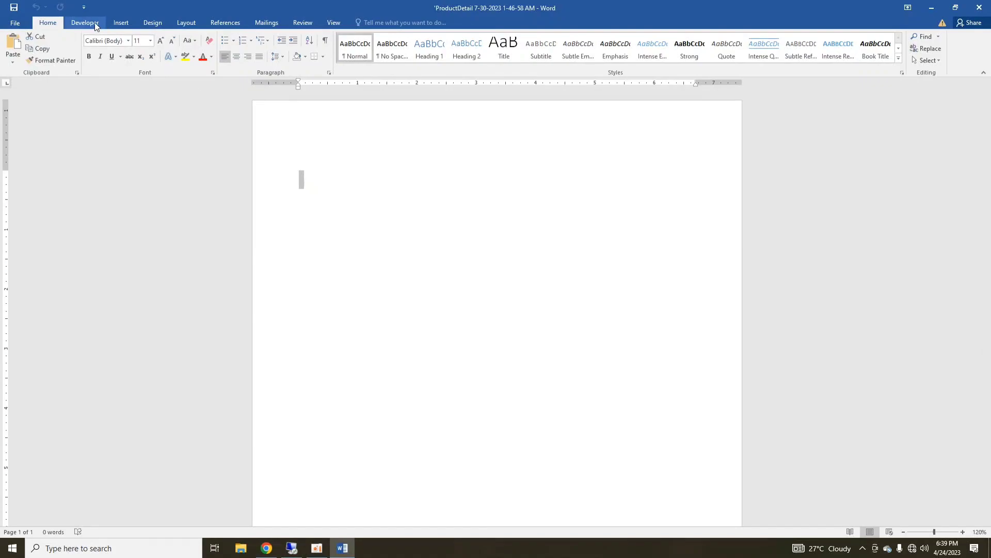
click(85, 22)
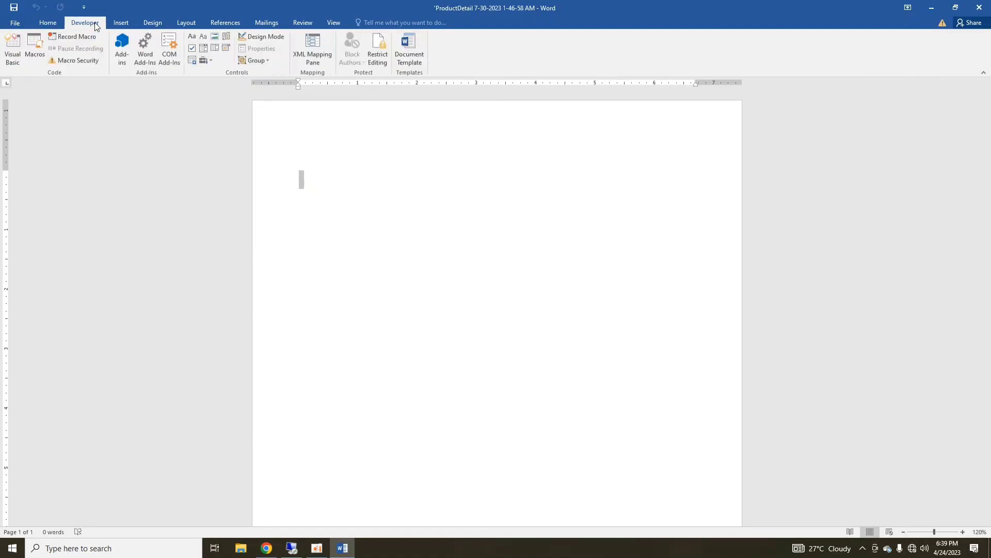
mouse_move(312, 54)
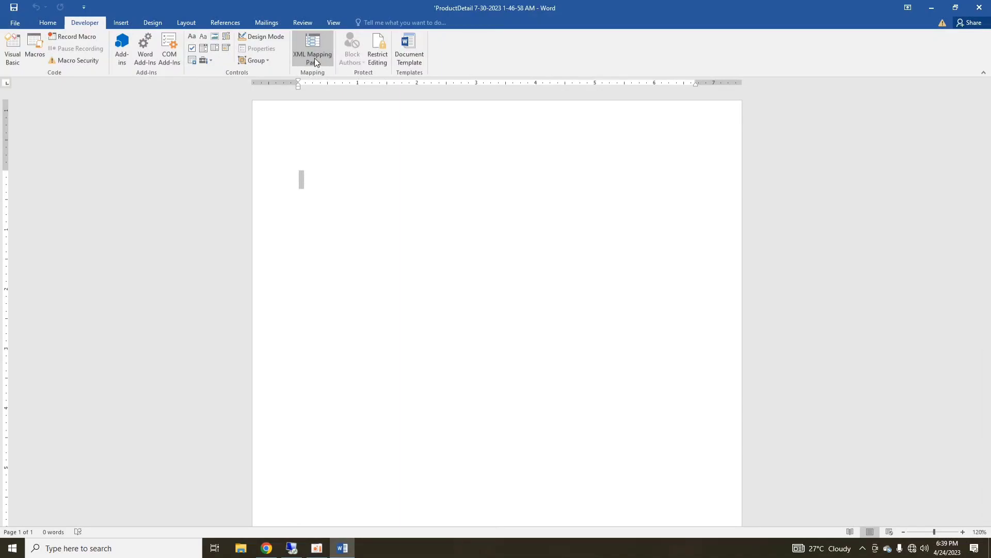
- Load the urn:microsoft-crm/document-template/new_productdetail XML part and expand its fields
click(312, 50)
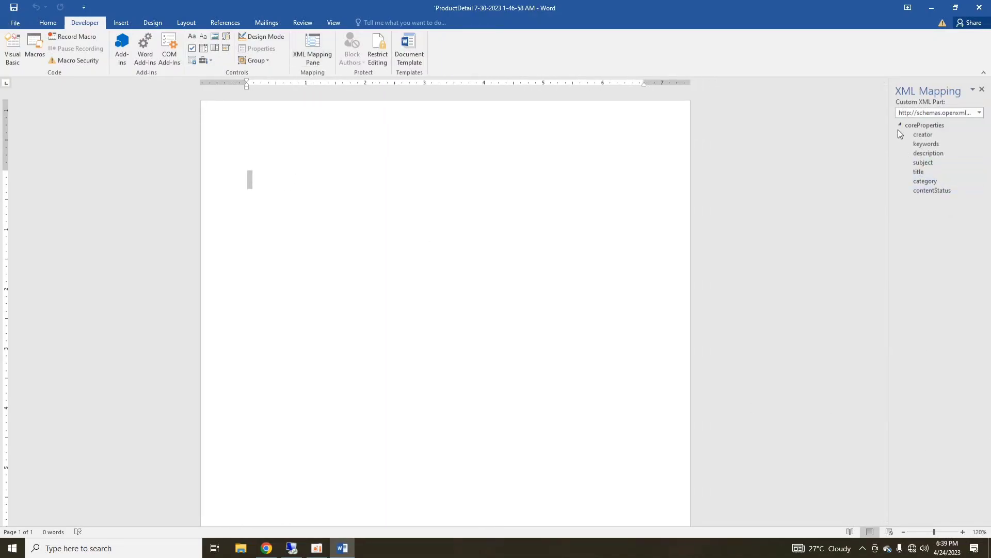
click(979, 112)
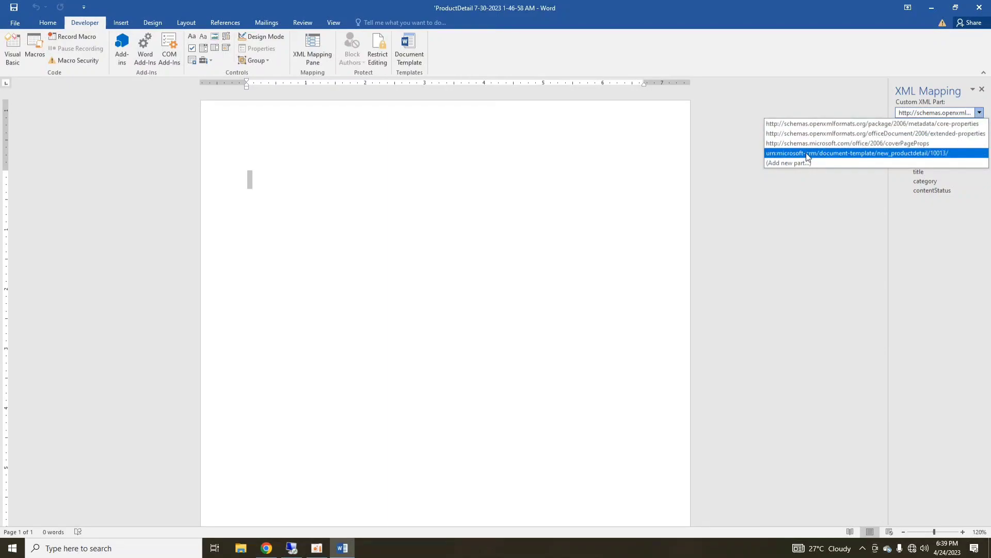
click(856, 153)
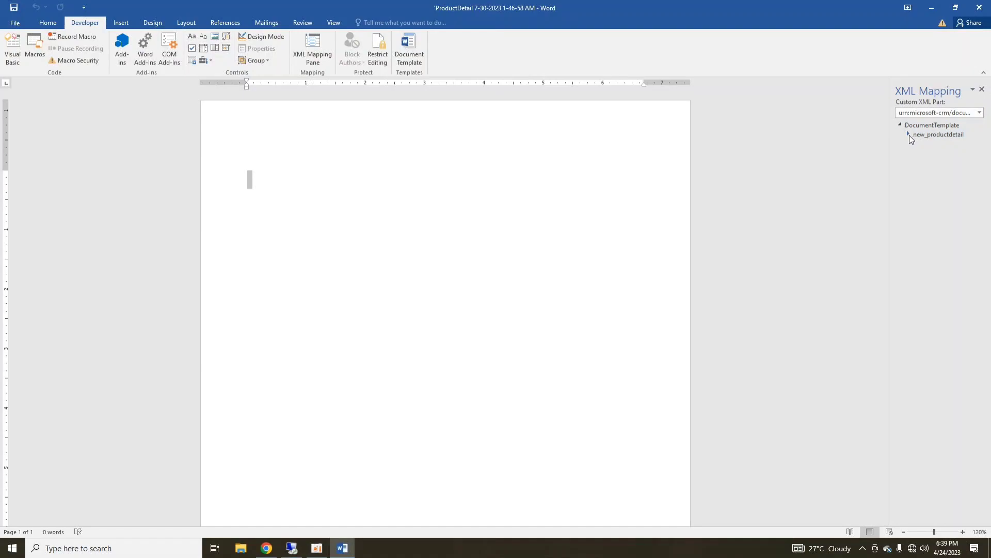
click(909, 135)
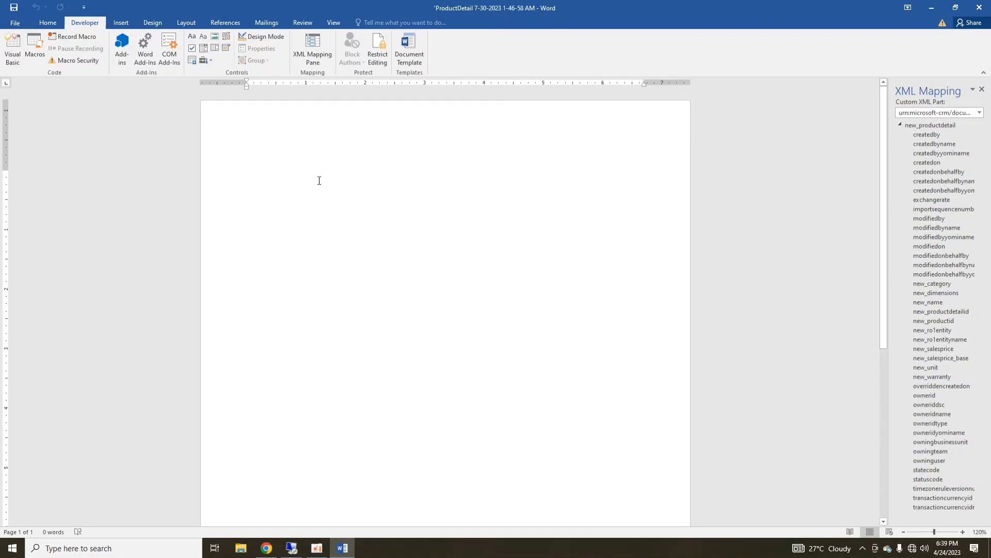
- Type 'Dear' at the top of the letter and find ownerid in the field list
text(He)
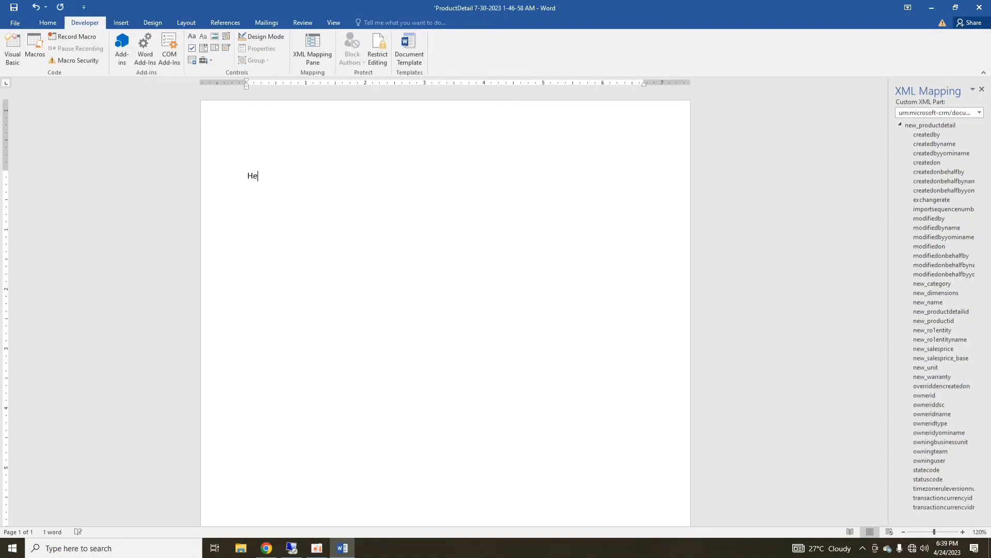
text(llo)
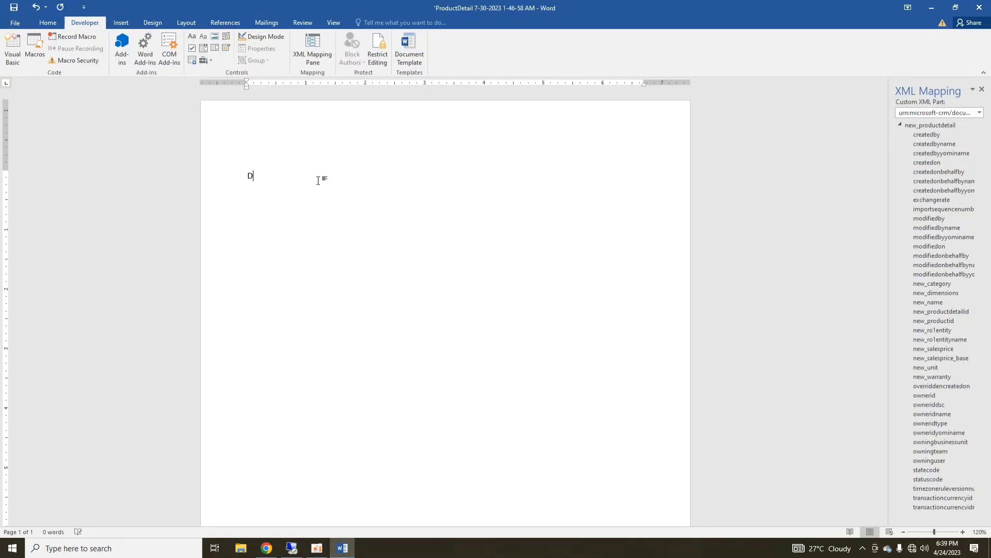
text(ear)
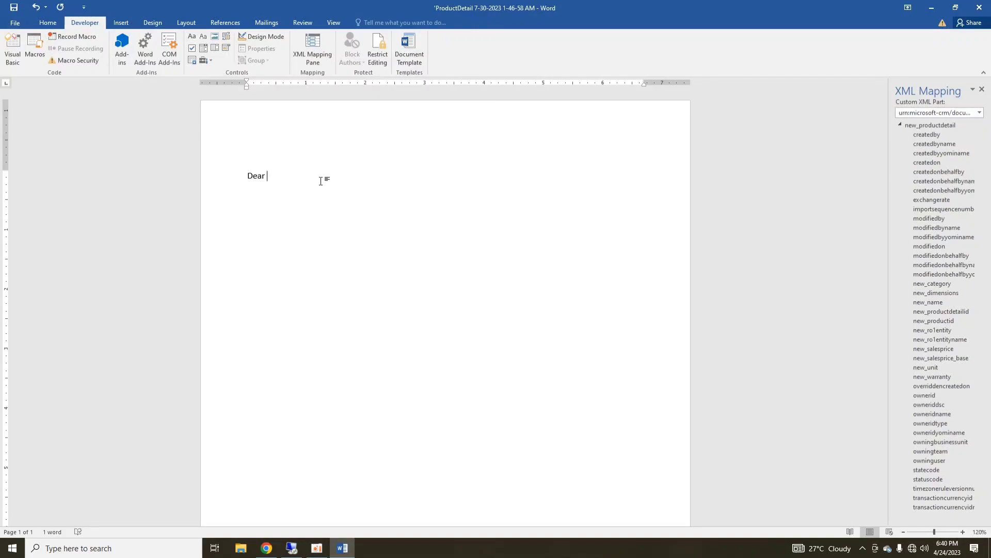
double_click(256, 176)
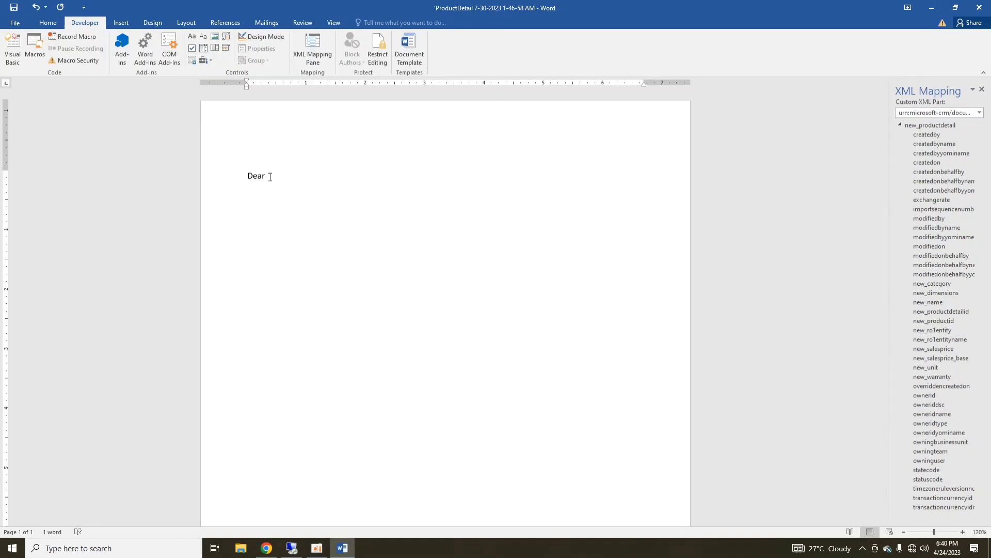
mouse_move(744, 291)
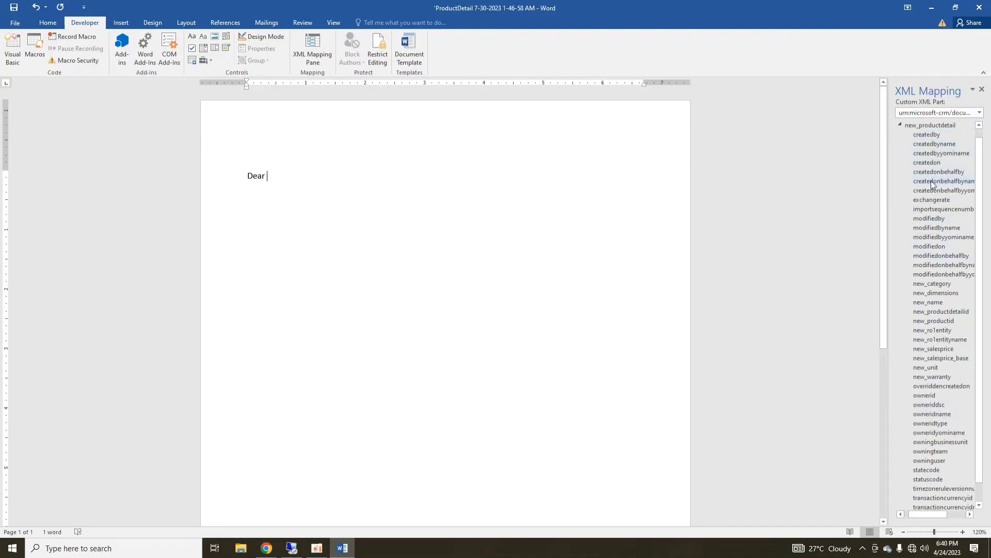
mouse_move(976, 430)
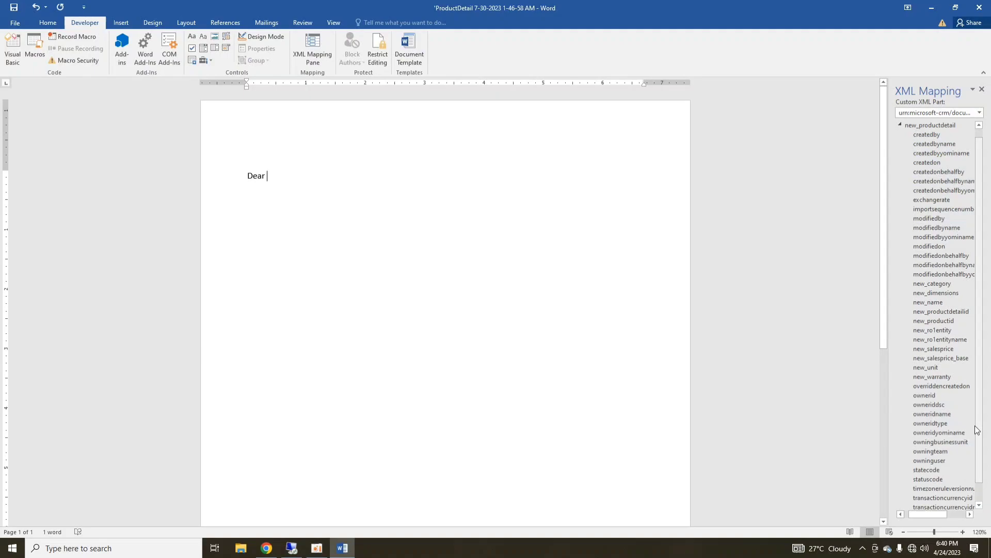
scroll(up, 3)
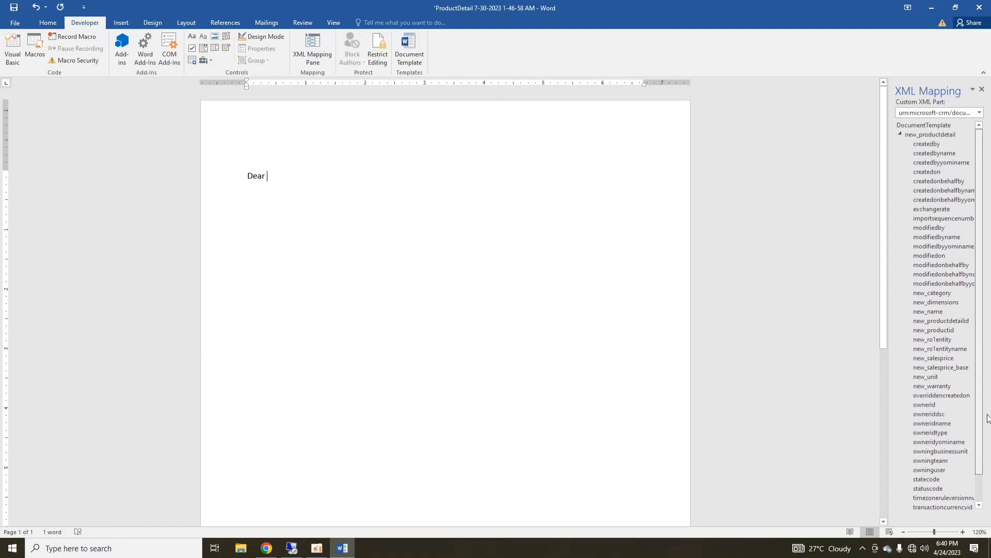
click(932, 293)
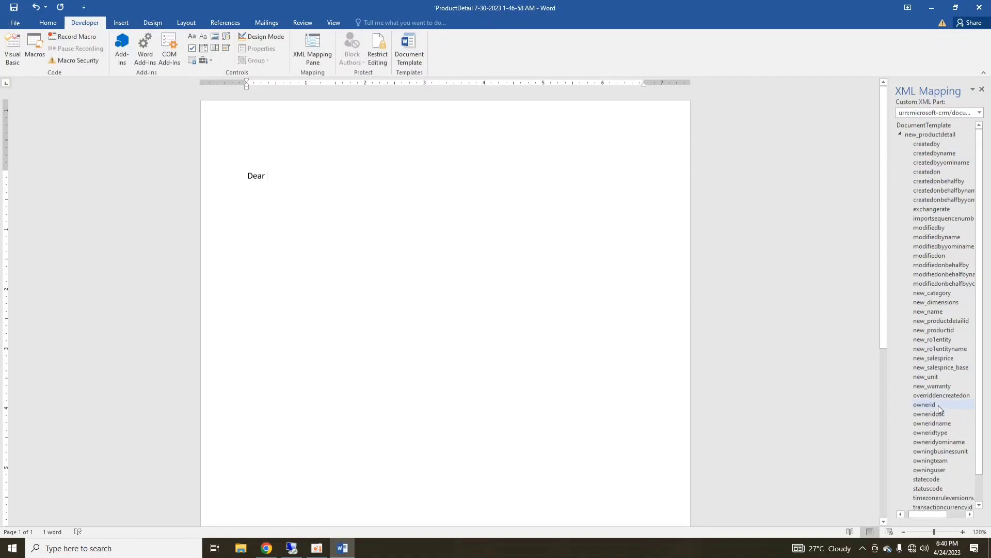
- Bring up the content control insertion menu for the ownerid field after 'Dear'
right_click(923, 404)
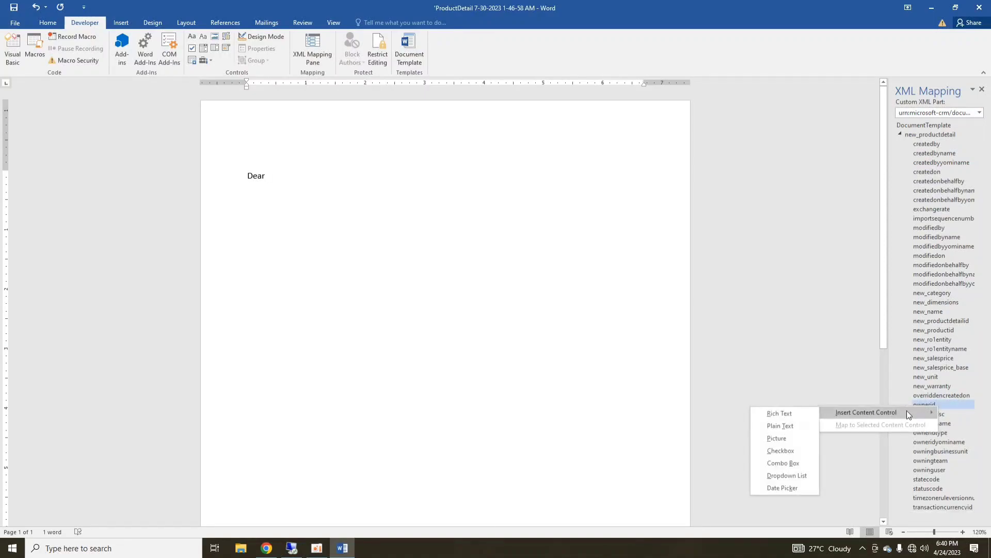
mouse_move(780, 425)
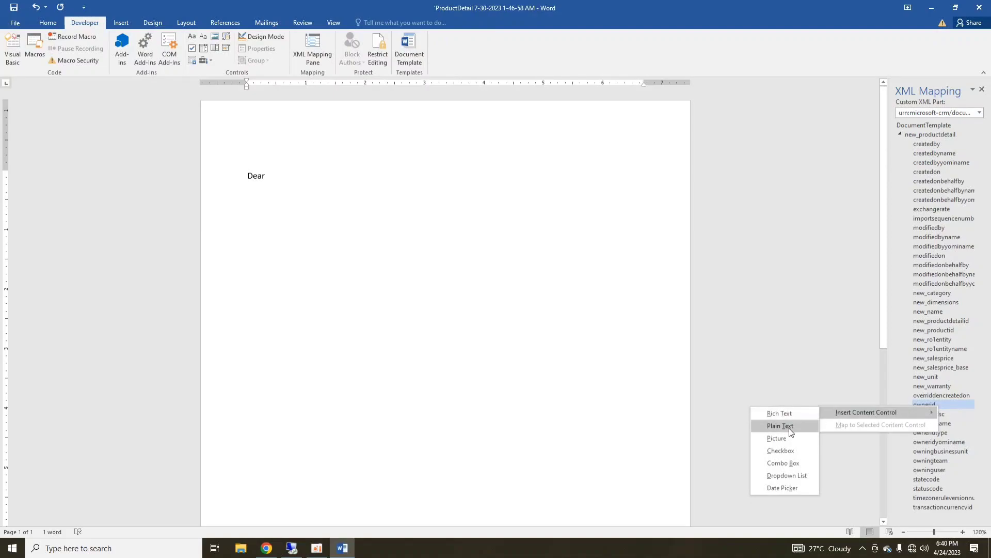
mouse_move(780, 412)
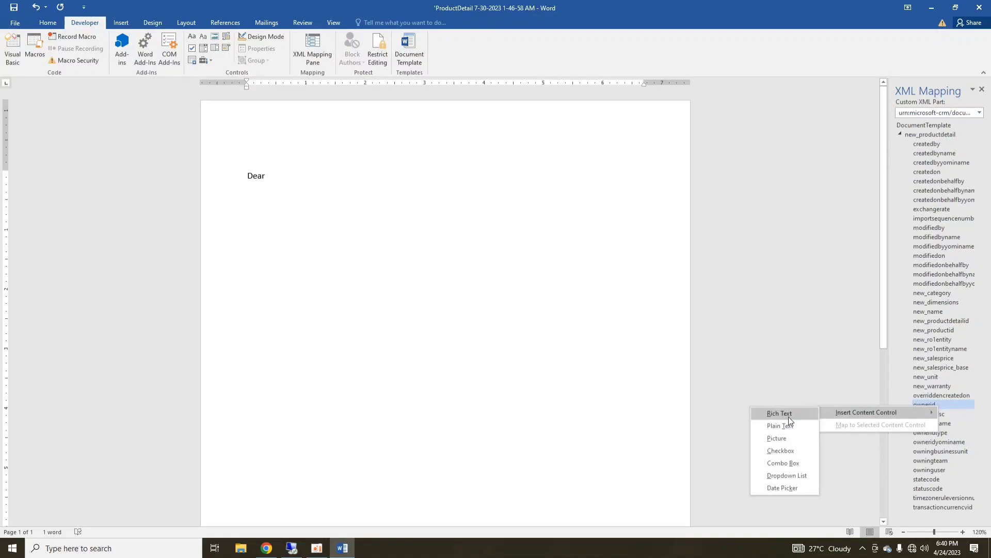
mouse_move(780, 451)
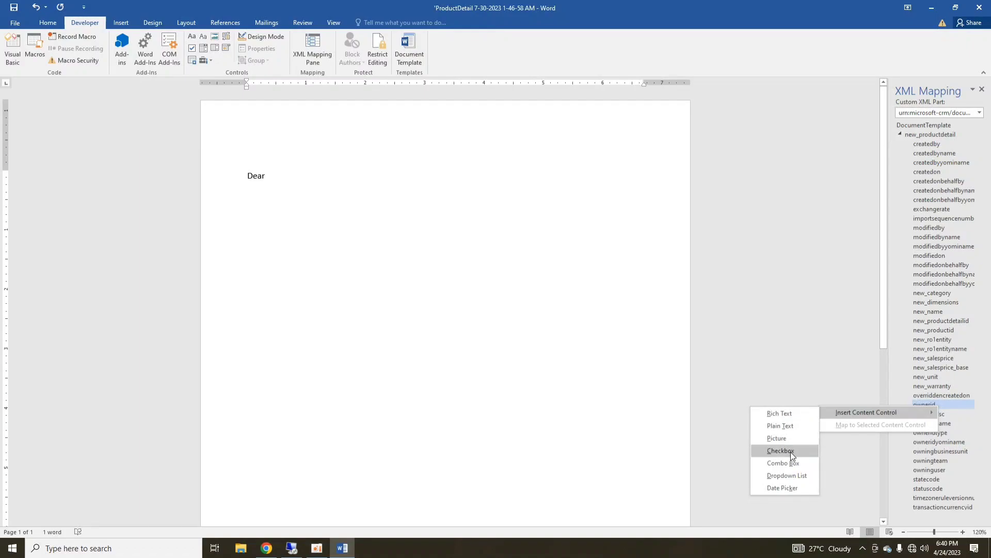
mouse_move(783, 487)
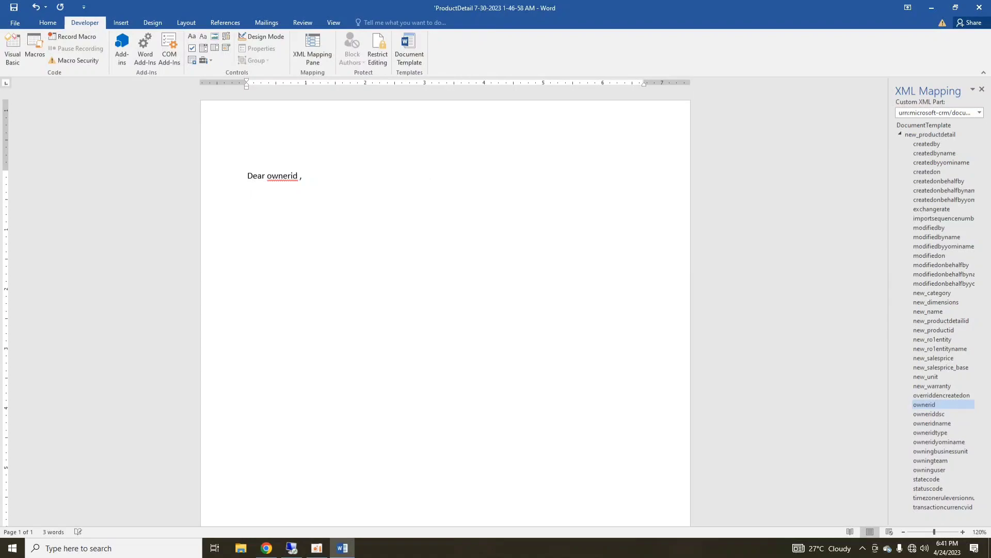
- Type the second line 'We are pleased to offer you our Product'
text(We are)
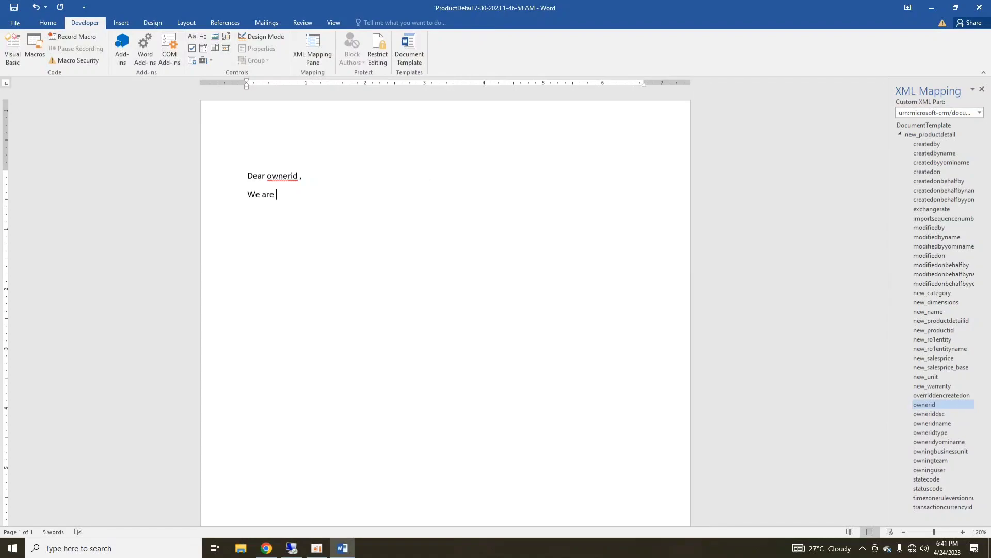
text(pleased)
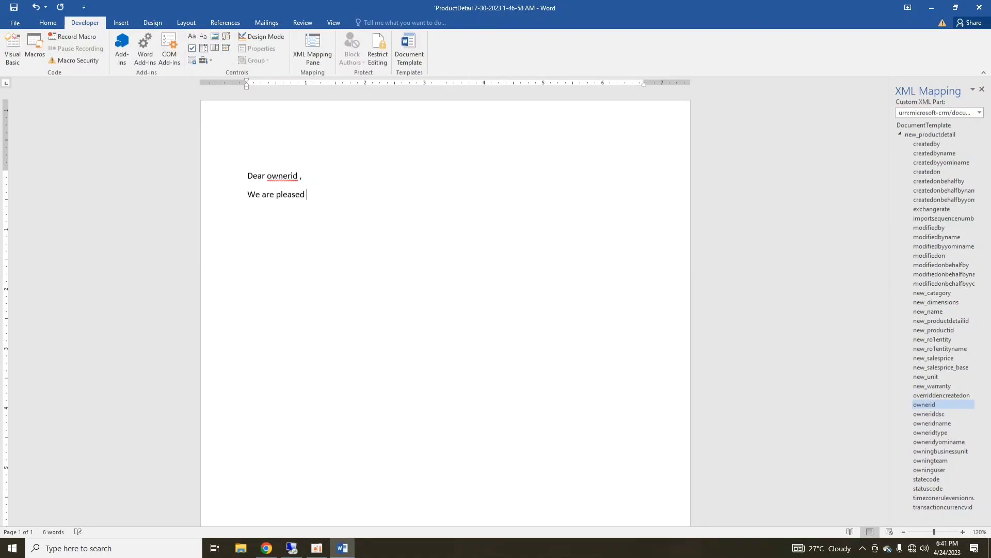
text(to)
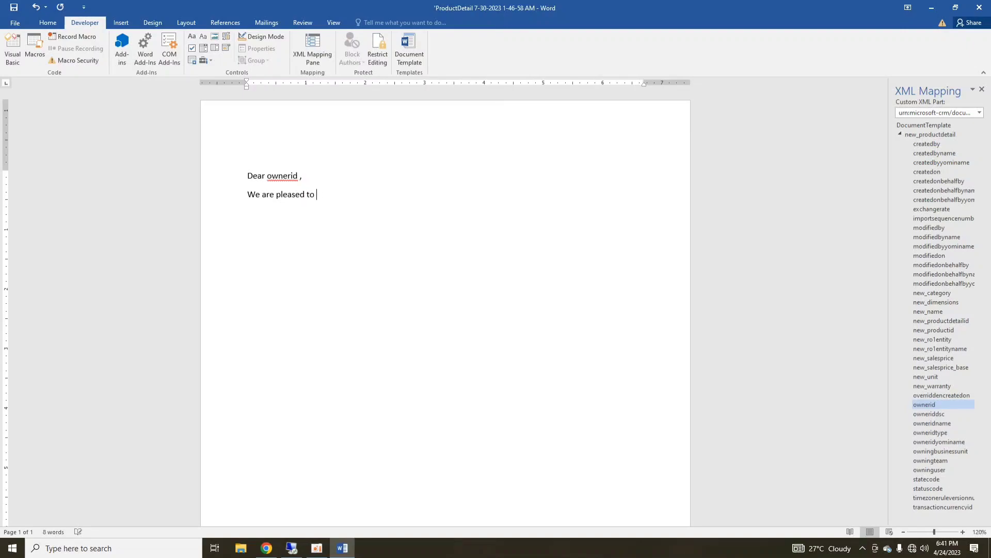
text(o)
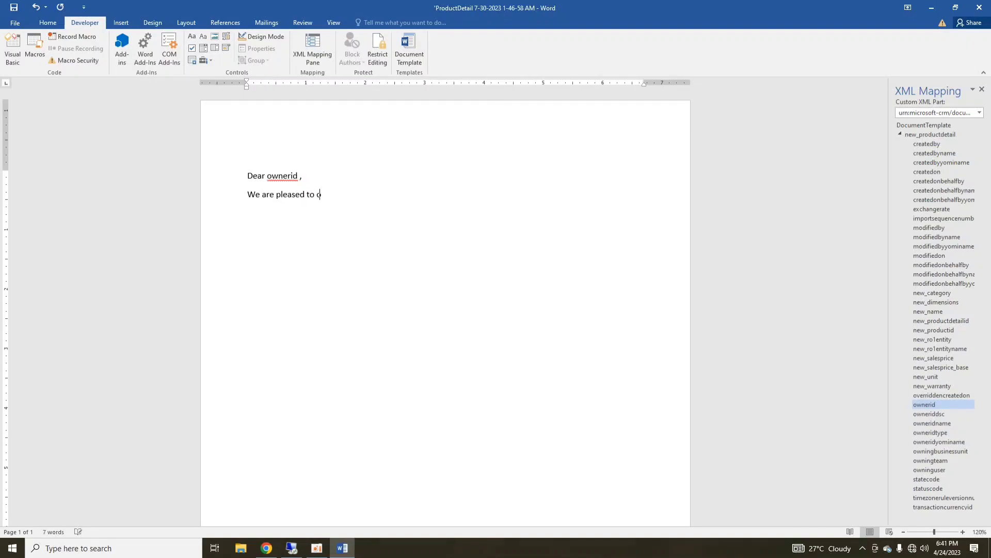
text(ffer you ou)
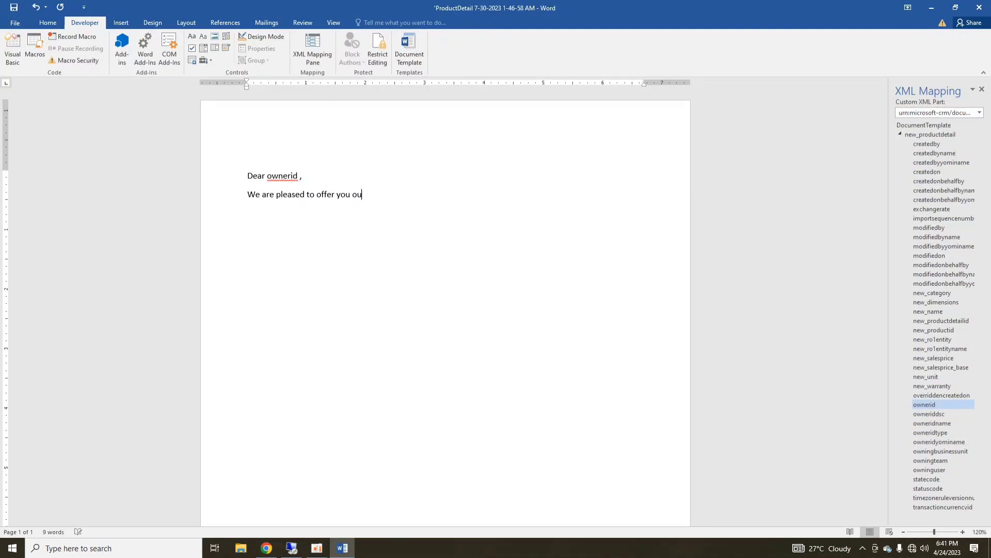
text(r Prod)
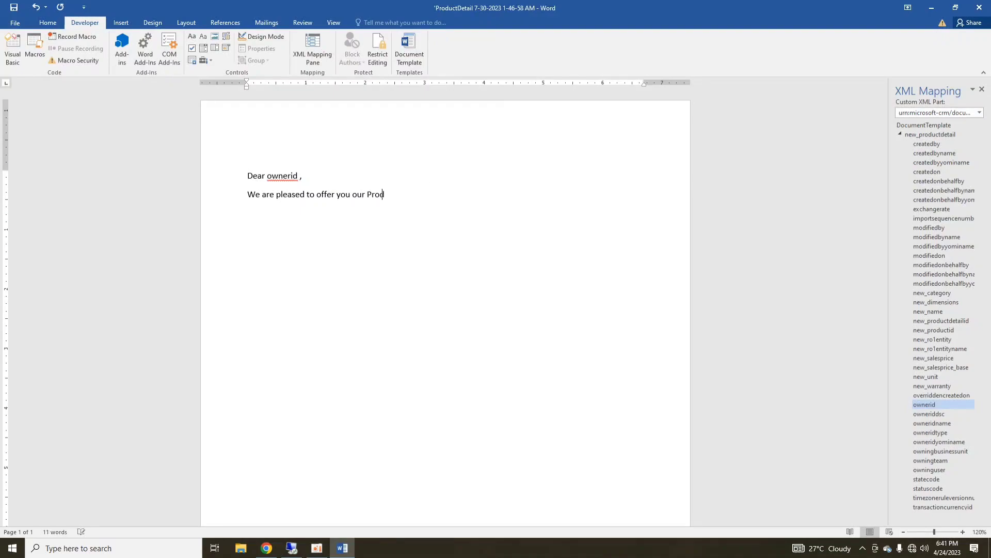
text(uct)
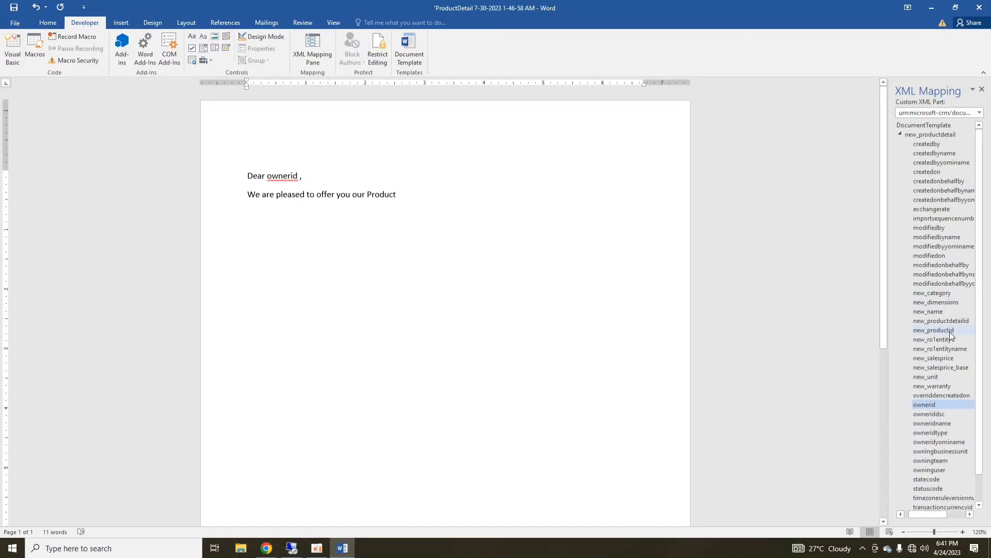
- Insert the new_productid plain text field after 'Product' and add 'with following specifications:'
right_click(932, 329)
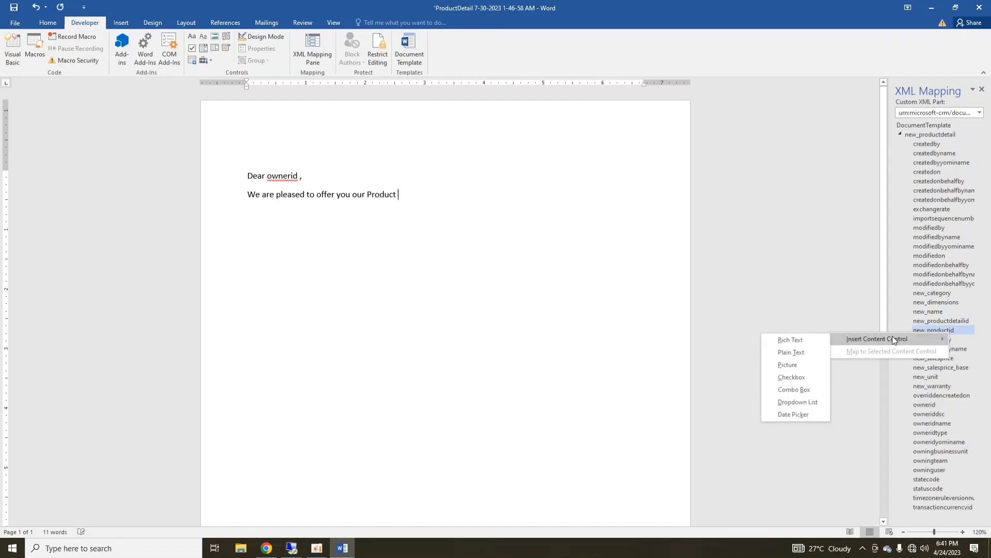
click(791, 352)
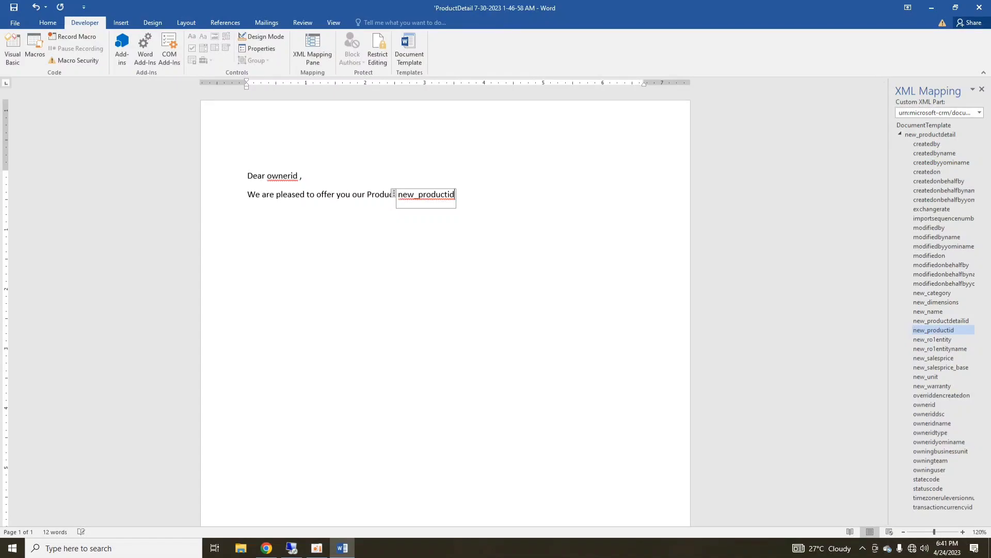
text(w)
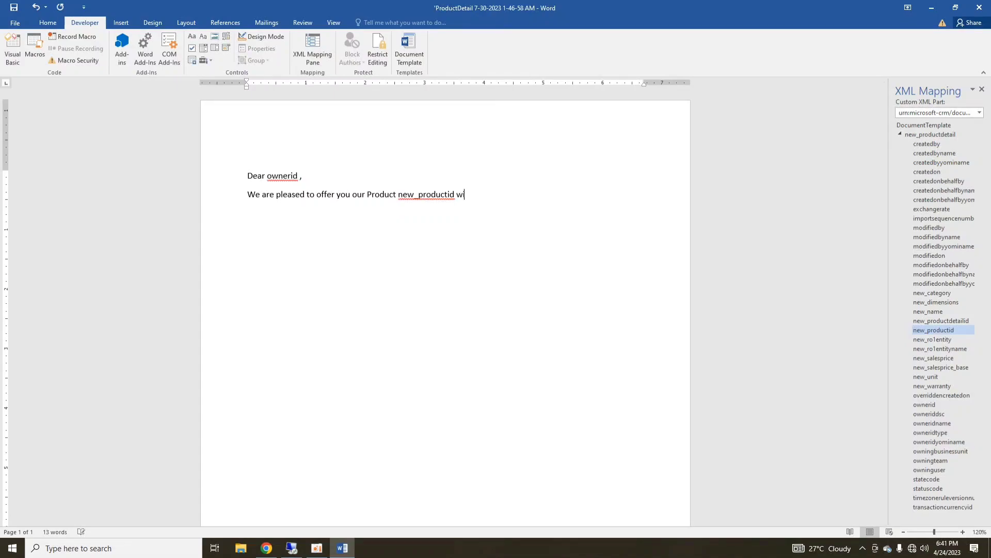
text(ith)
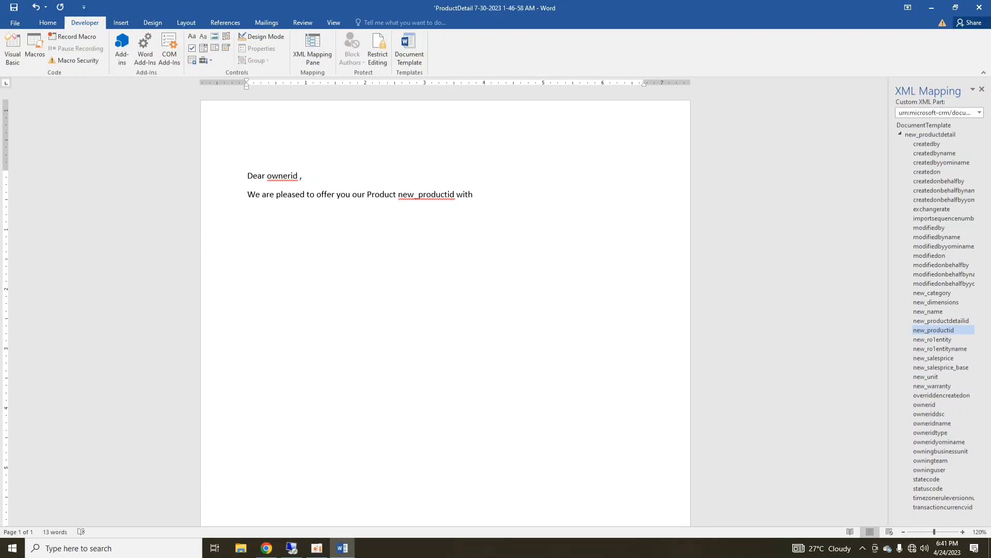
text(fo)
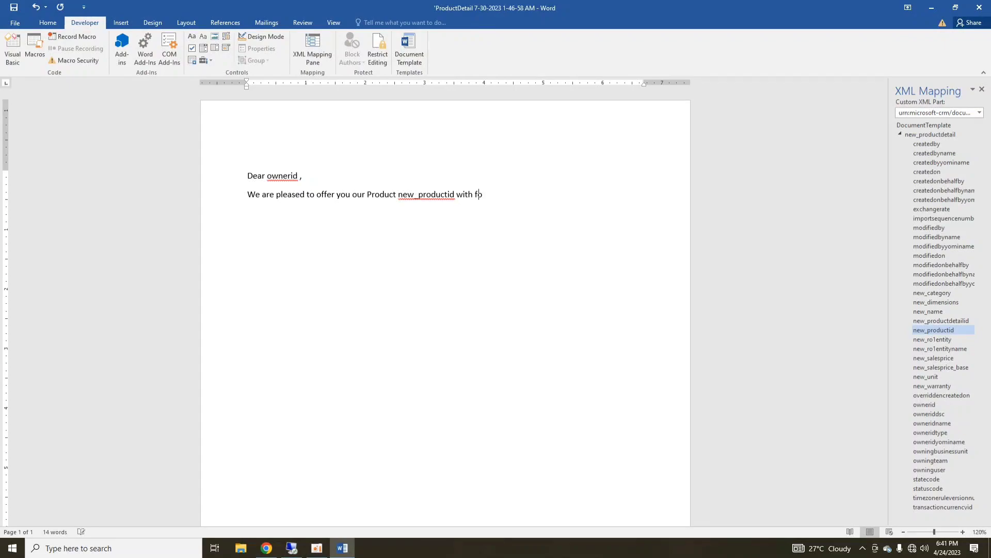
text(llowing)
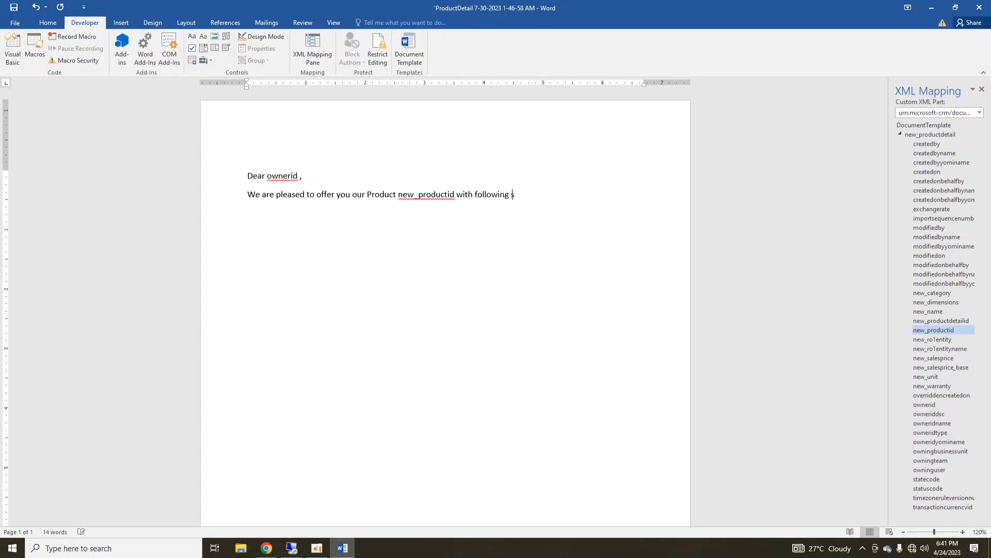
text(speci)
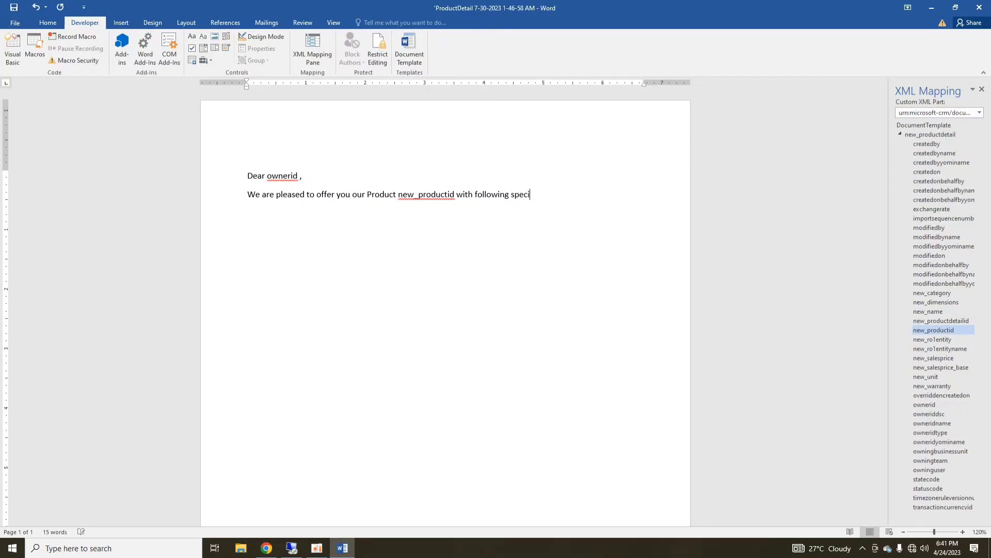
text(ficatio)
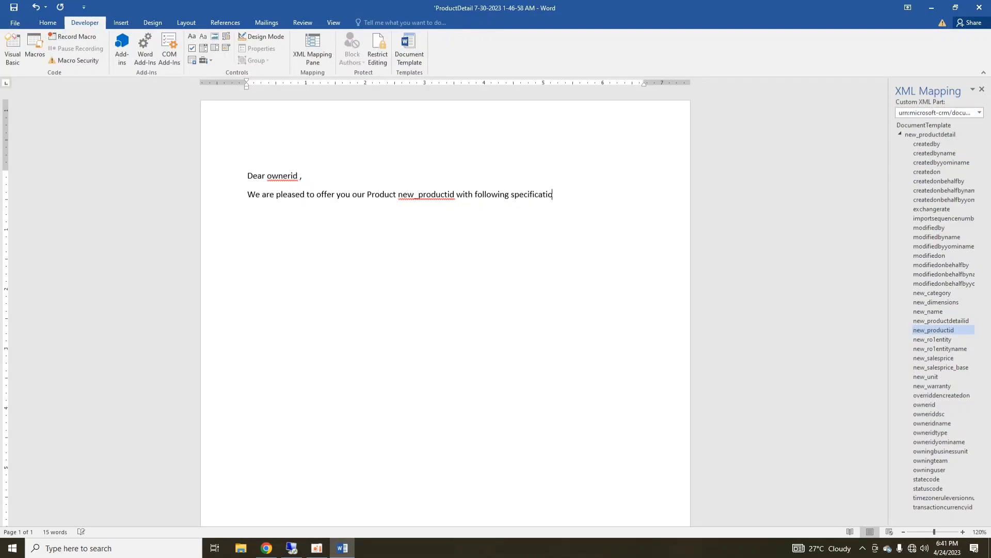
text(ns:)
text(1.)
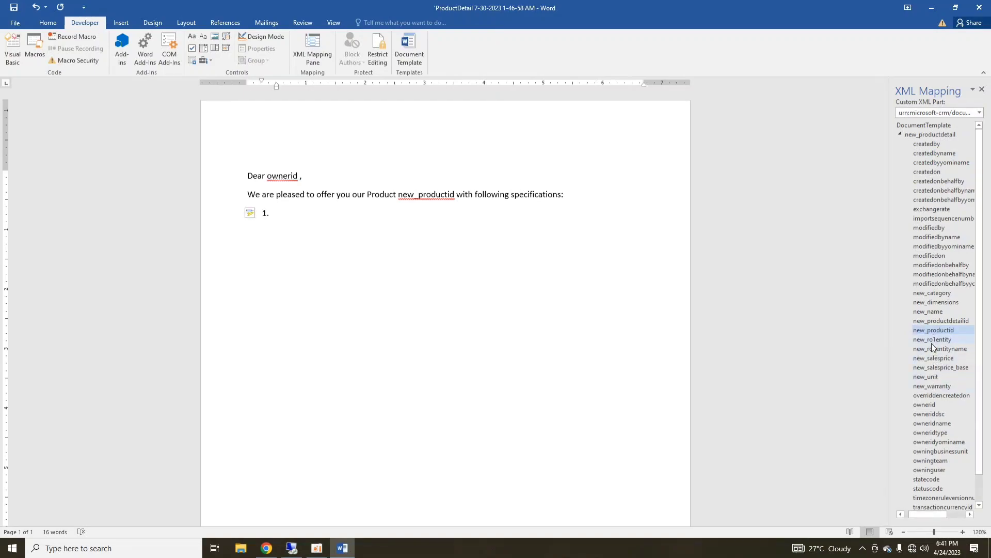
- Insert new_name and new_salesprice as plain text fields in the numbered list
right_click(927, 311)
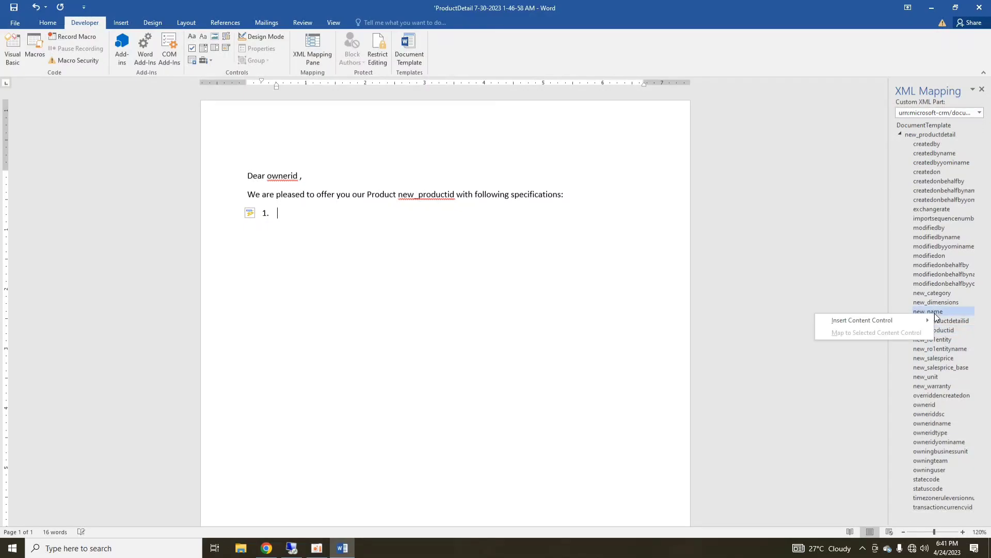
click(861, 320)
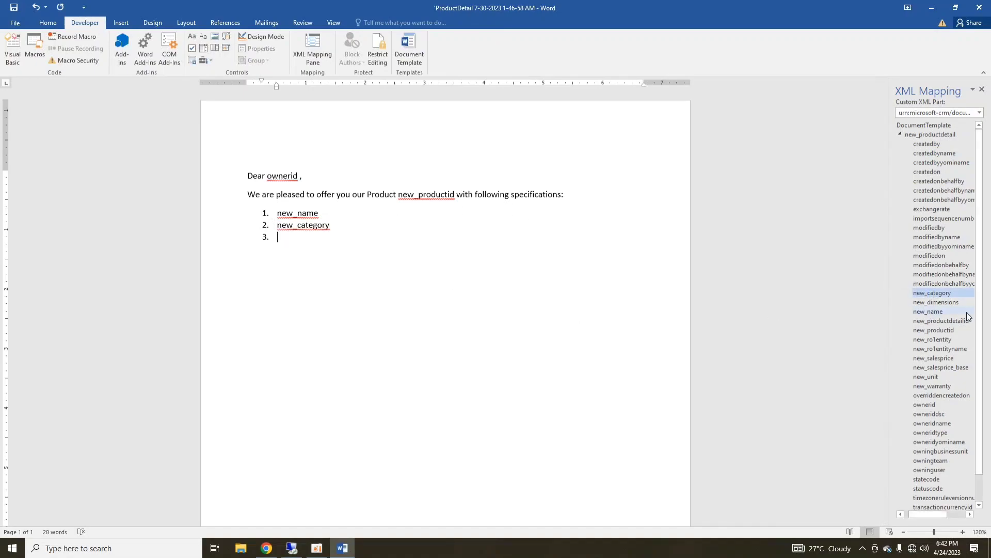
mouse_move(943, 386)
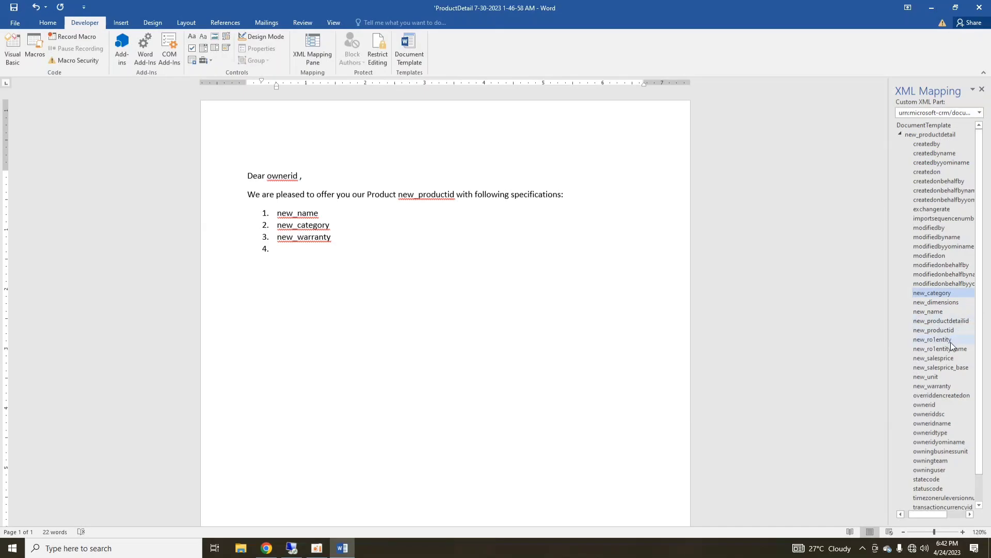
right_click(934, 357)
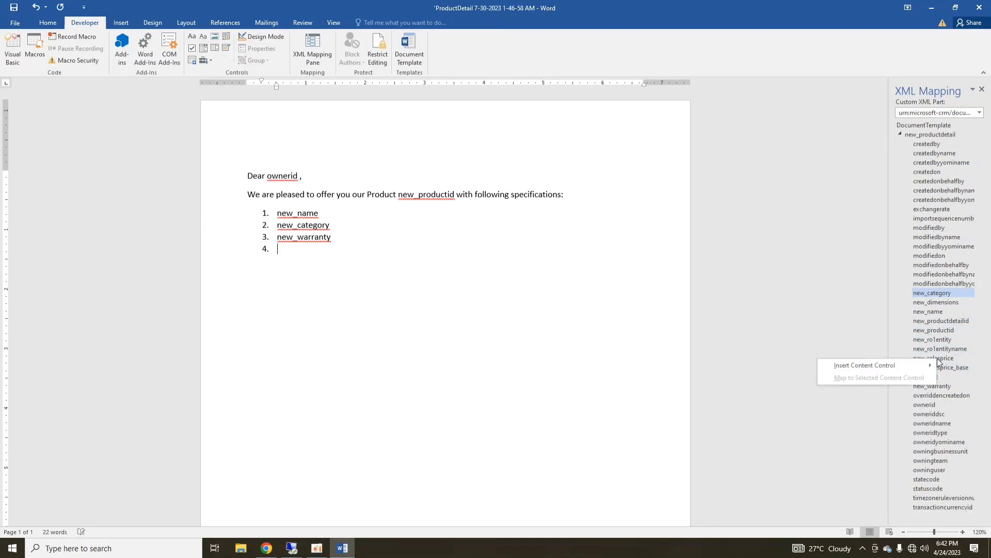
click(863, 365)
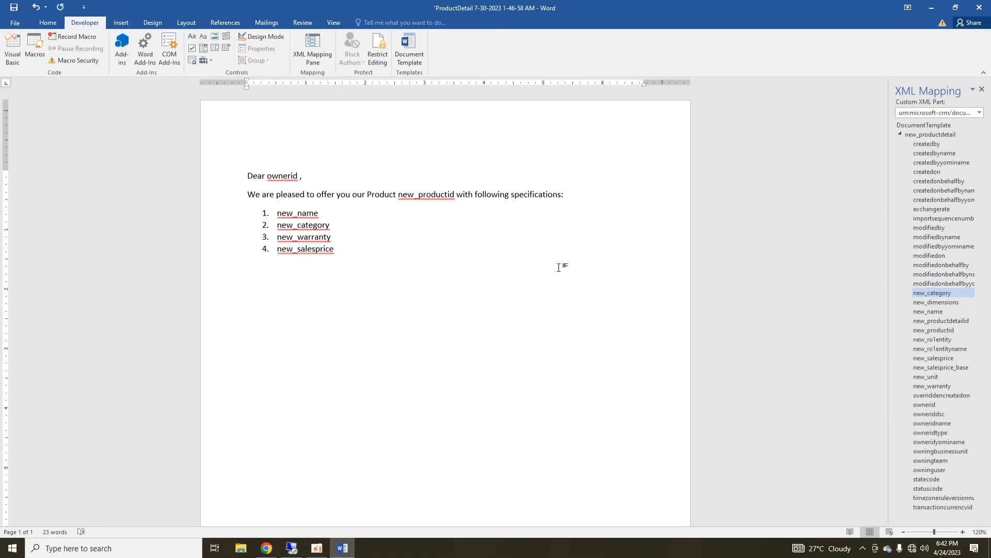
- Type the closing line 'Looking forward for your positive feedback'
text(Look)
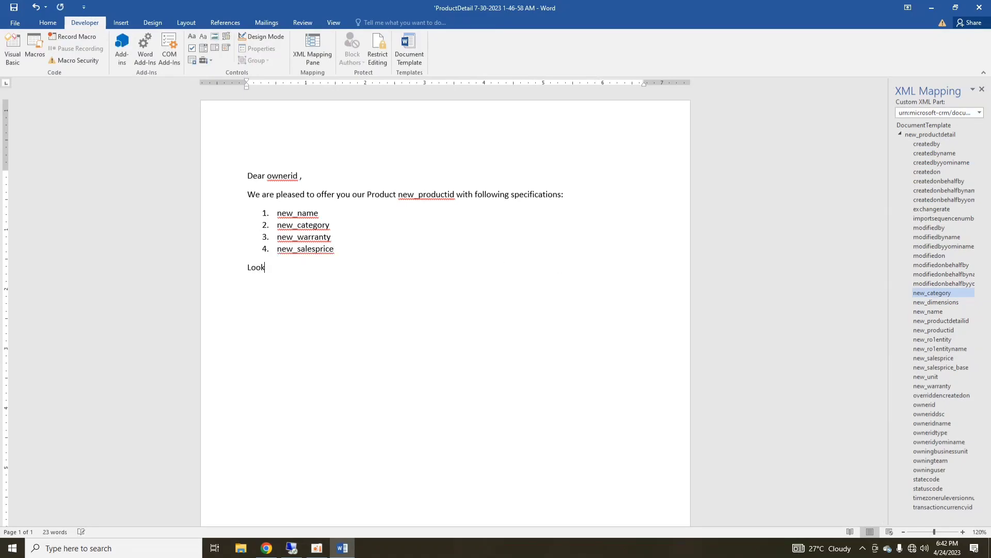
text(ing forwa)
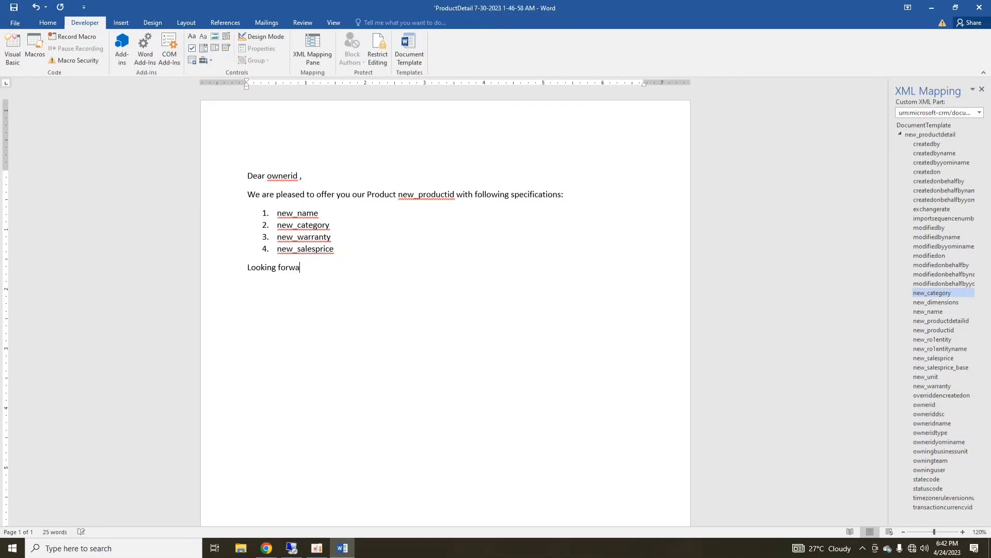
text(rd fo)
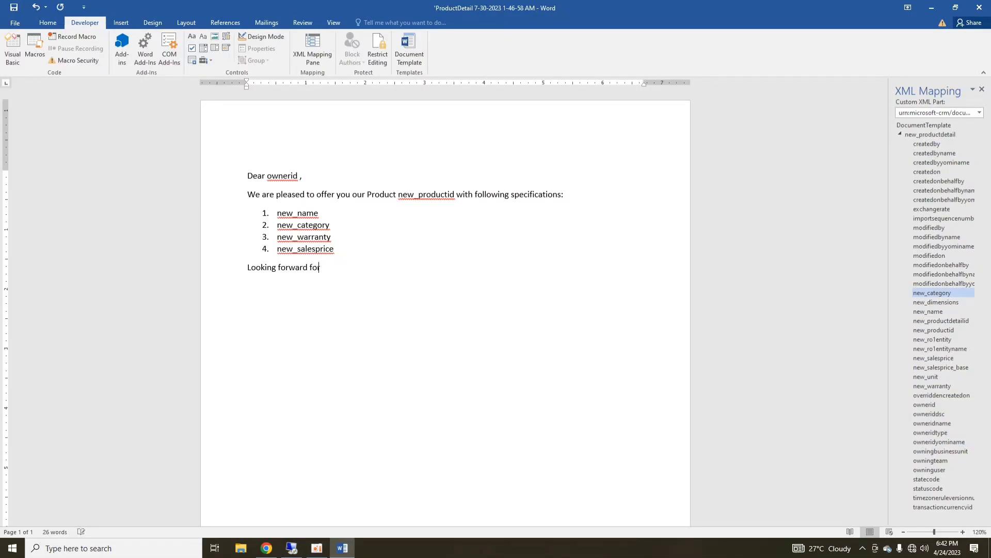
text(your po)
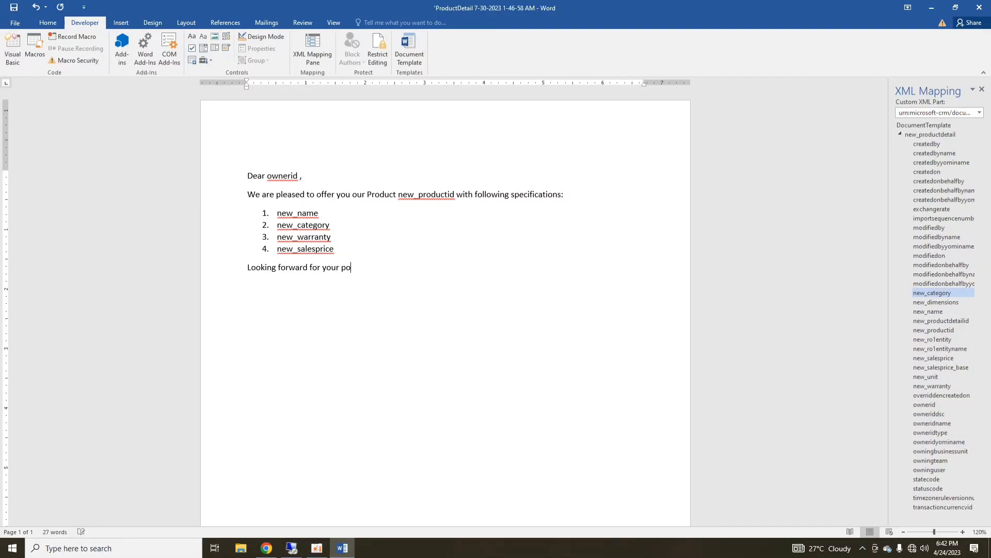
text(sitive feedback)
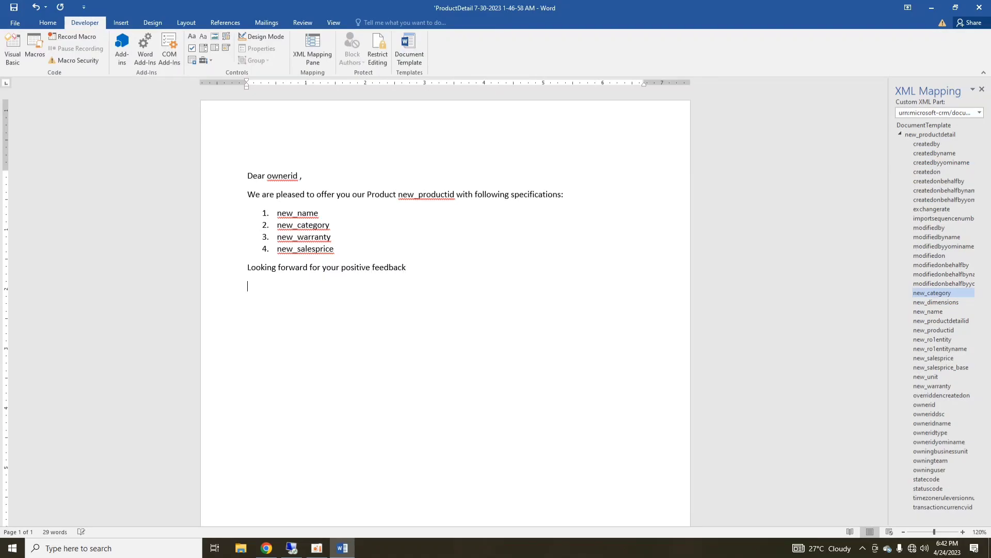
- Add 'Regards' and the signature 'HLTF_TECH Company' on separate lines
text(Regards)
text(H)
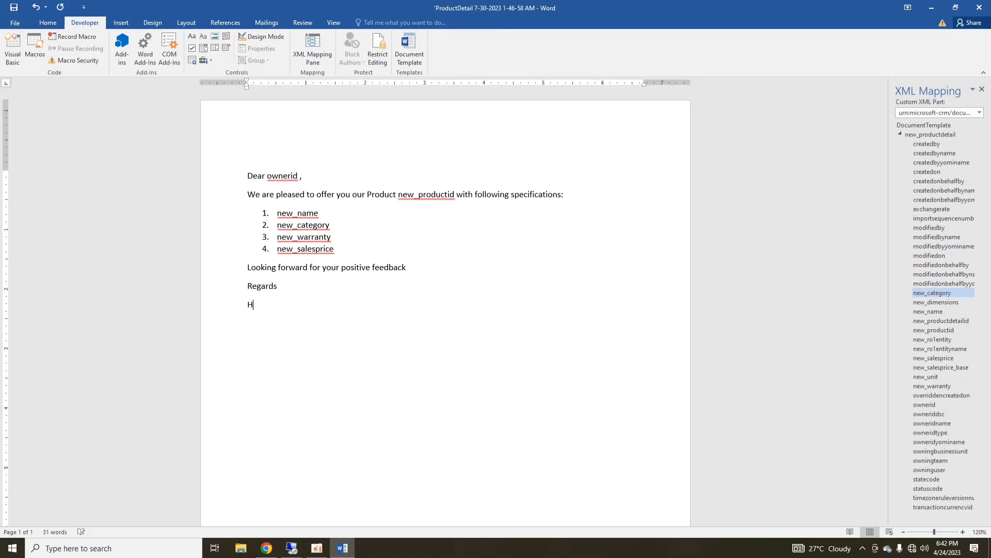
text(LT)
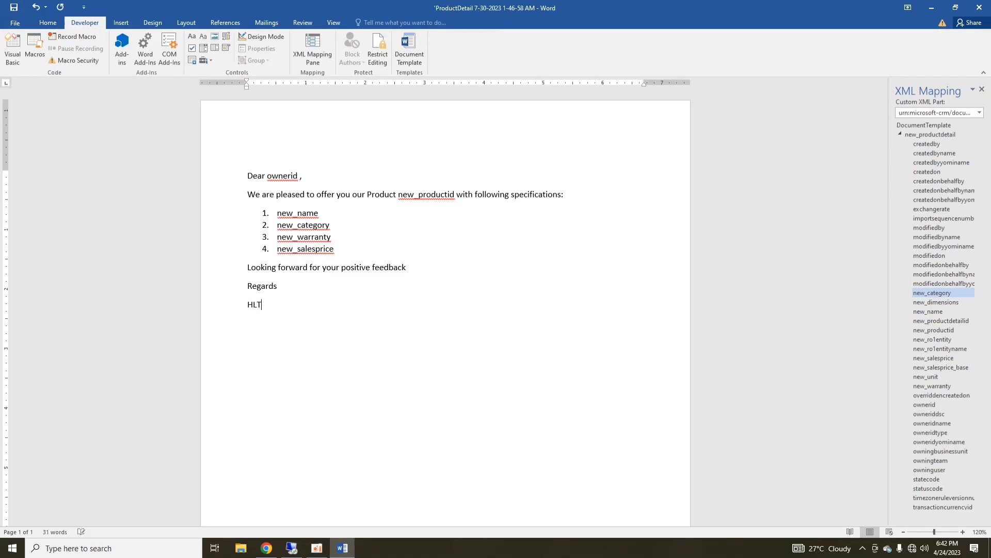
text(F_T)
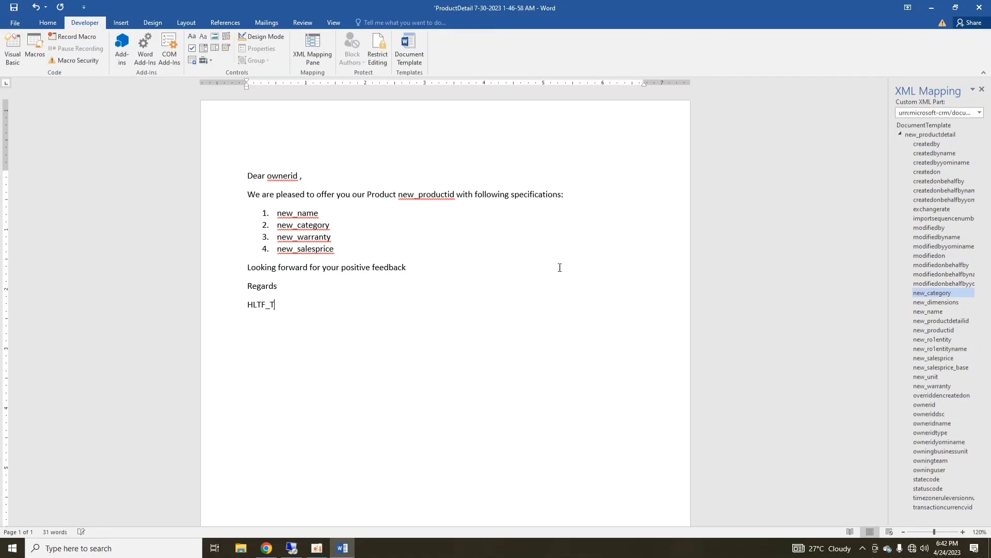
text(ECH)
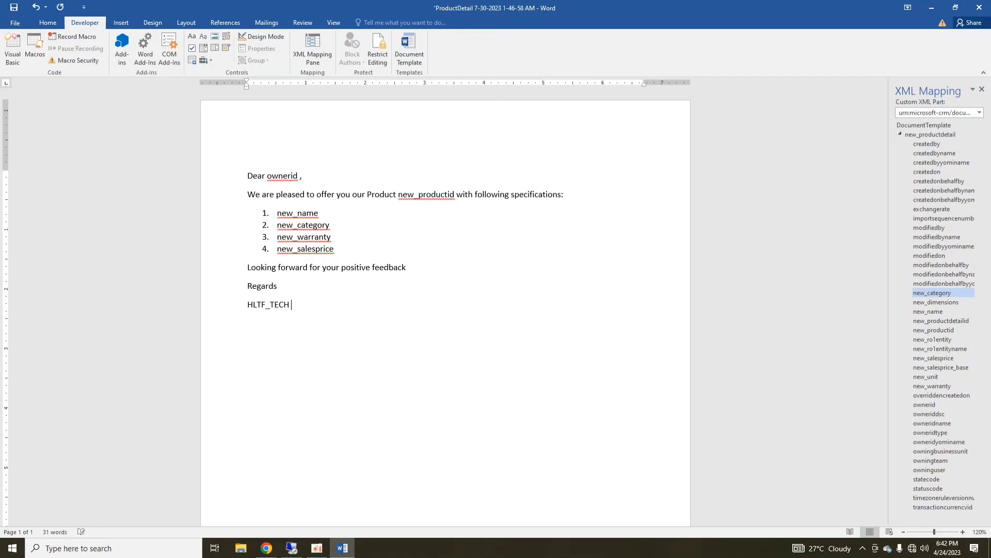
text(Compa)
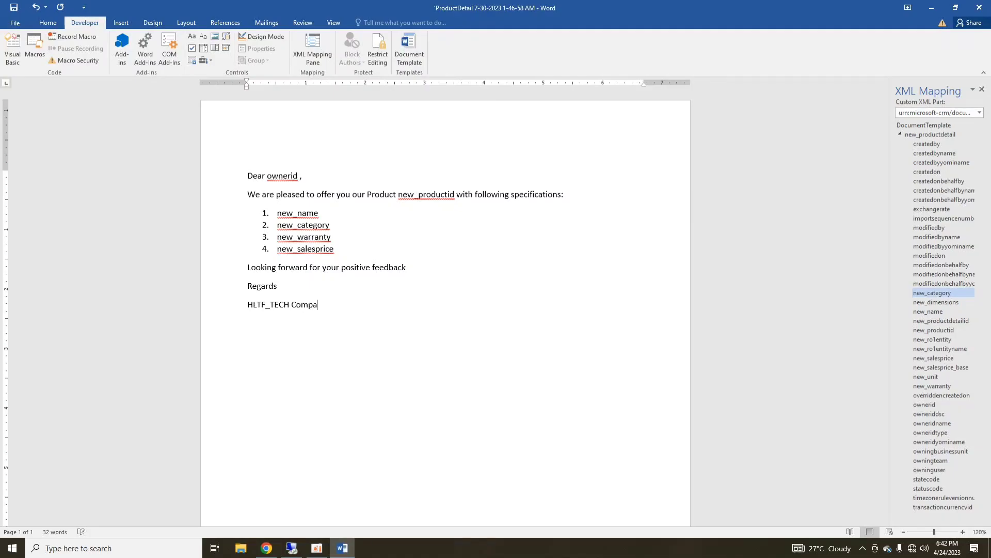
text(ny)
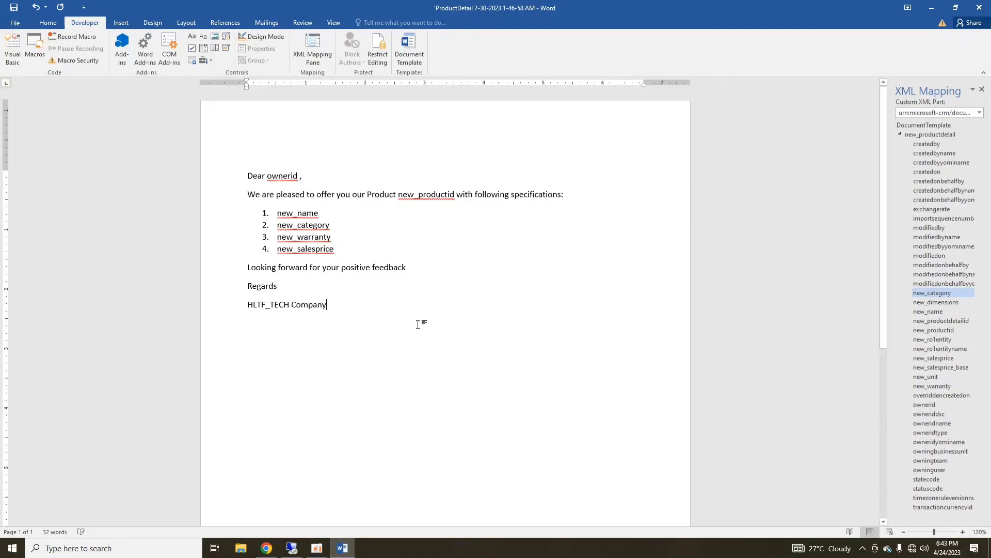
mouse_move(24, 57)
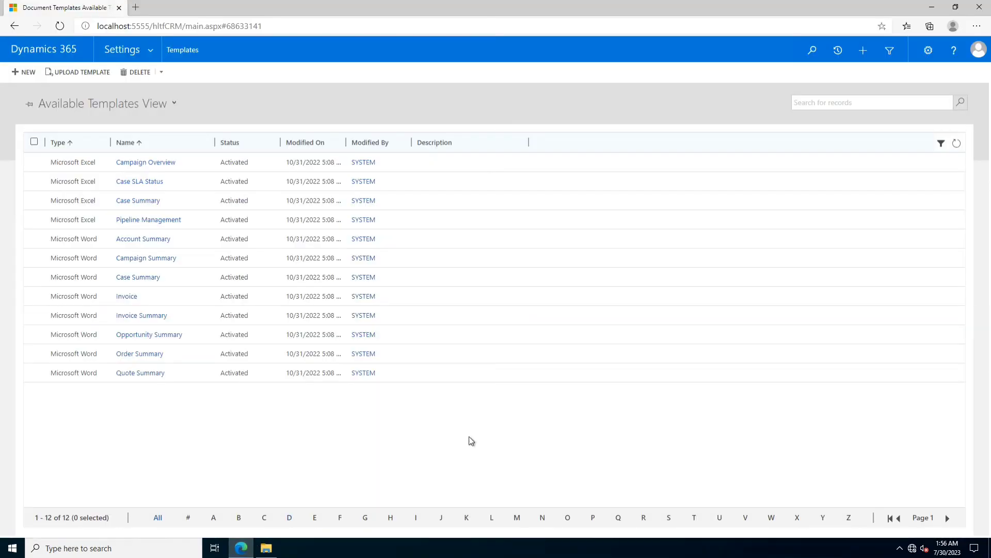
- Show the desktop to check the saved template file, then right-click it
click(77, 71)
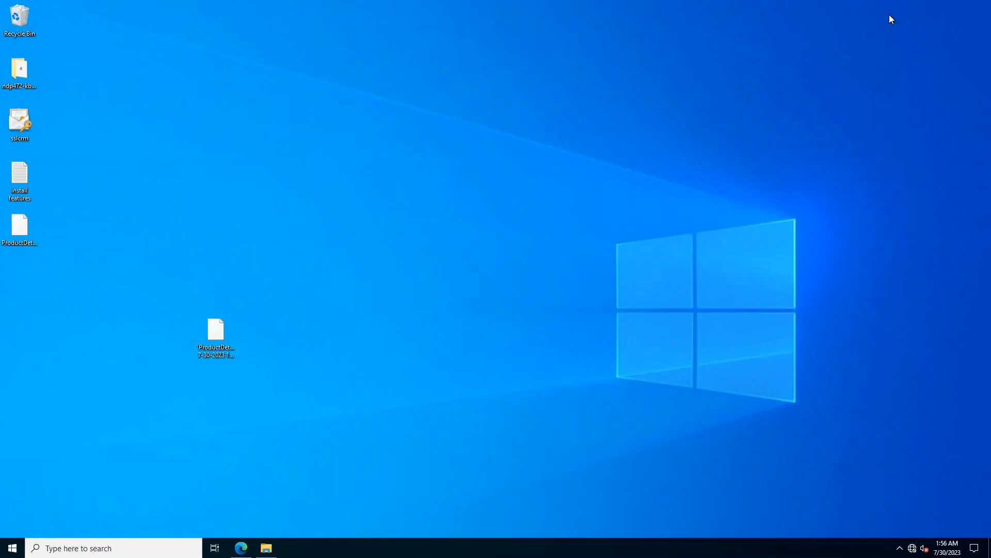
right_click(216, 338)
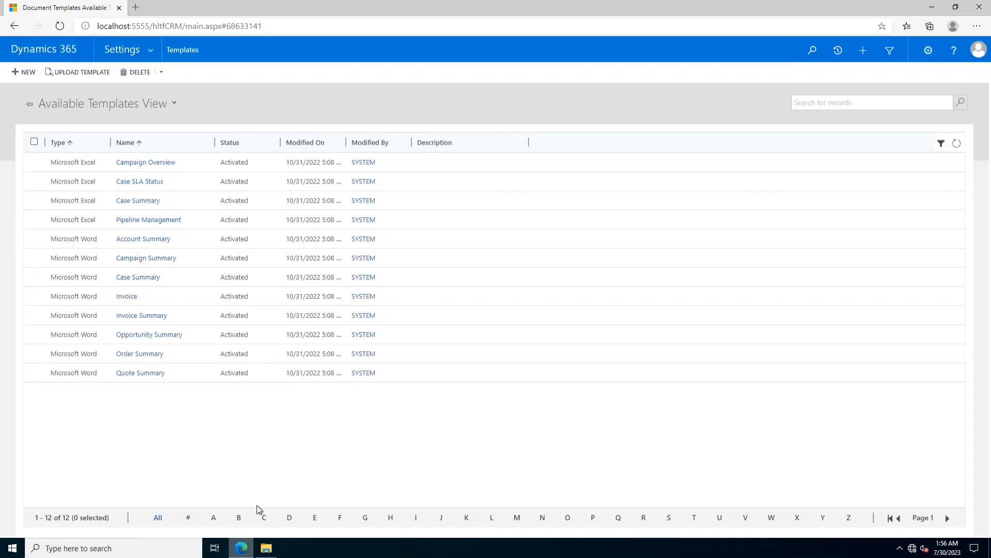
click(81, 71)
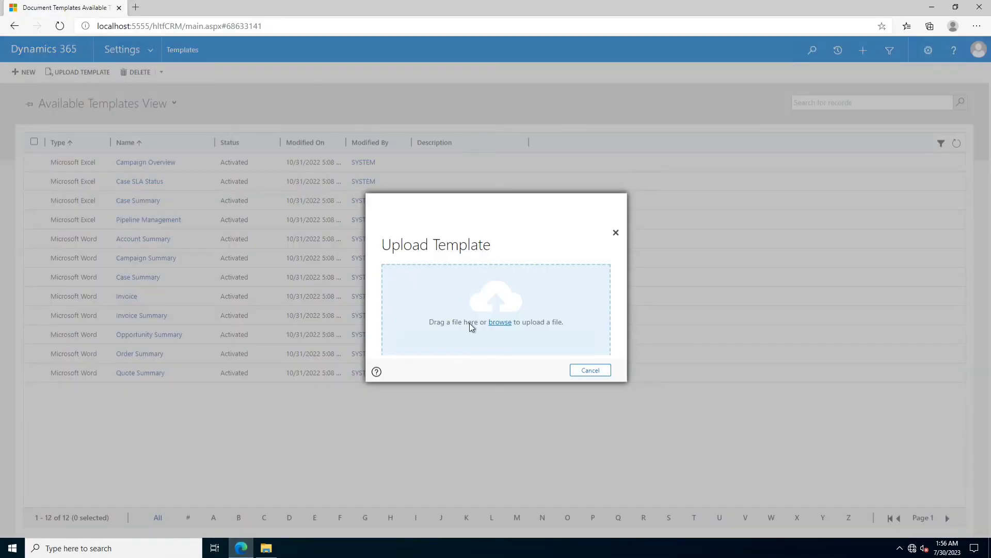
click(499, 322)
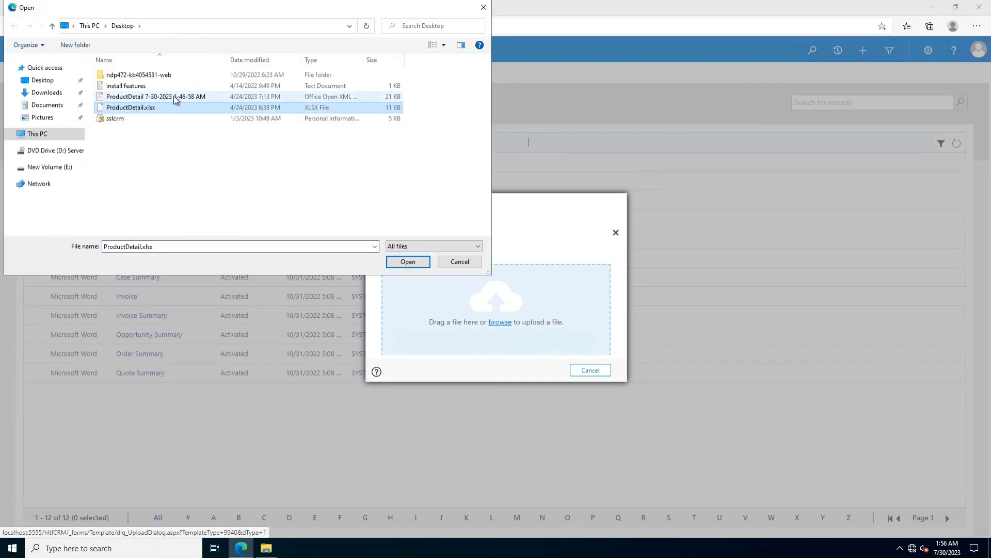
click(408, 261)
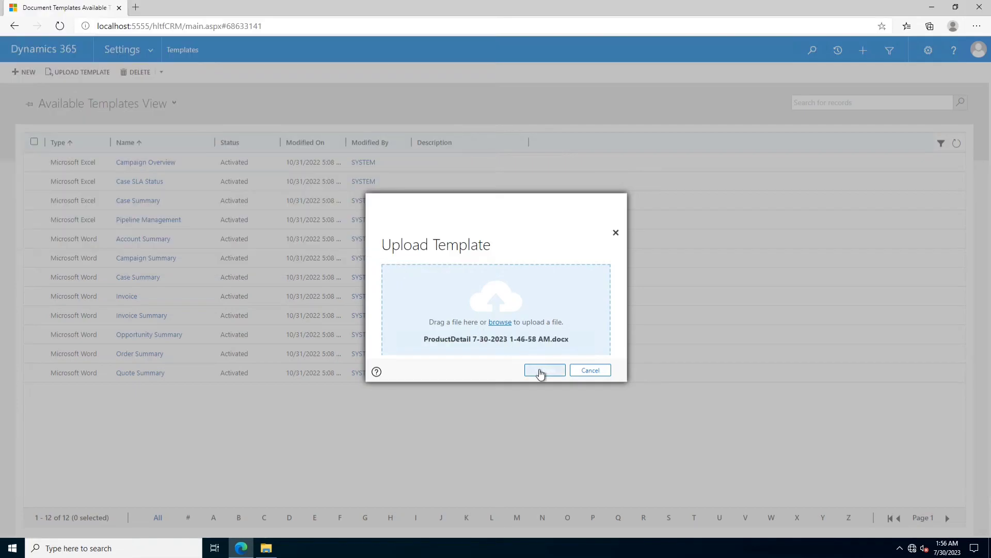
click(541, 370)
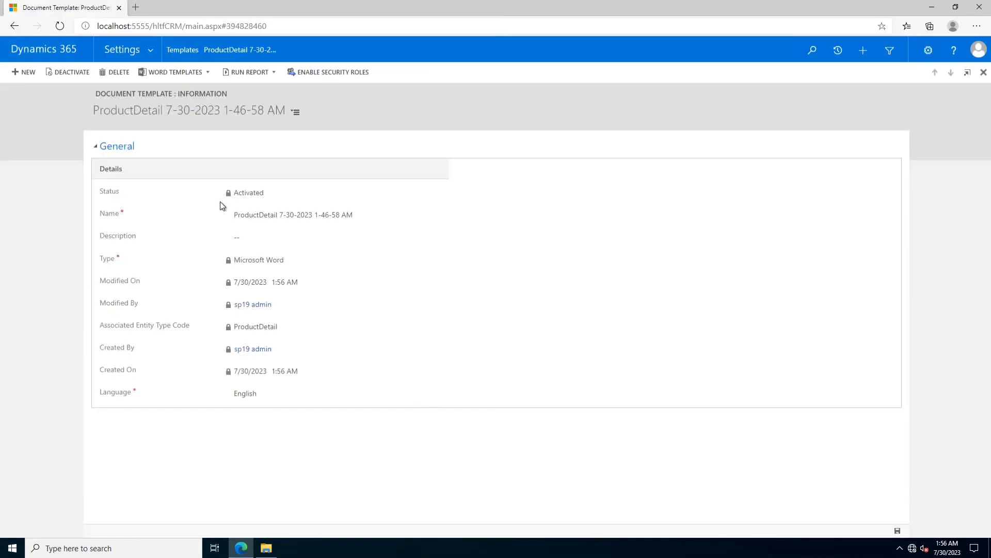
- Rename the template to 'ProductDetail Entity Twmplate' and return to Available Templates
click(293, 215)
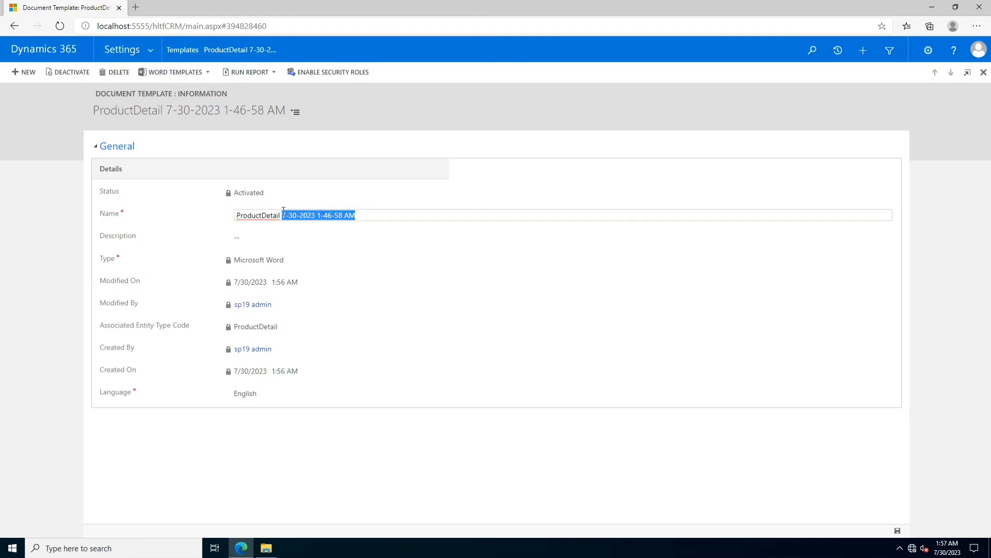
text(E)
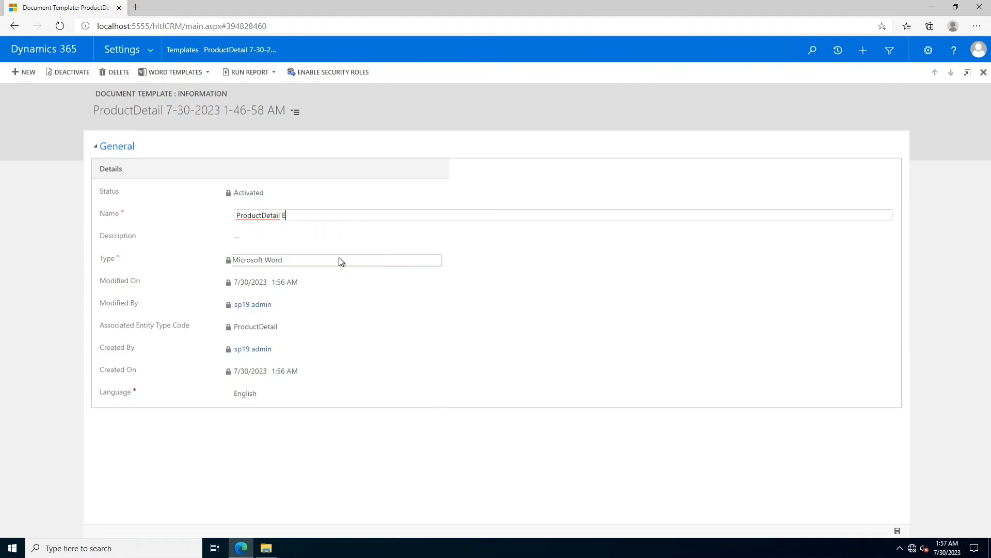
text(ntity)
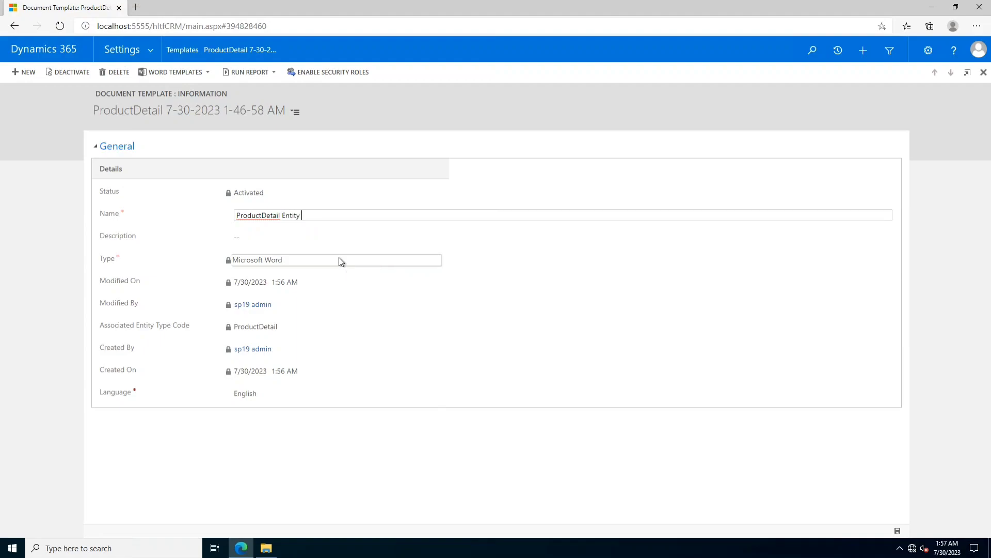
text(Tw)
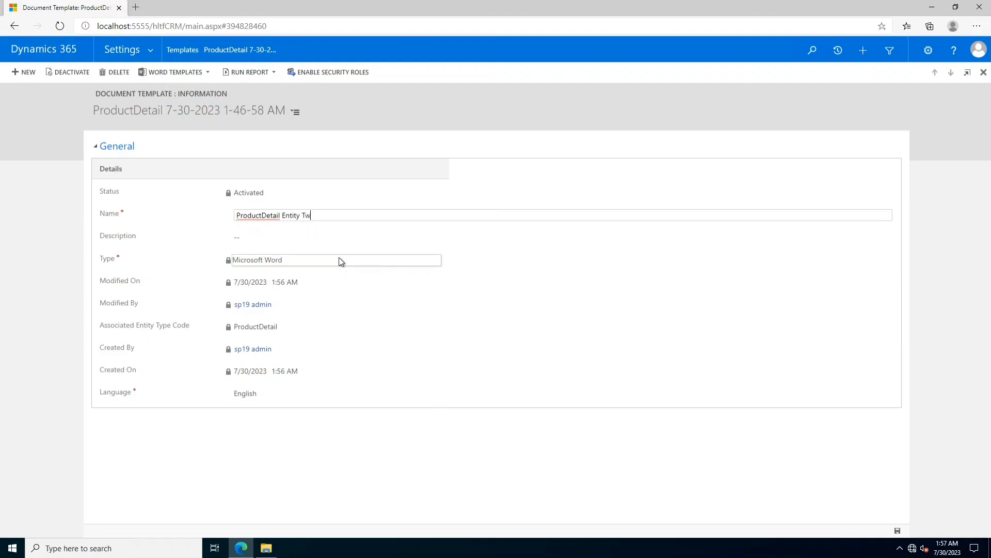
text(mplate)
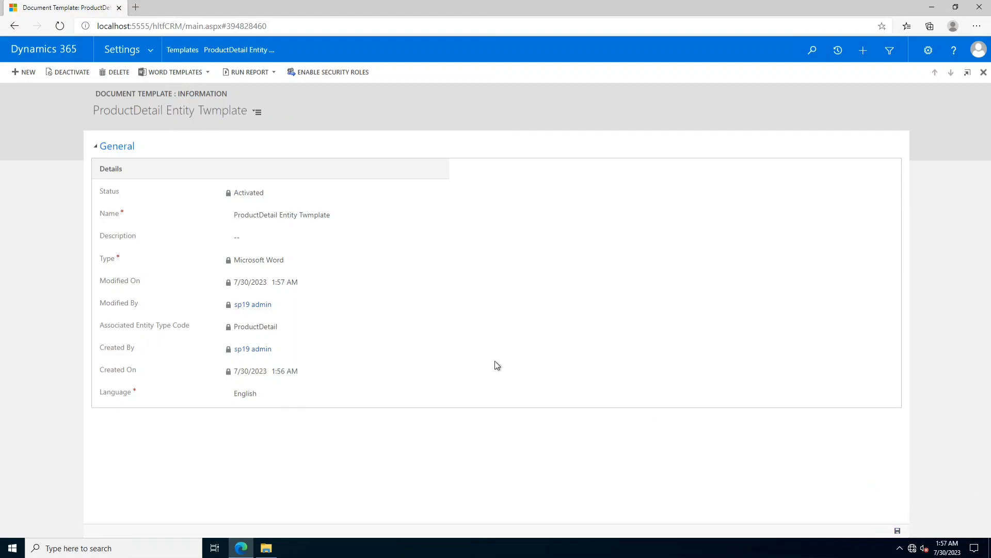
click(182, 50)
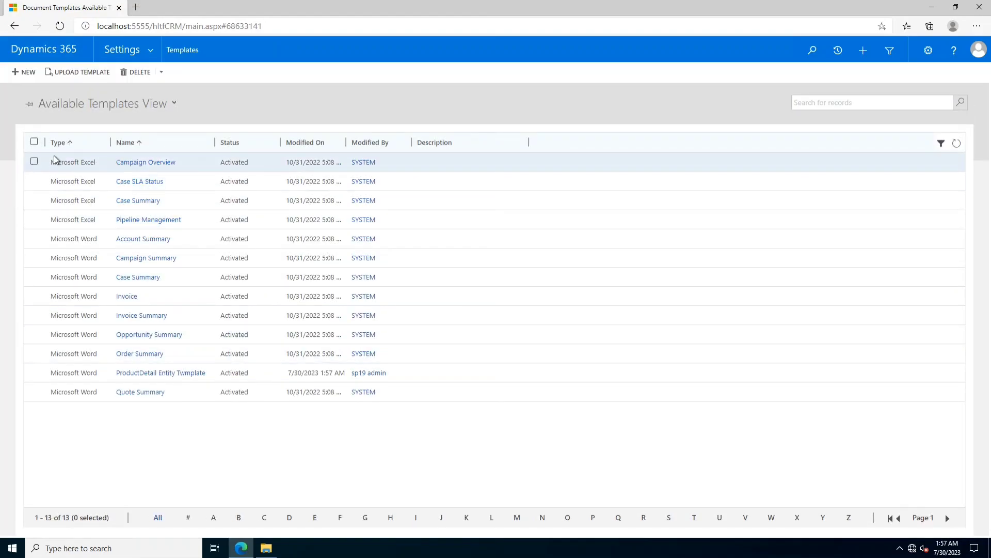
mouse_move(160, 372)
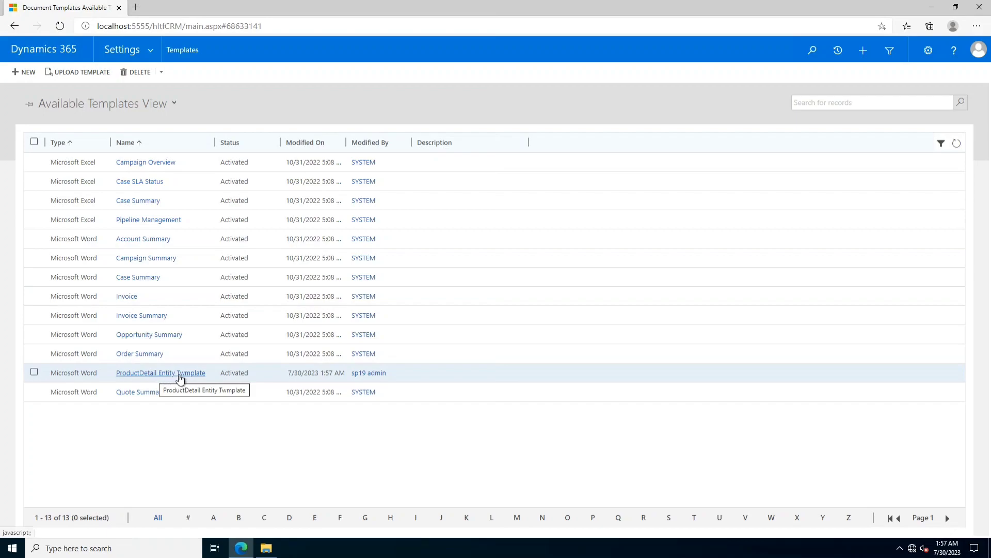
mouse_move(184, 378)
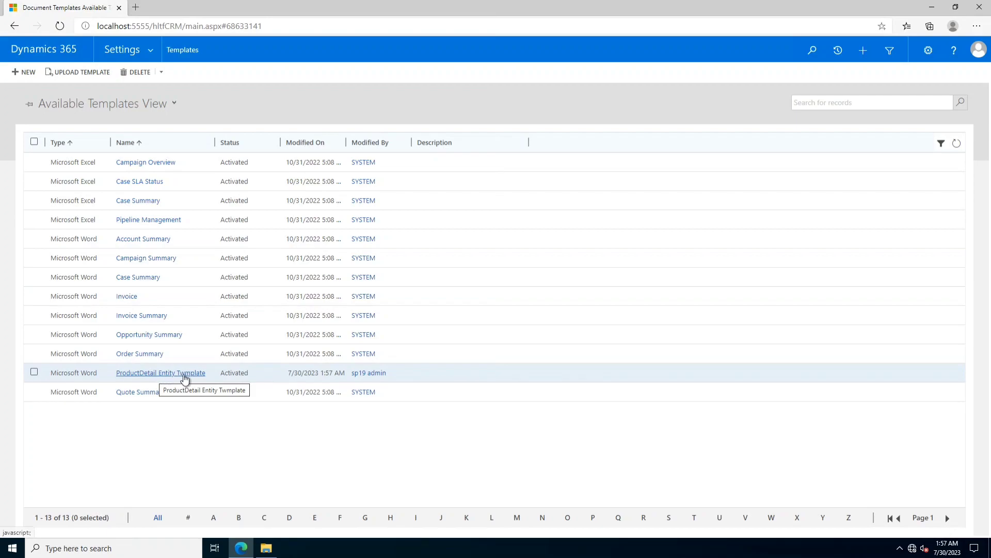
mouse_move(191, 453)
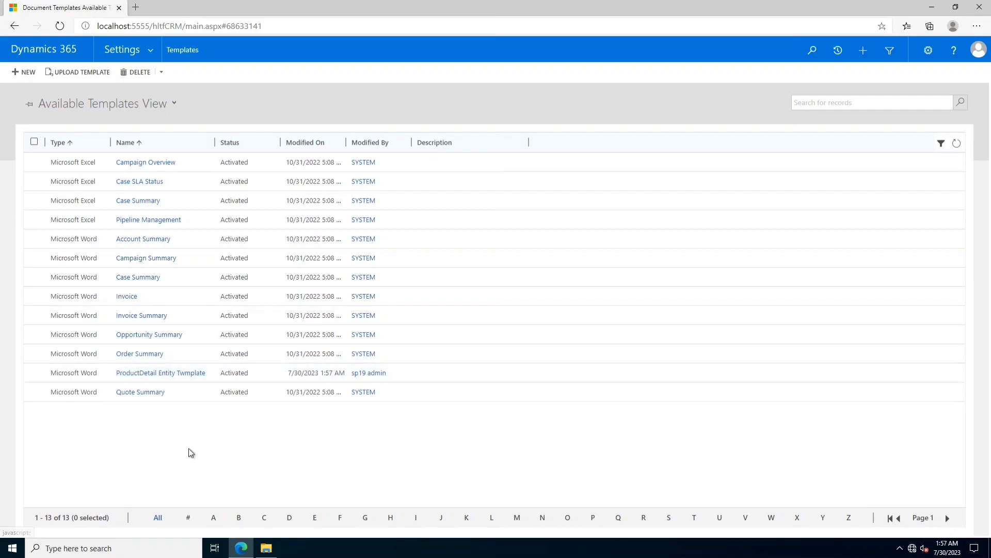
mouse_move(160, 372)
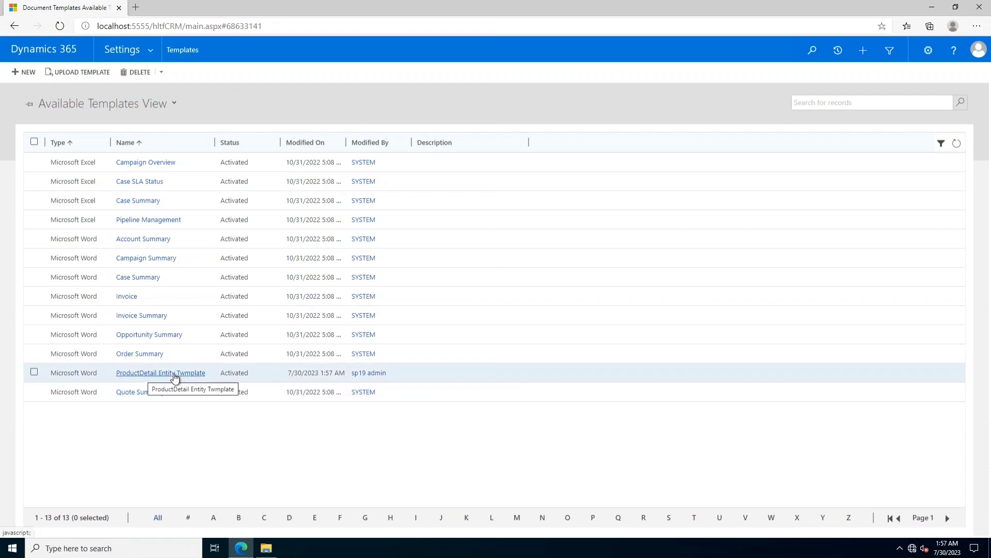
mouse_move(275, 432)
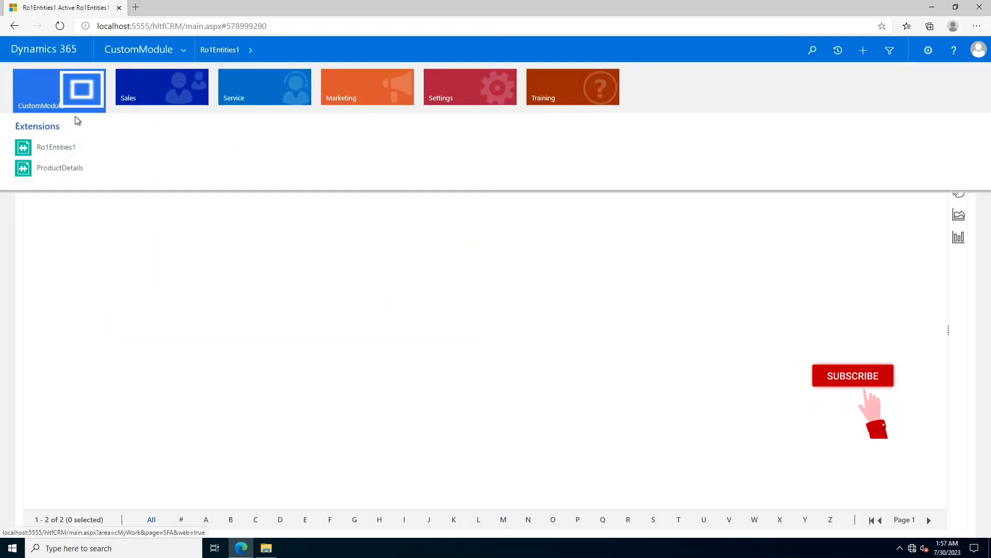
- Open the ImportedItem ProductDetail record and generate a letter from ProductDetail Entity Twmplate
click(59, 168)
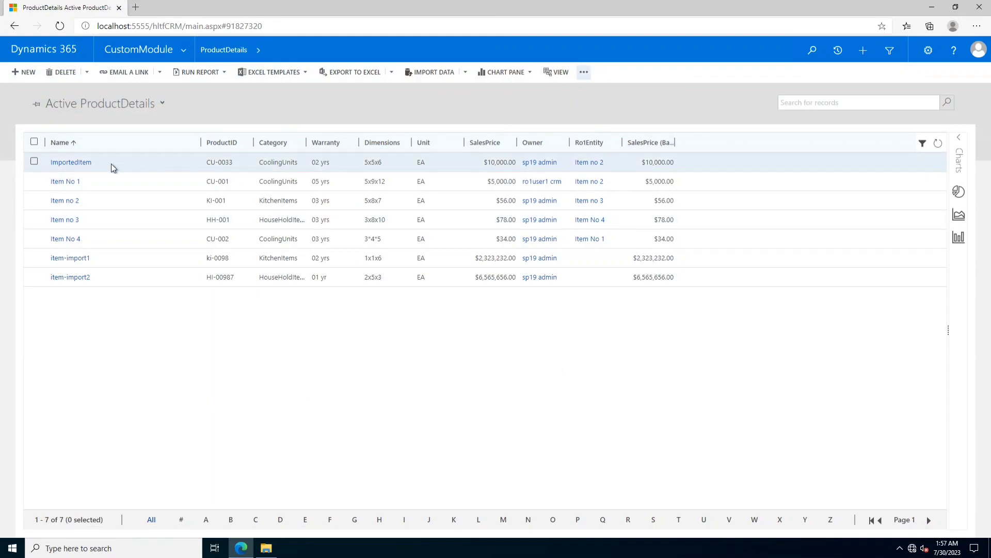
click(70, 161)
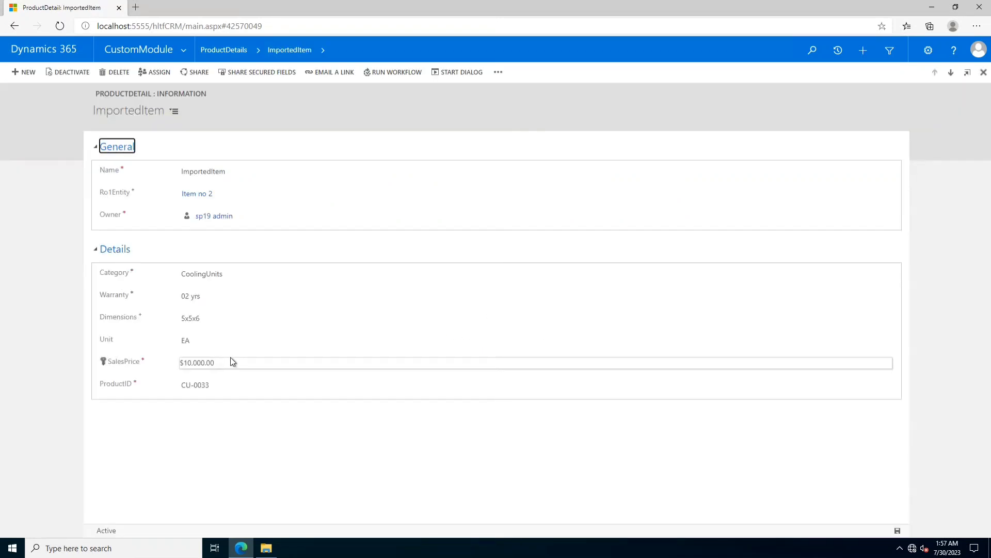
click(498, 71)
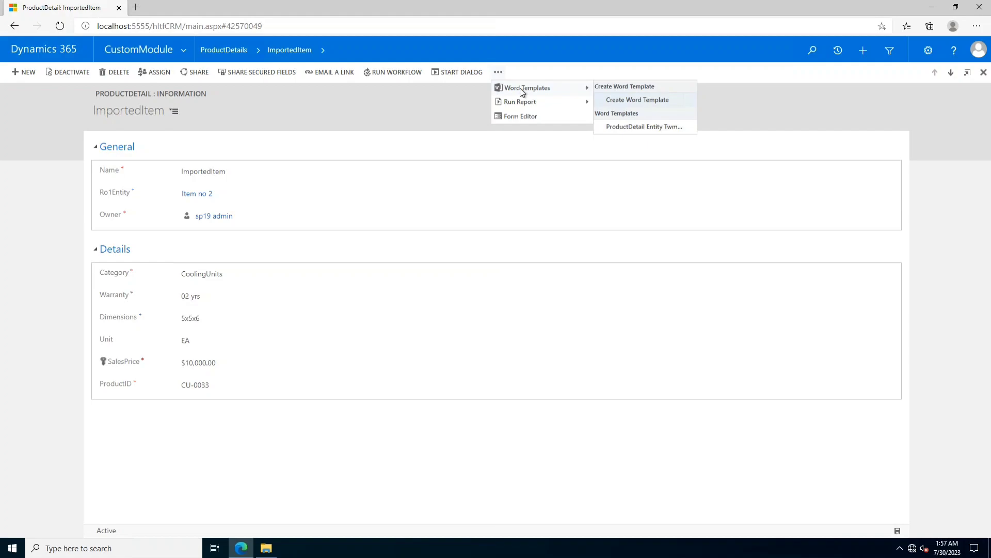
mouse_move(644, 126)
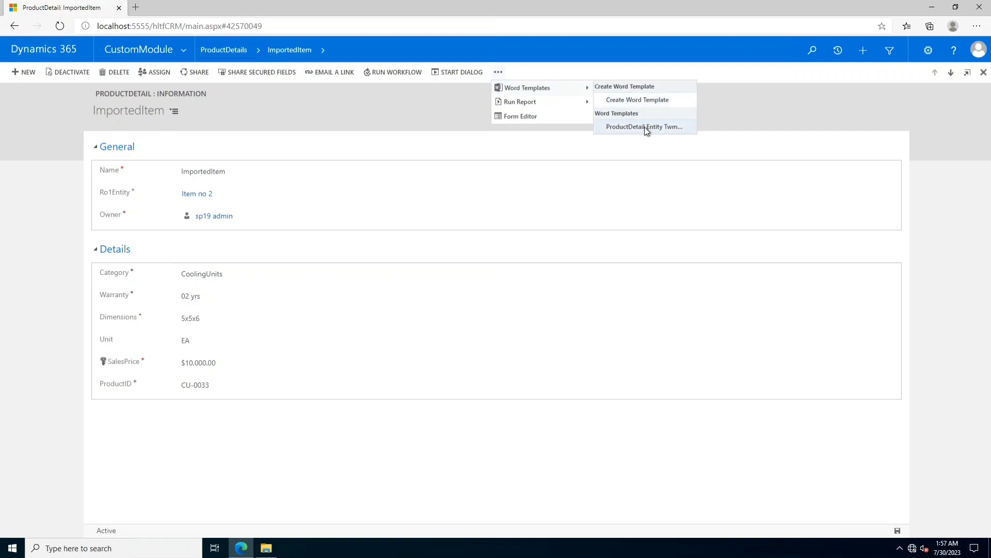
mouse_move(644, 127)
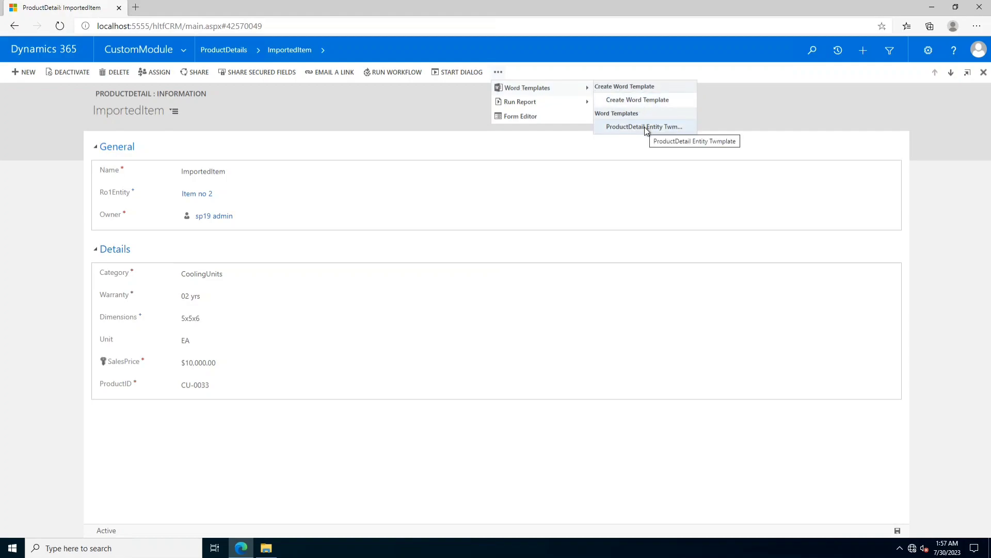
click(644, 126)
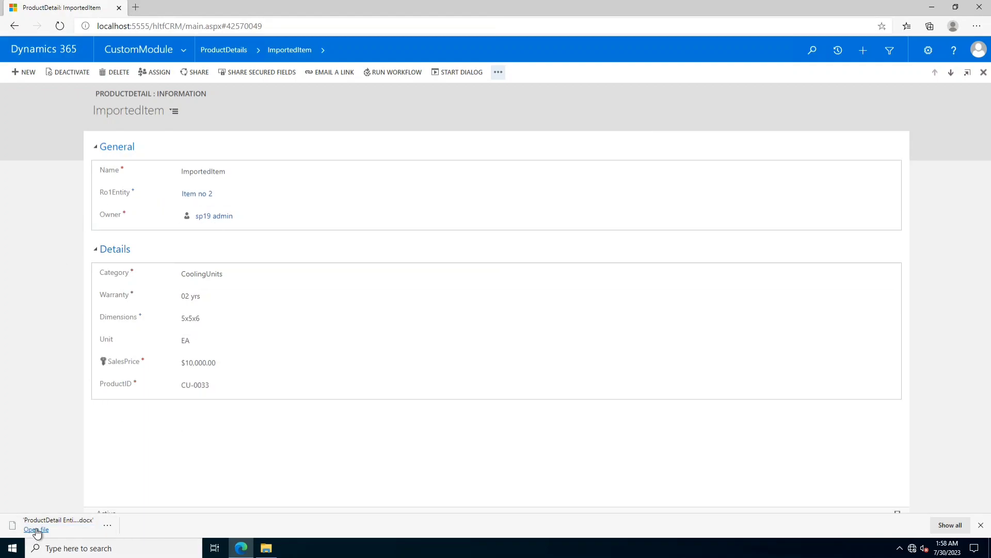
- Reveal the downloaded letter from Edge's Downloads and paste it onto the remote desktop
click(976, 26)
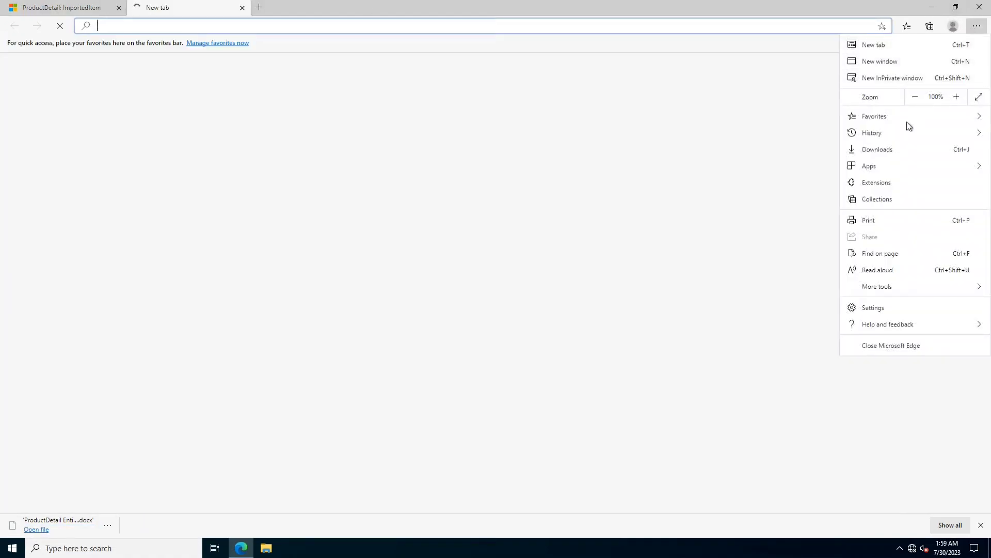
click(877, 149)
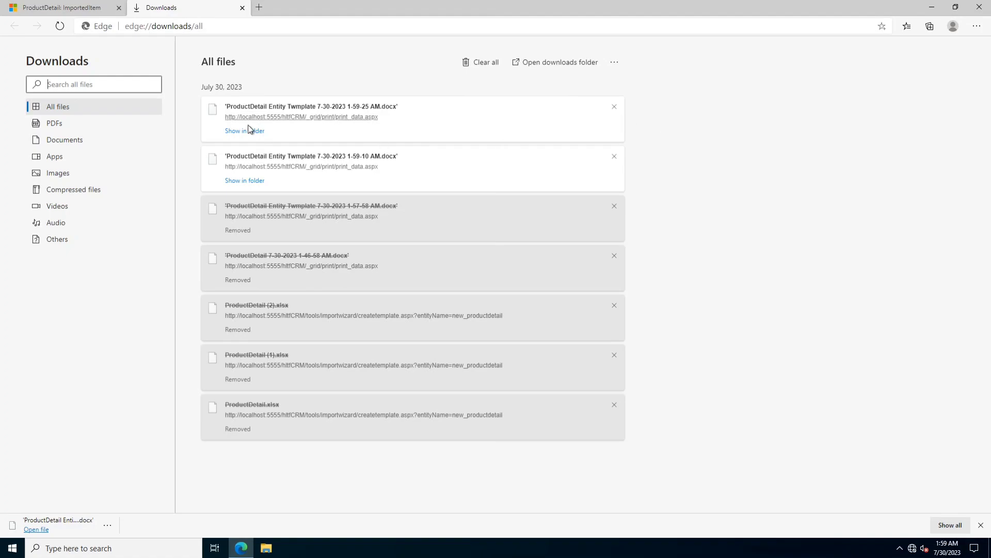
click(245, 130)
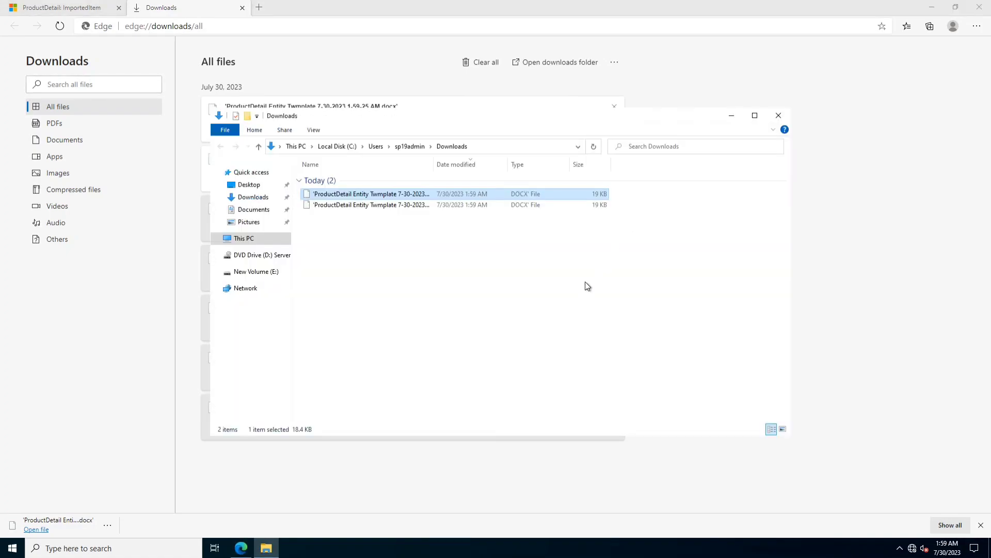
right_click(370, 194)
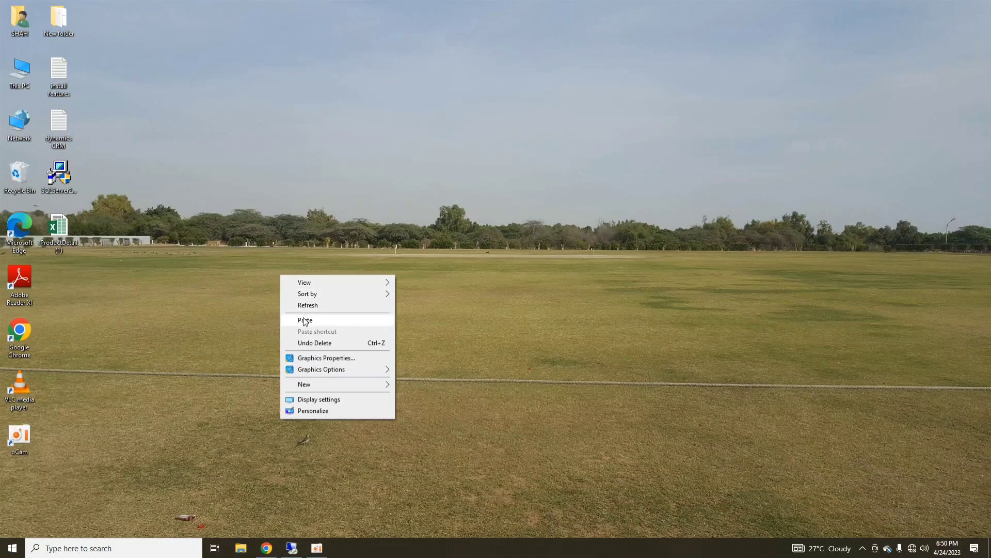
click(305, 321)
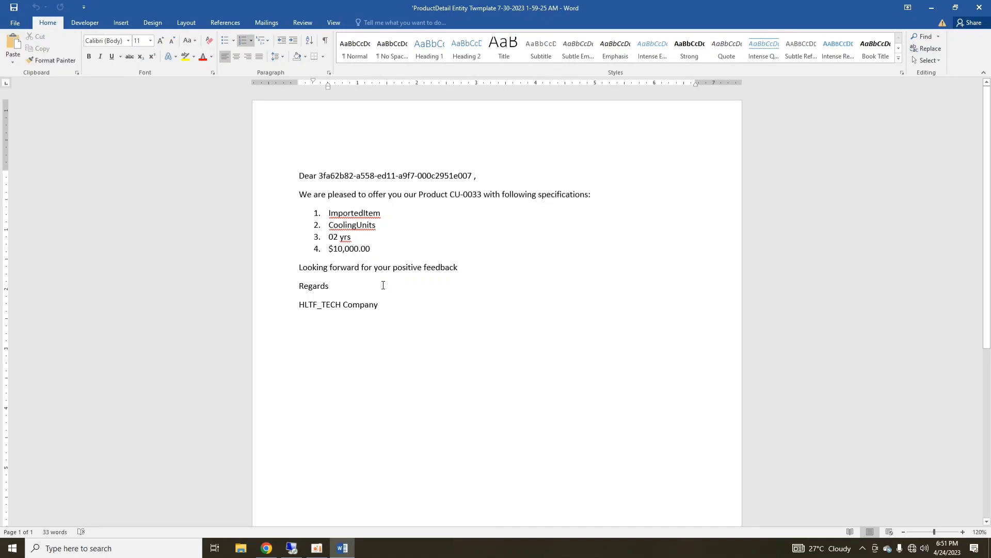
mouse_move(345, 208)
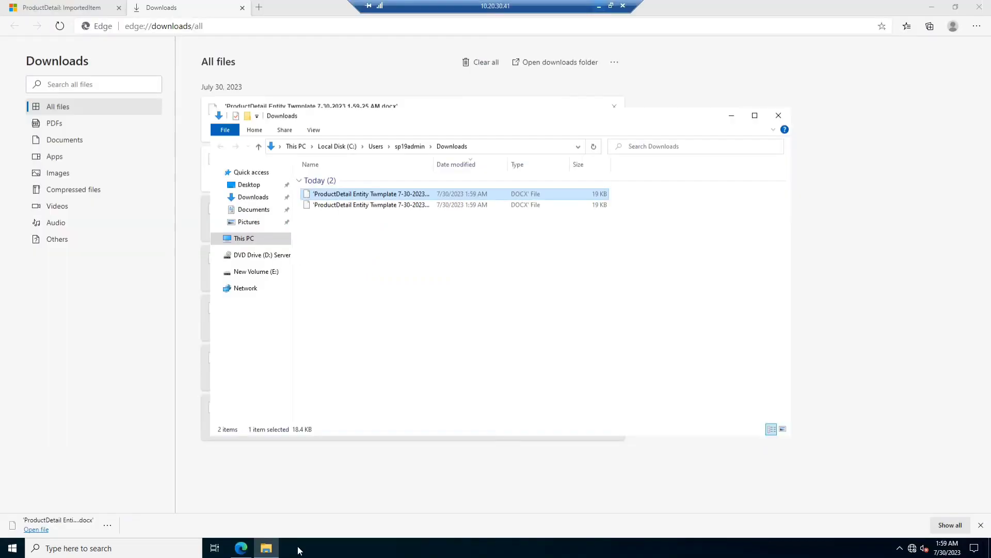
- Close the Downloads window, return to the ImportedItem record tab, and dismiss the download bar
click(778, 115)
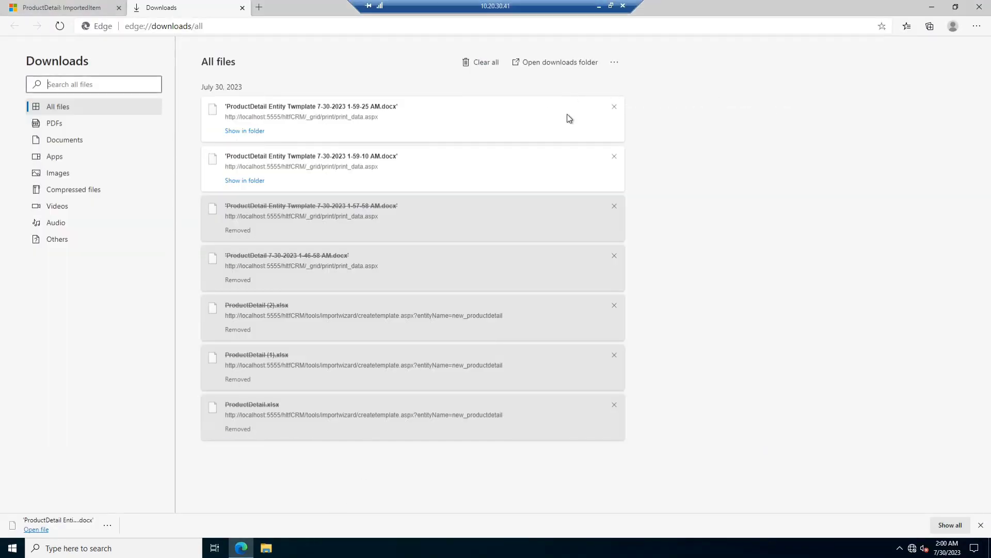
click(242, 8)
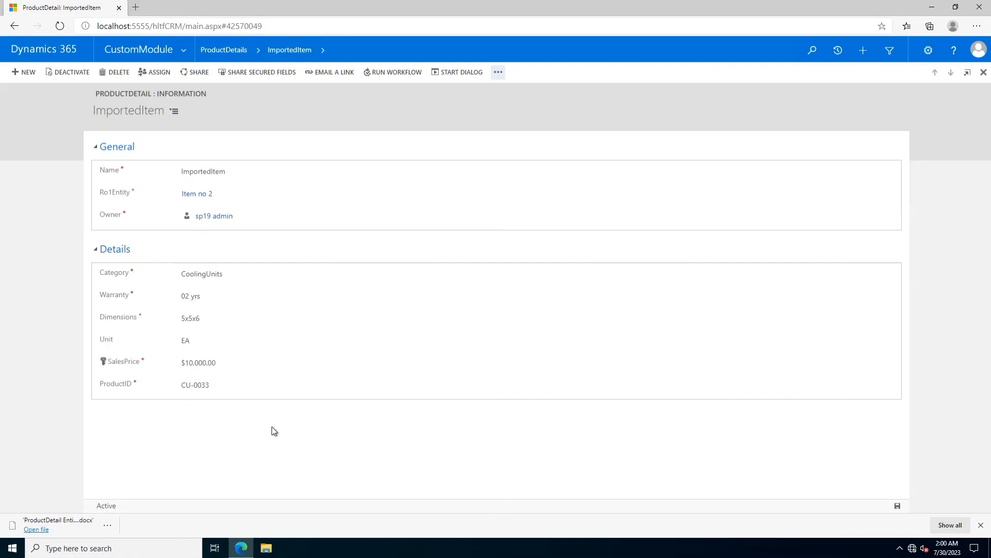
mouse_move(94, 424)
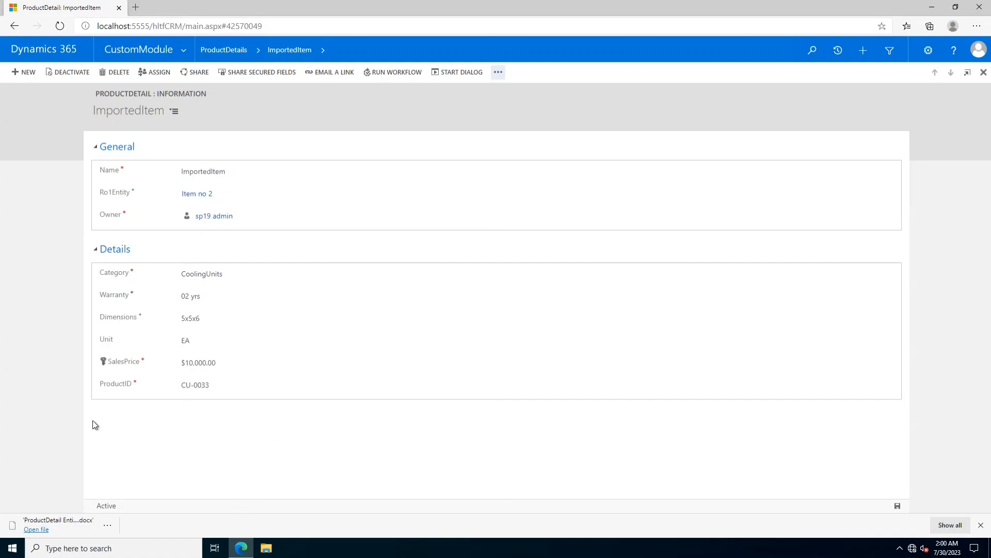
mouse_move(21, 365)
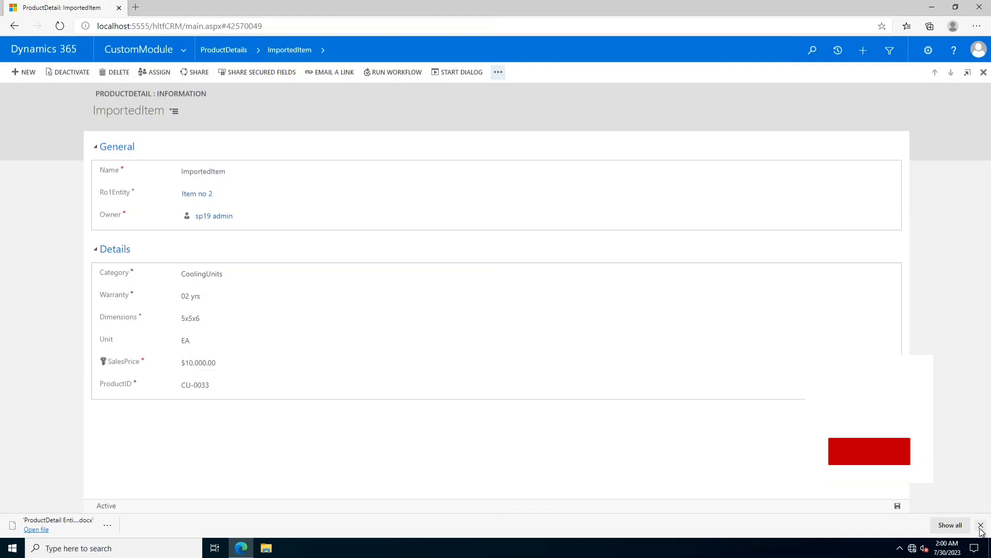
click(982, 524)
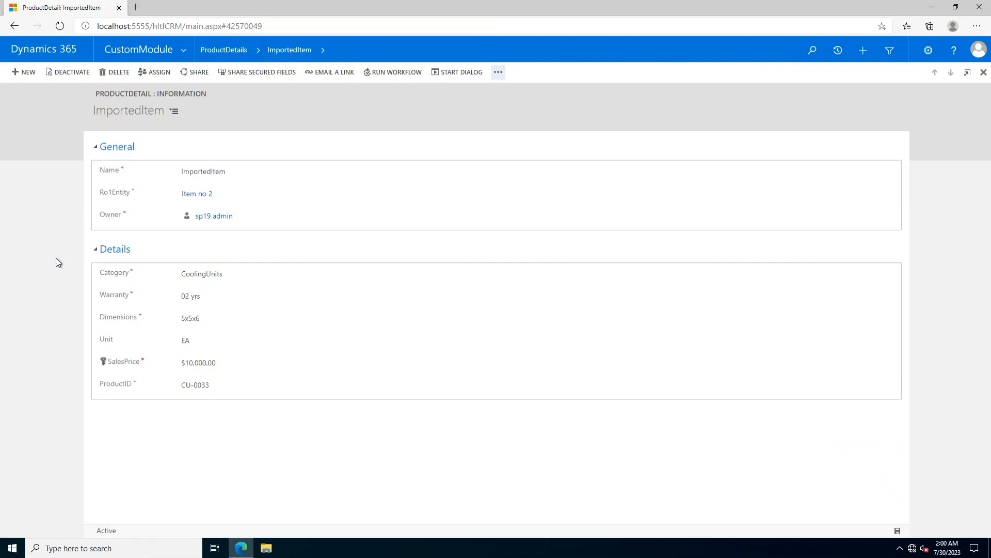